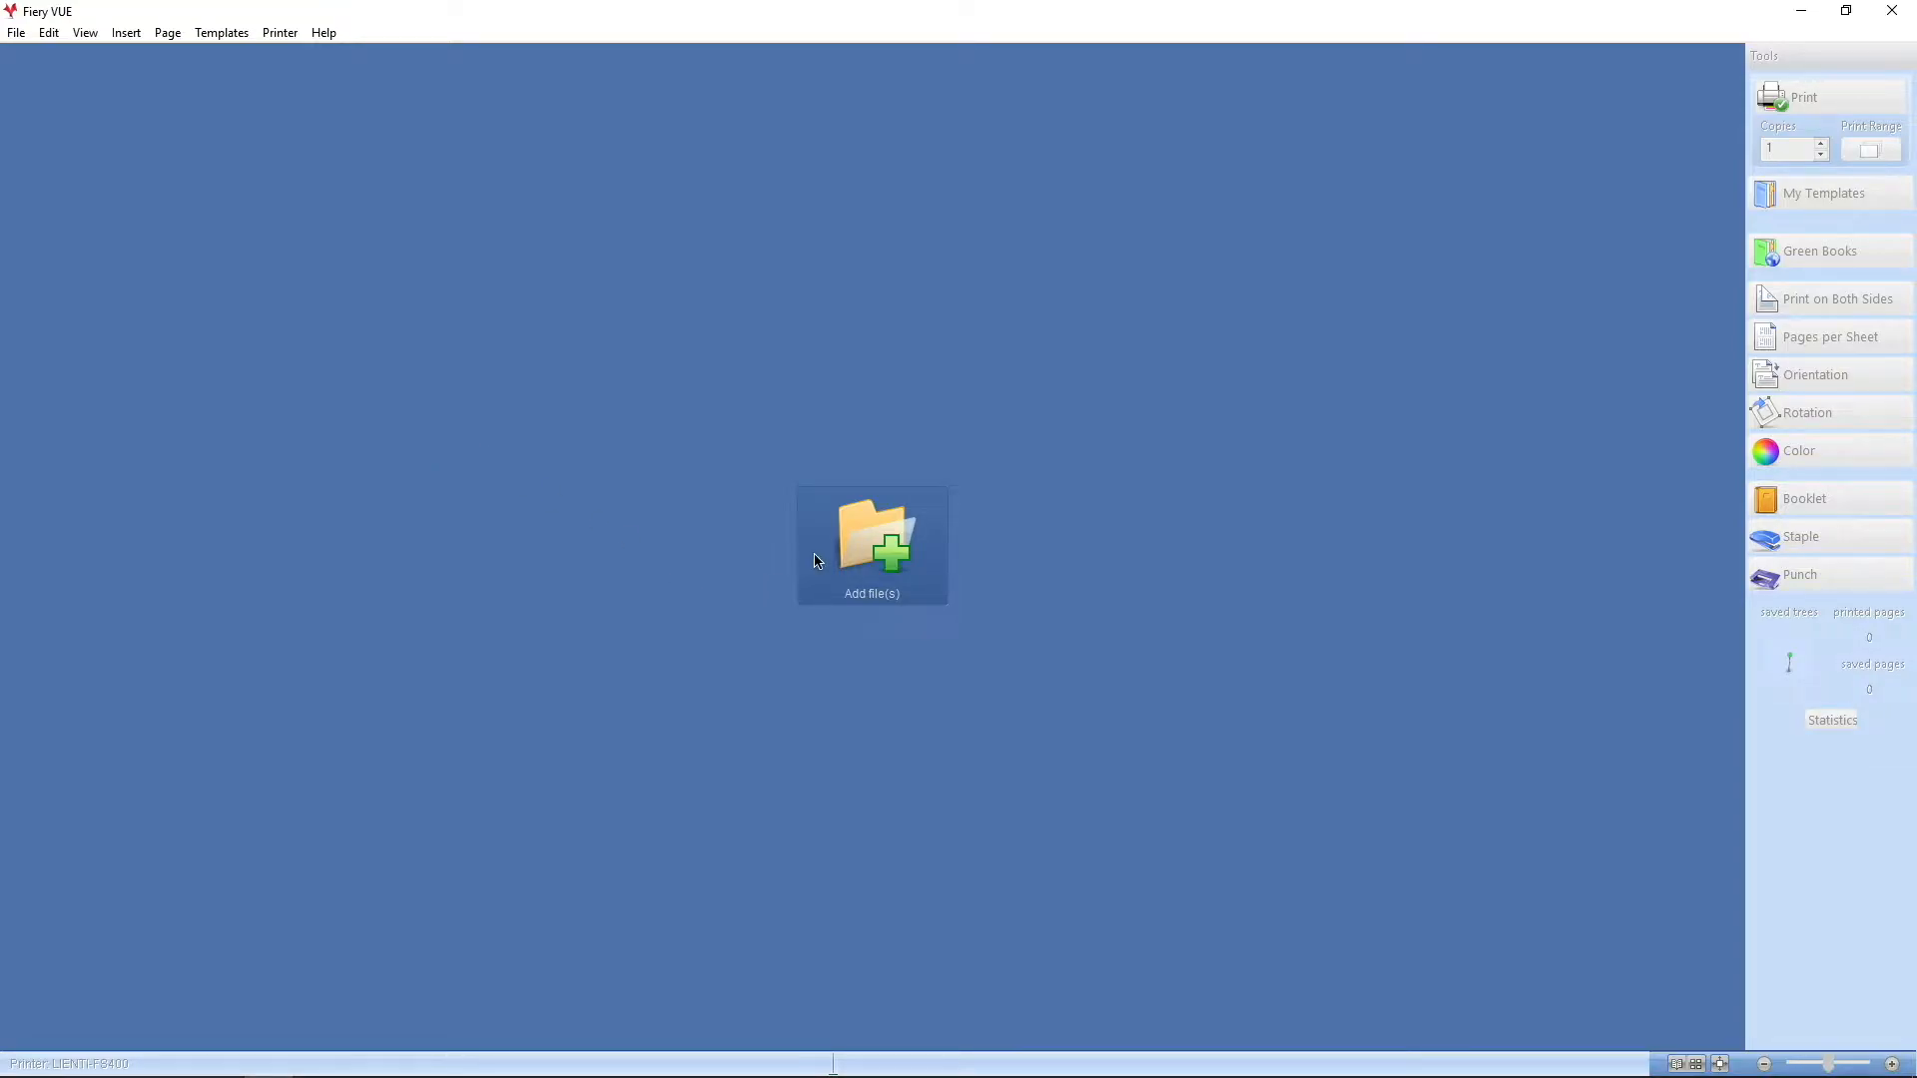
mouse_move(734, 568)
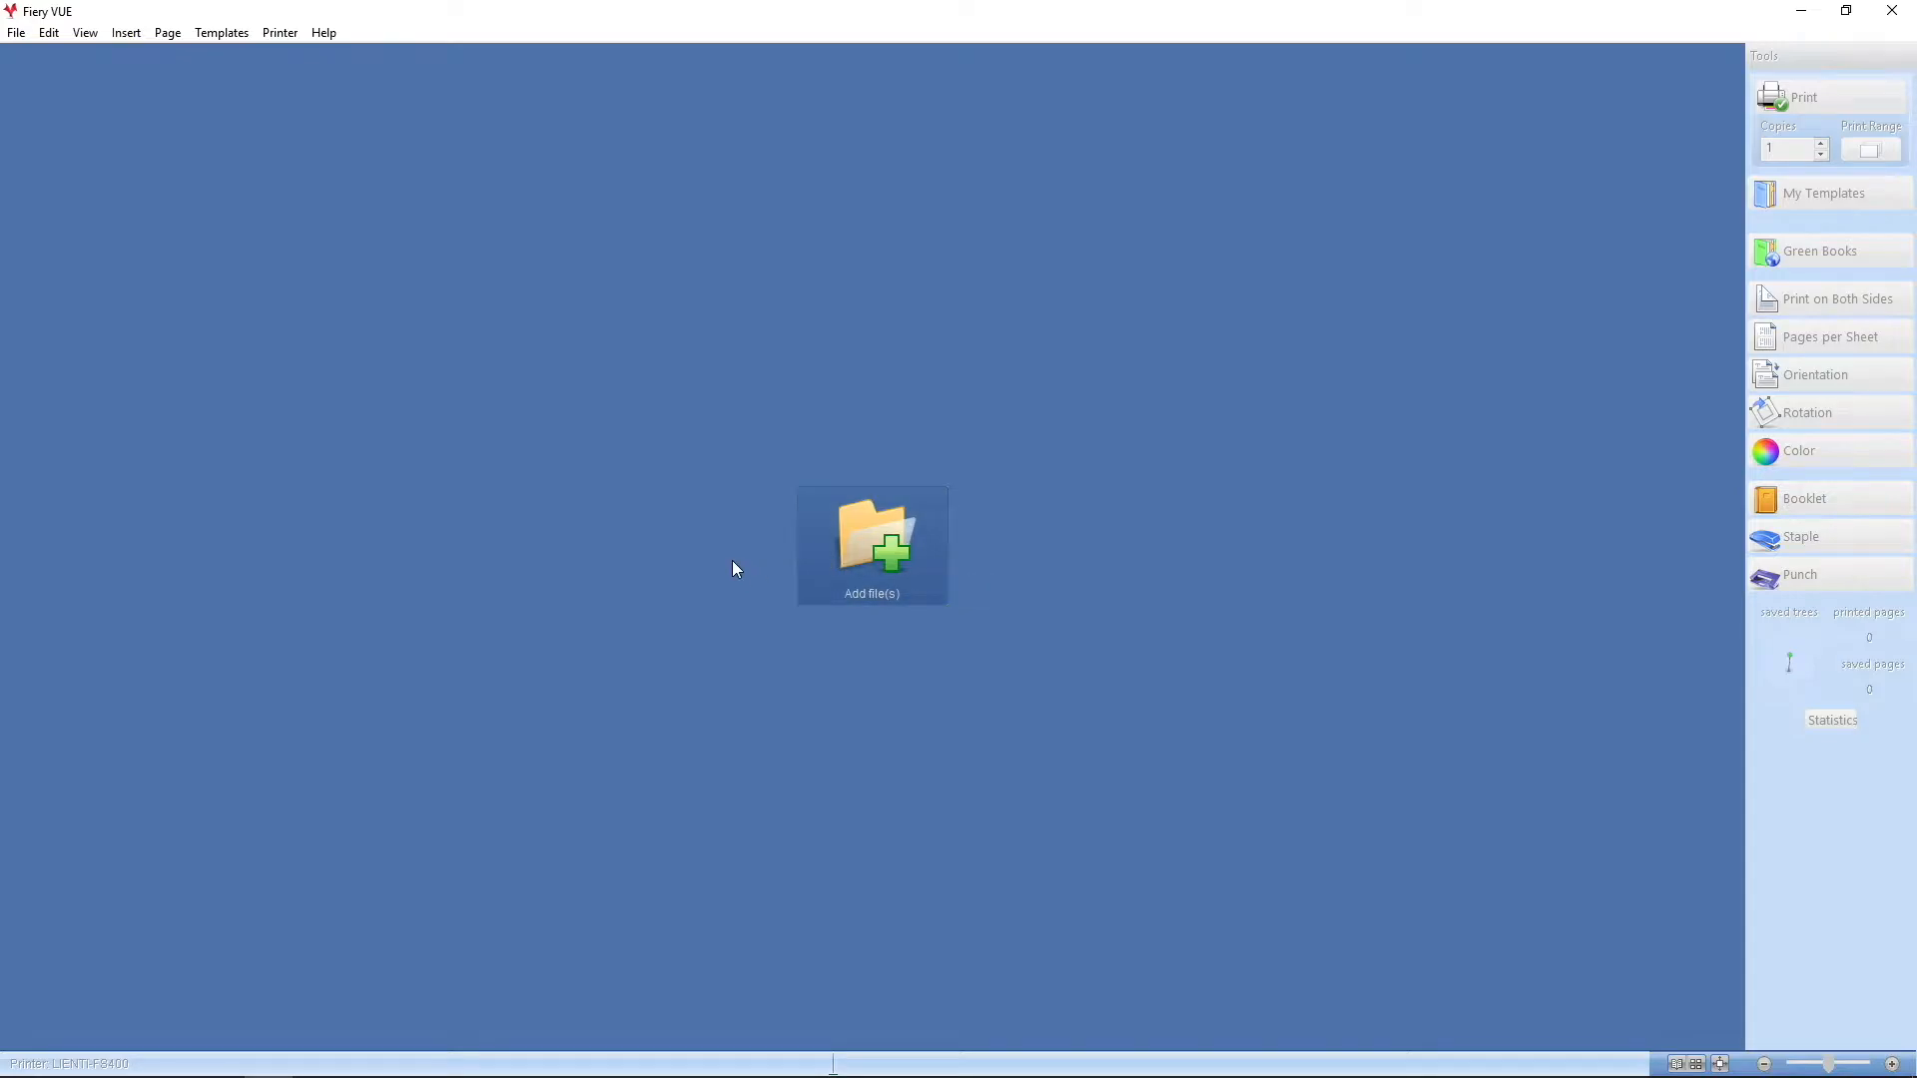
mouse_move(730, 563)
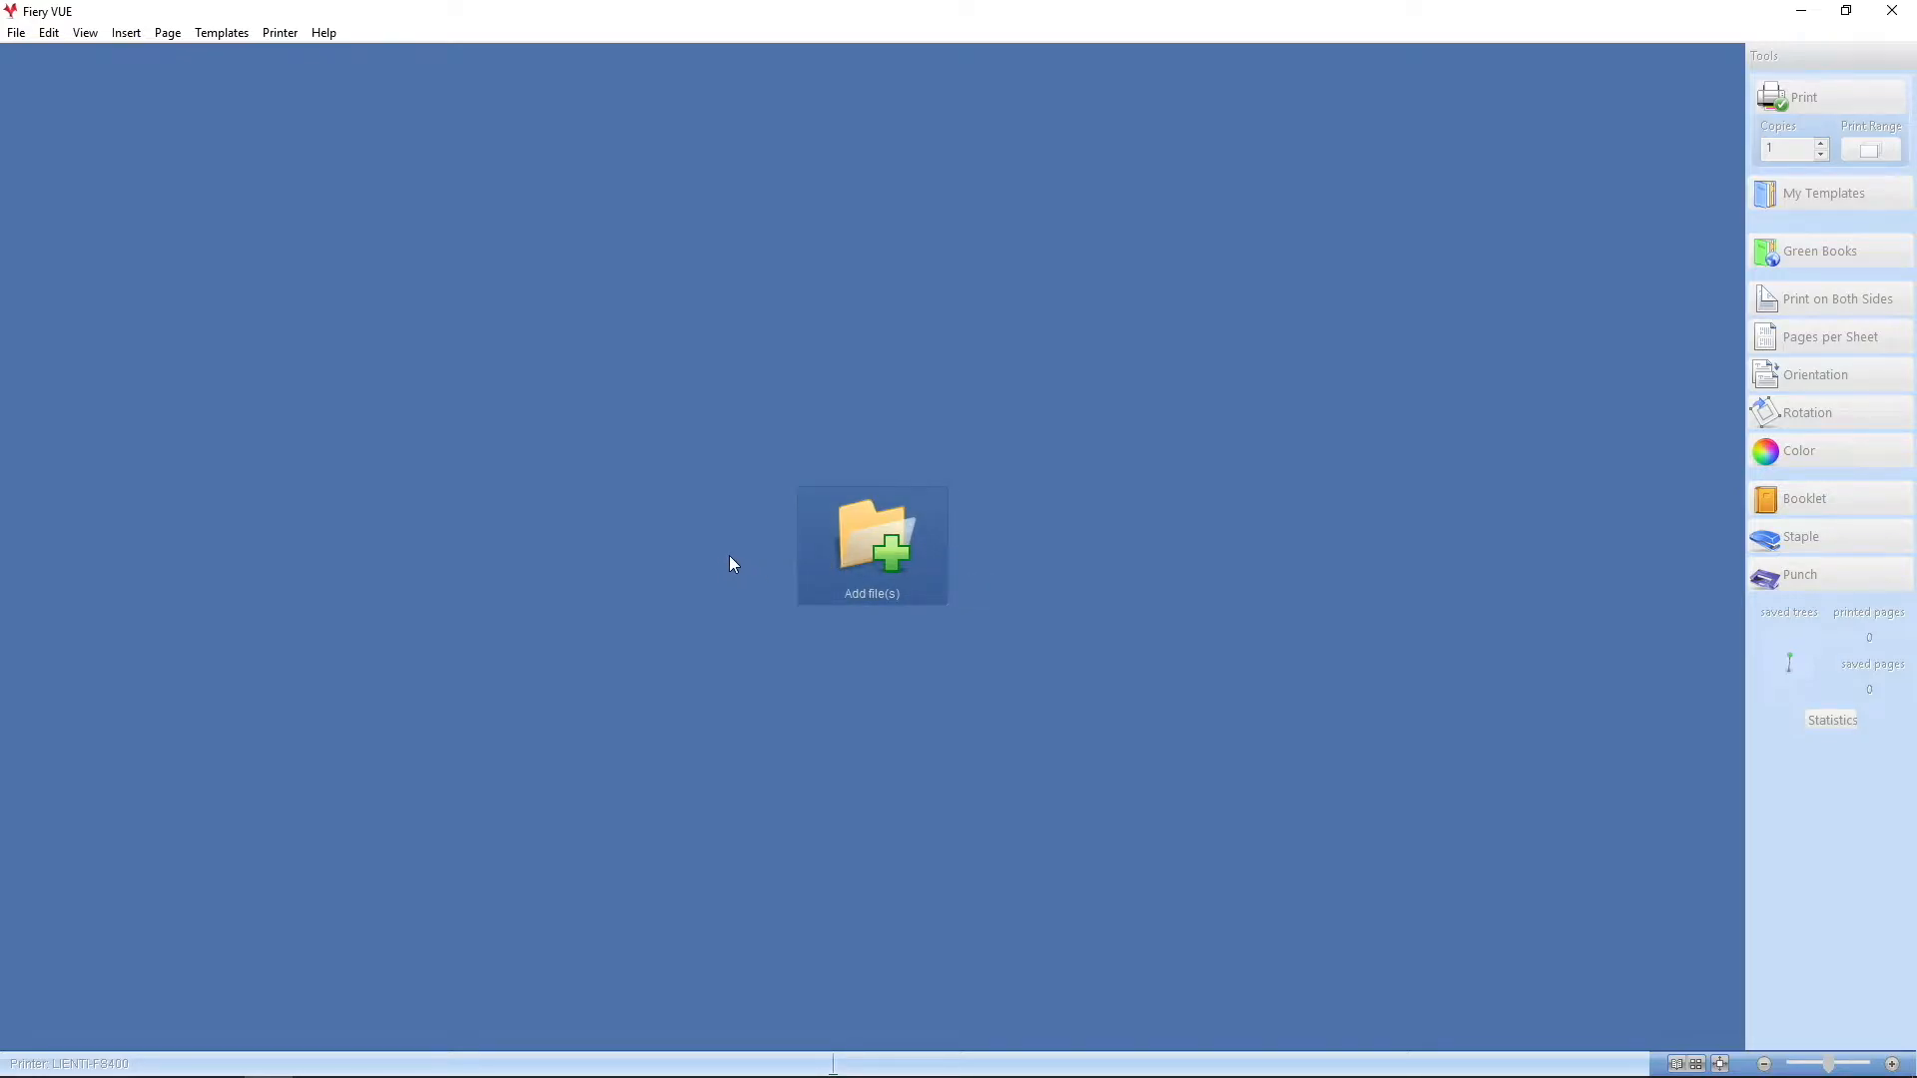
Add the newsletter, order form and presentation PDFs from VUE Demo Files to the job
left_click(871, 544)
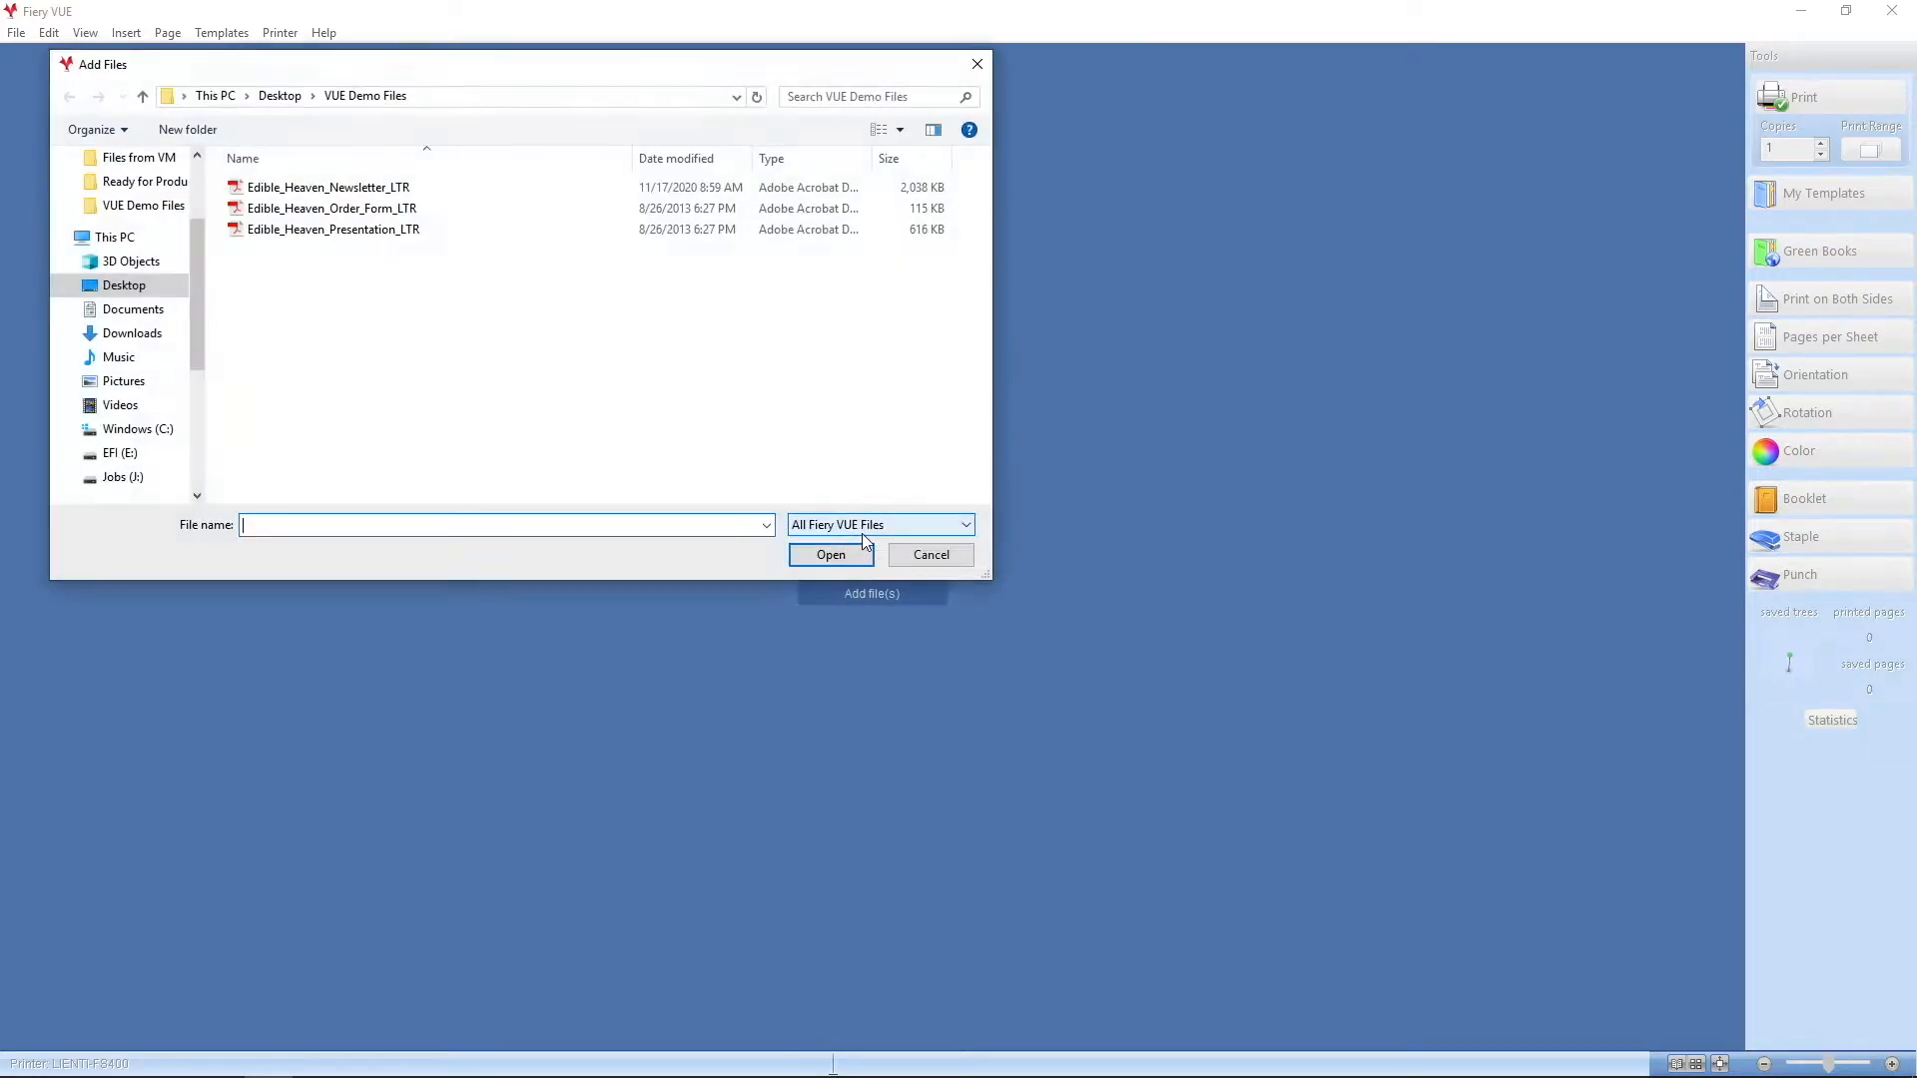
key("ctrl+a")
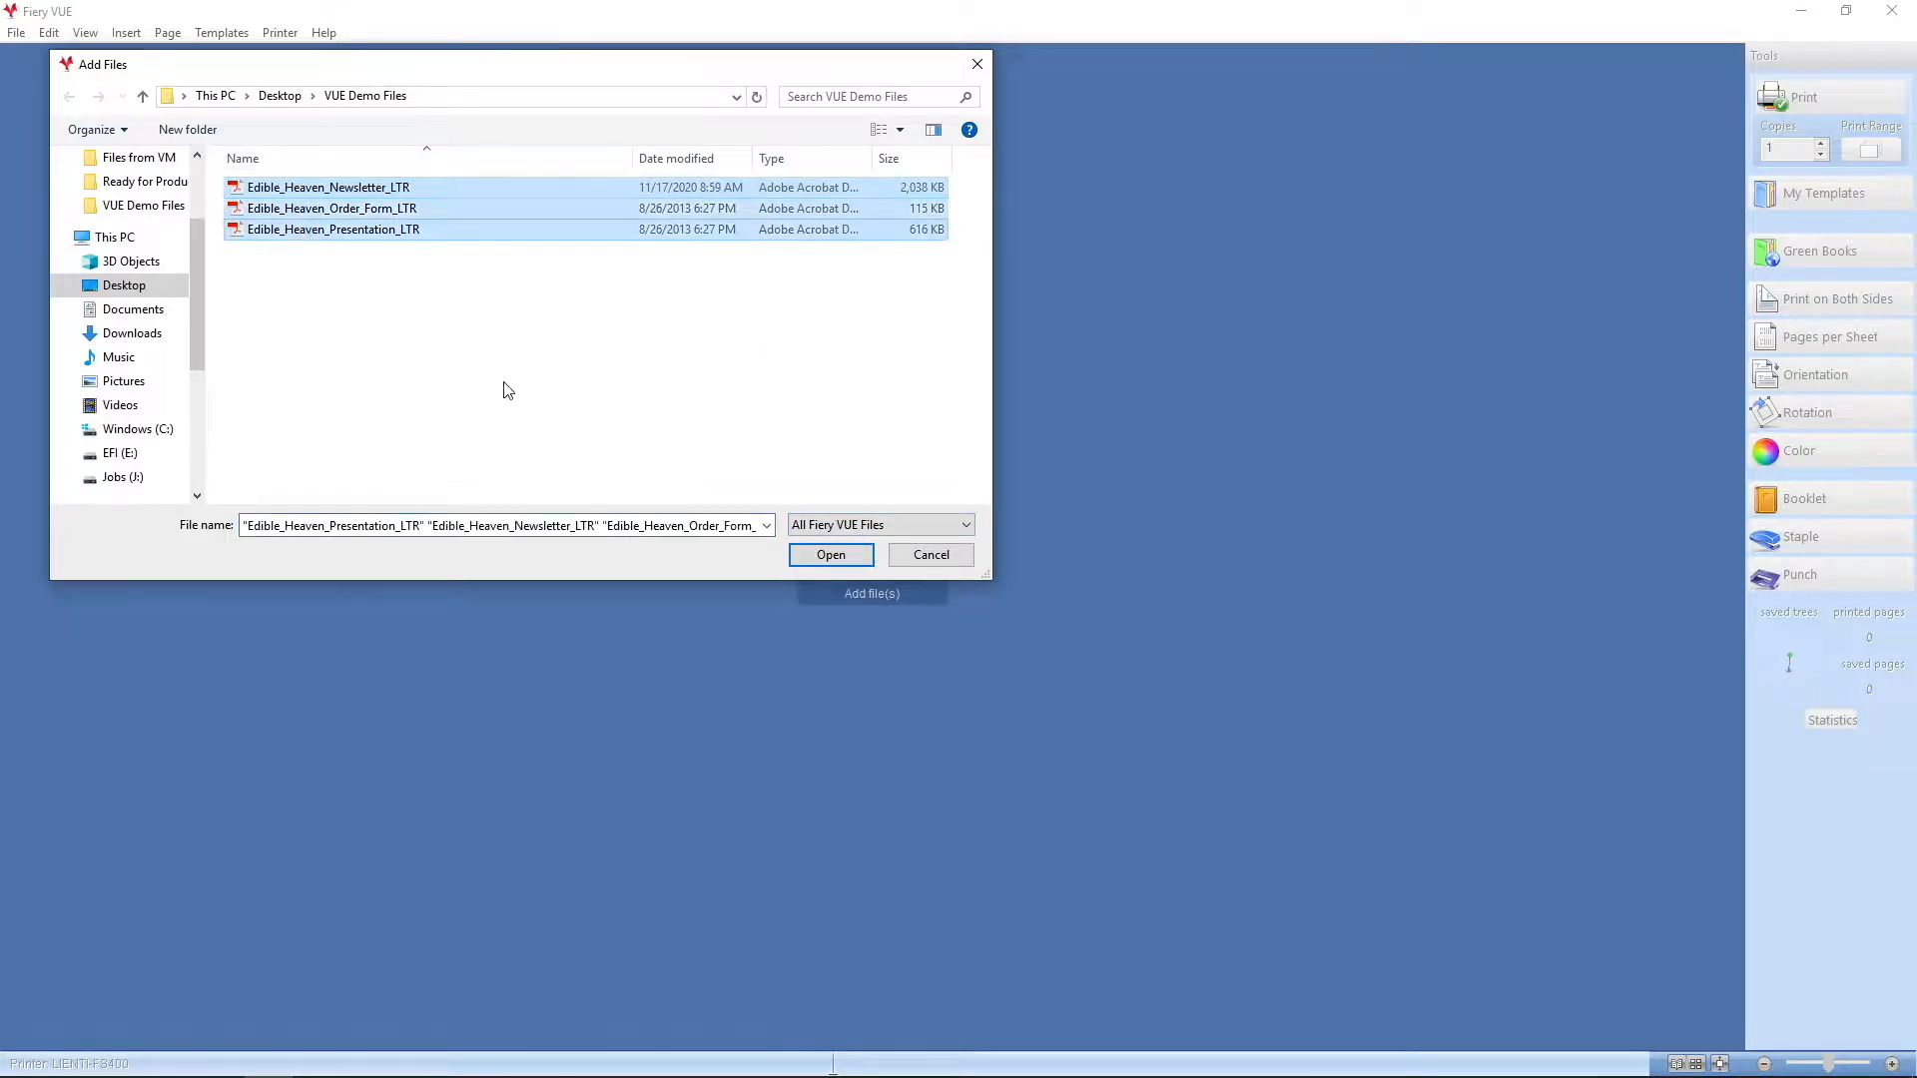
left_click(830, 554)
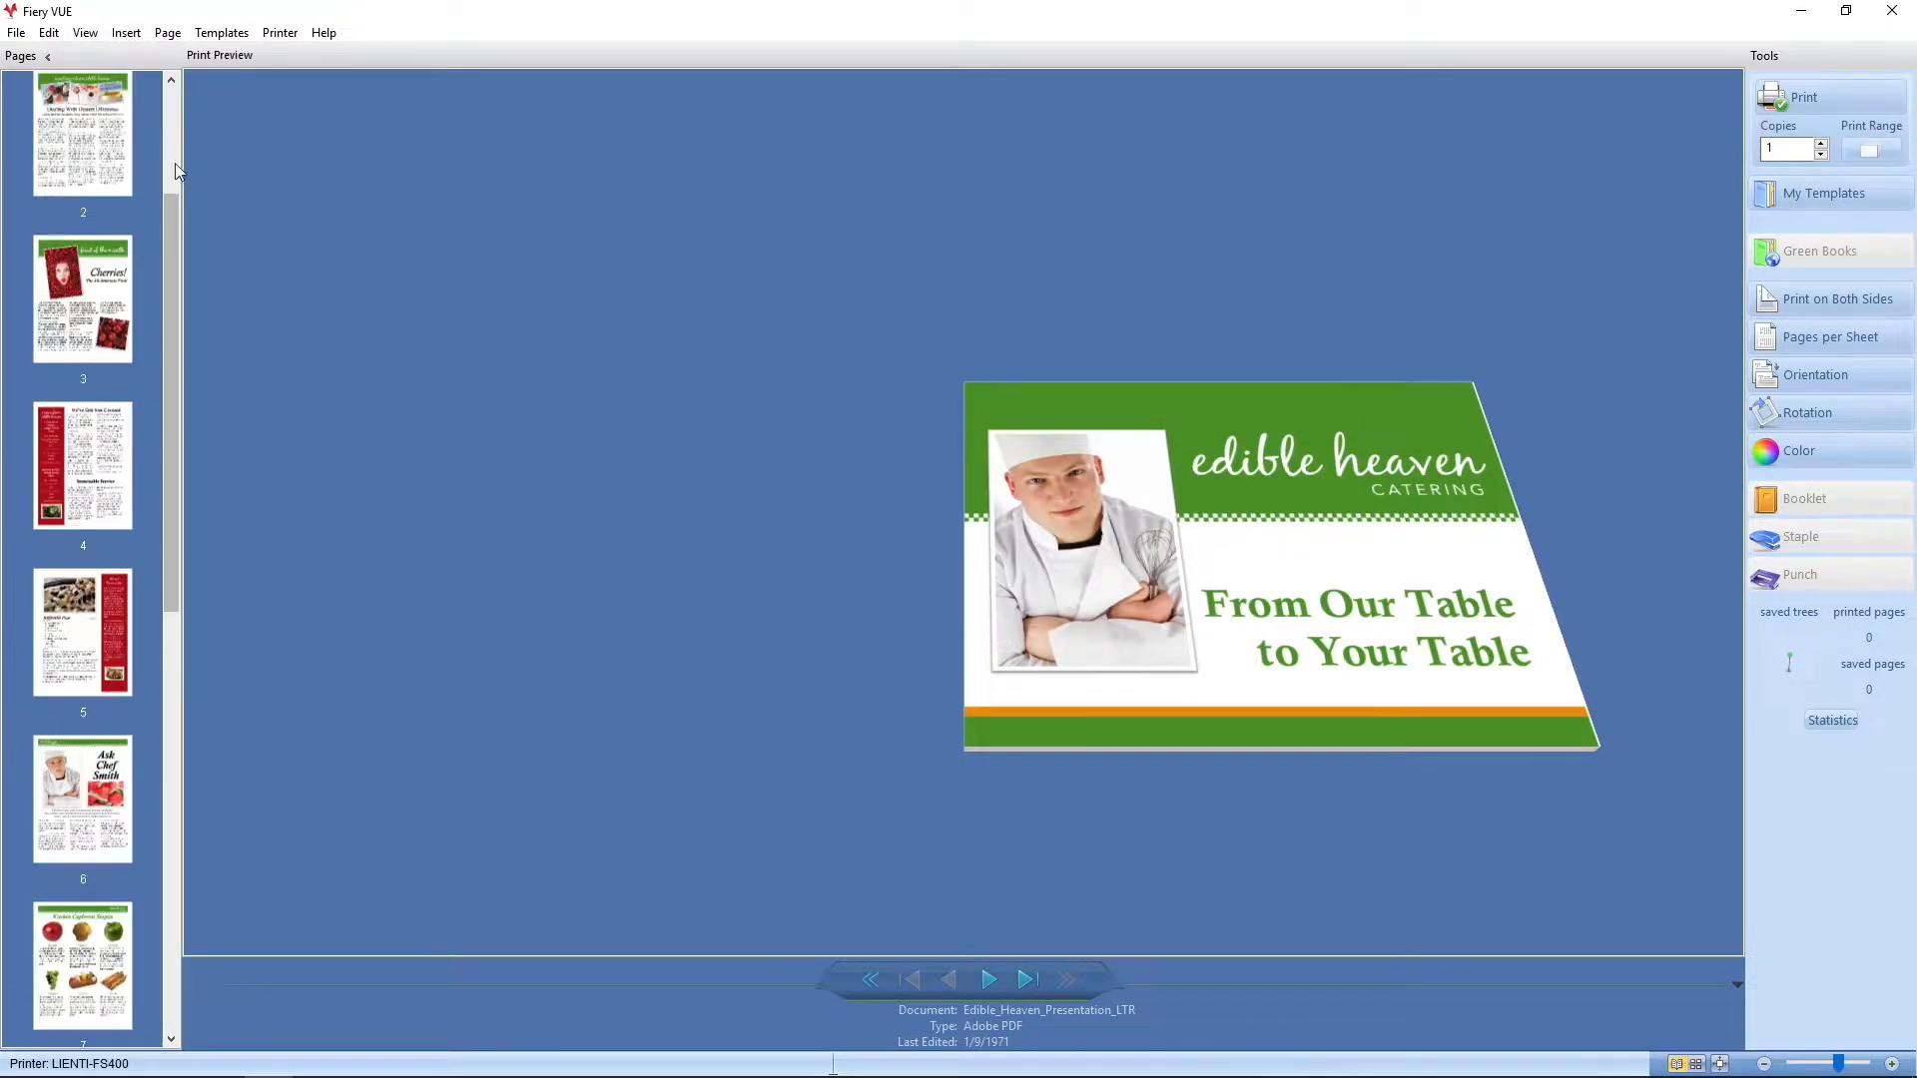
scroll("up", 3)
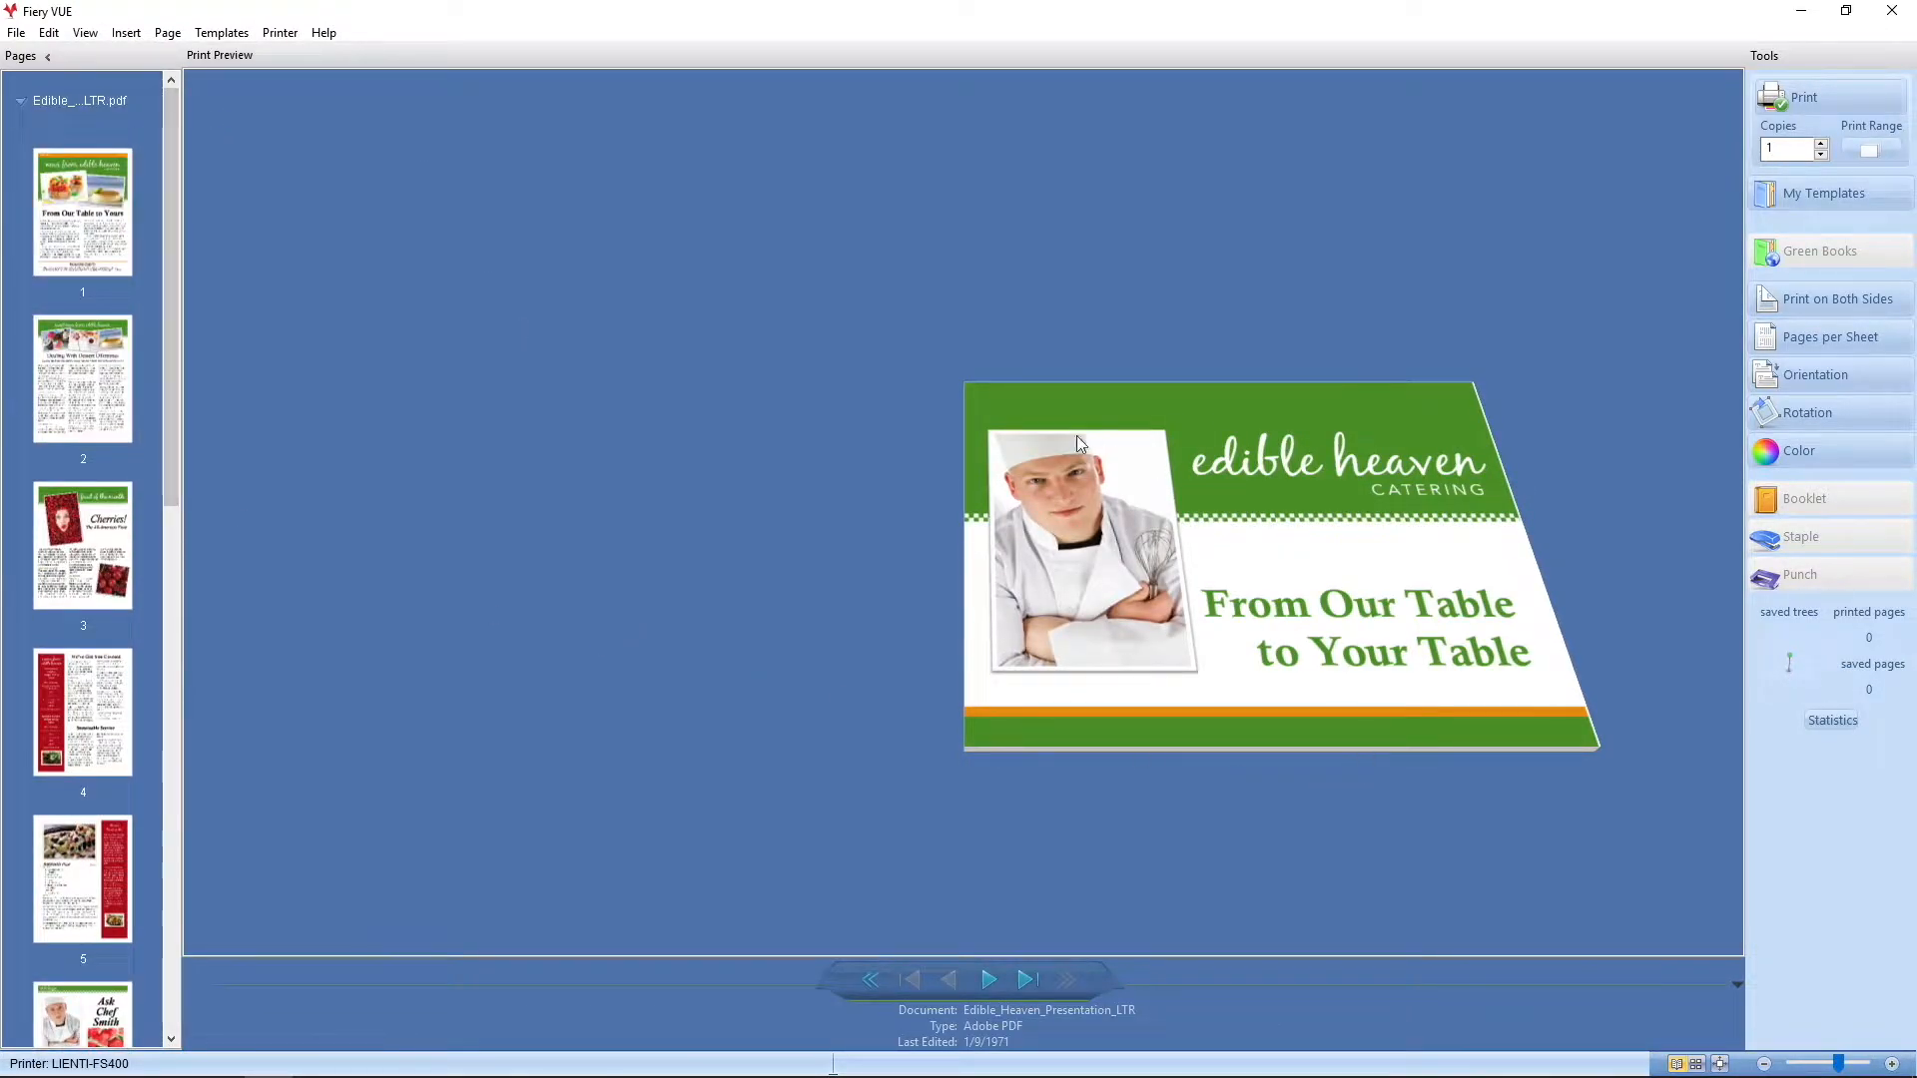
mouse_move(1697, 1063)
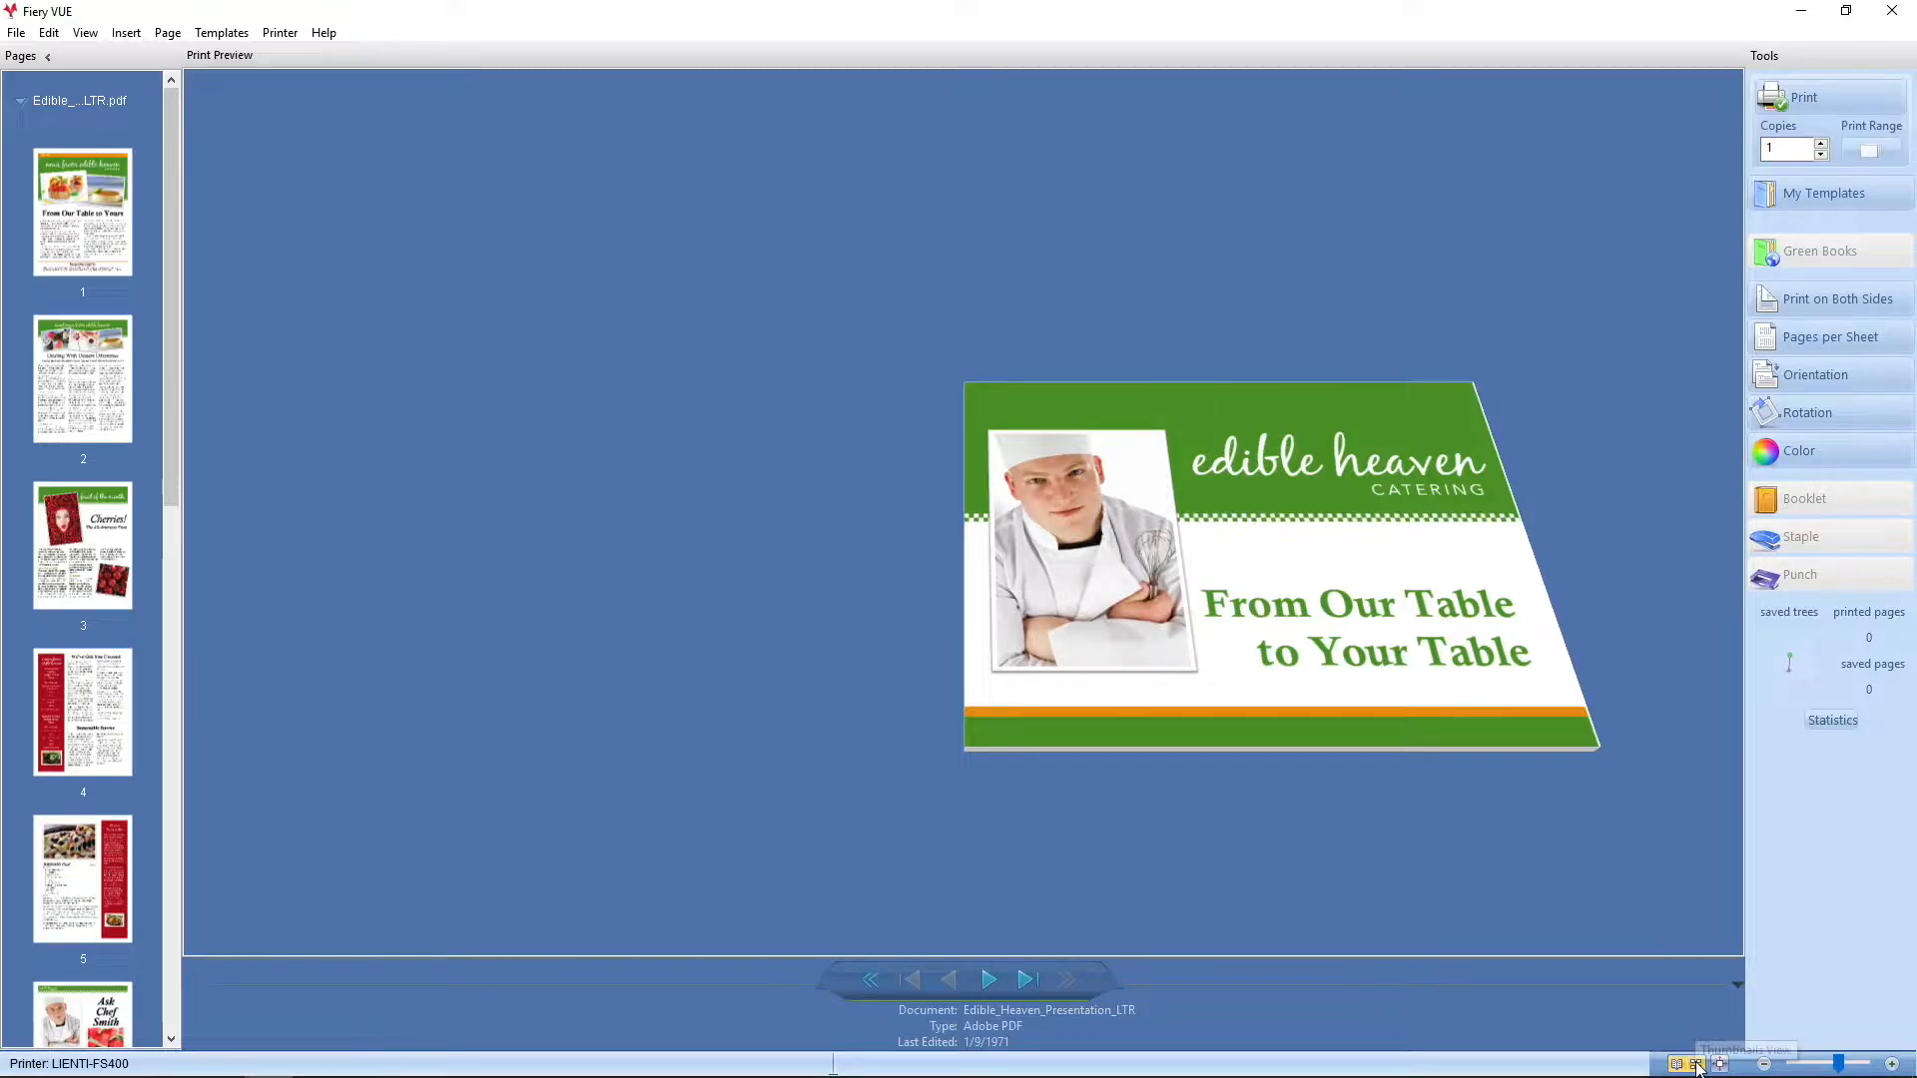
Show all pages in the spread thumbnail view and scroll through the job
left_click(1695, 1062)
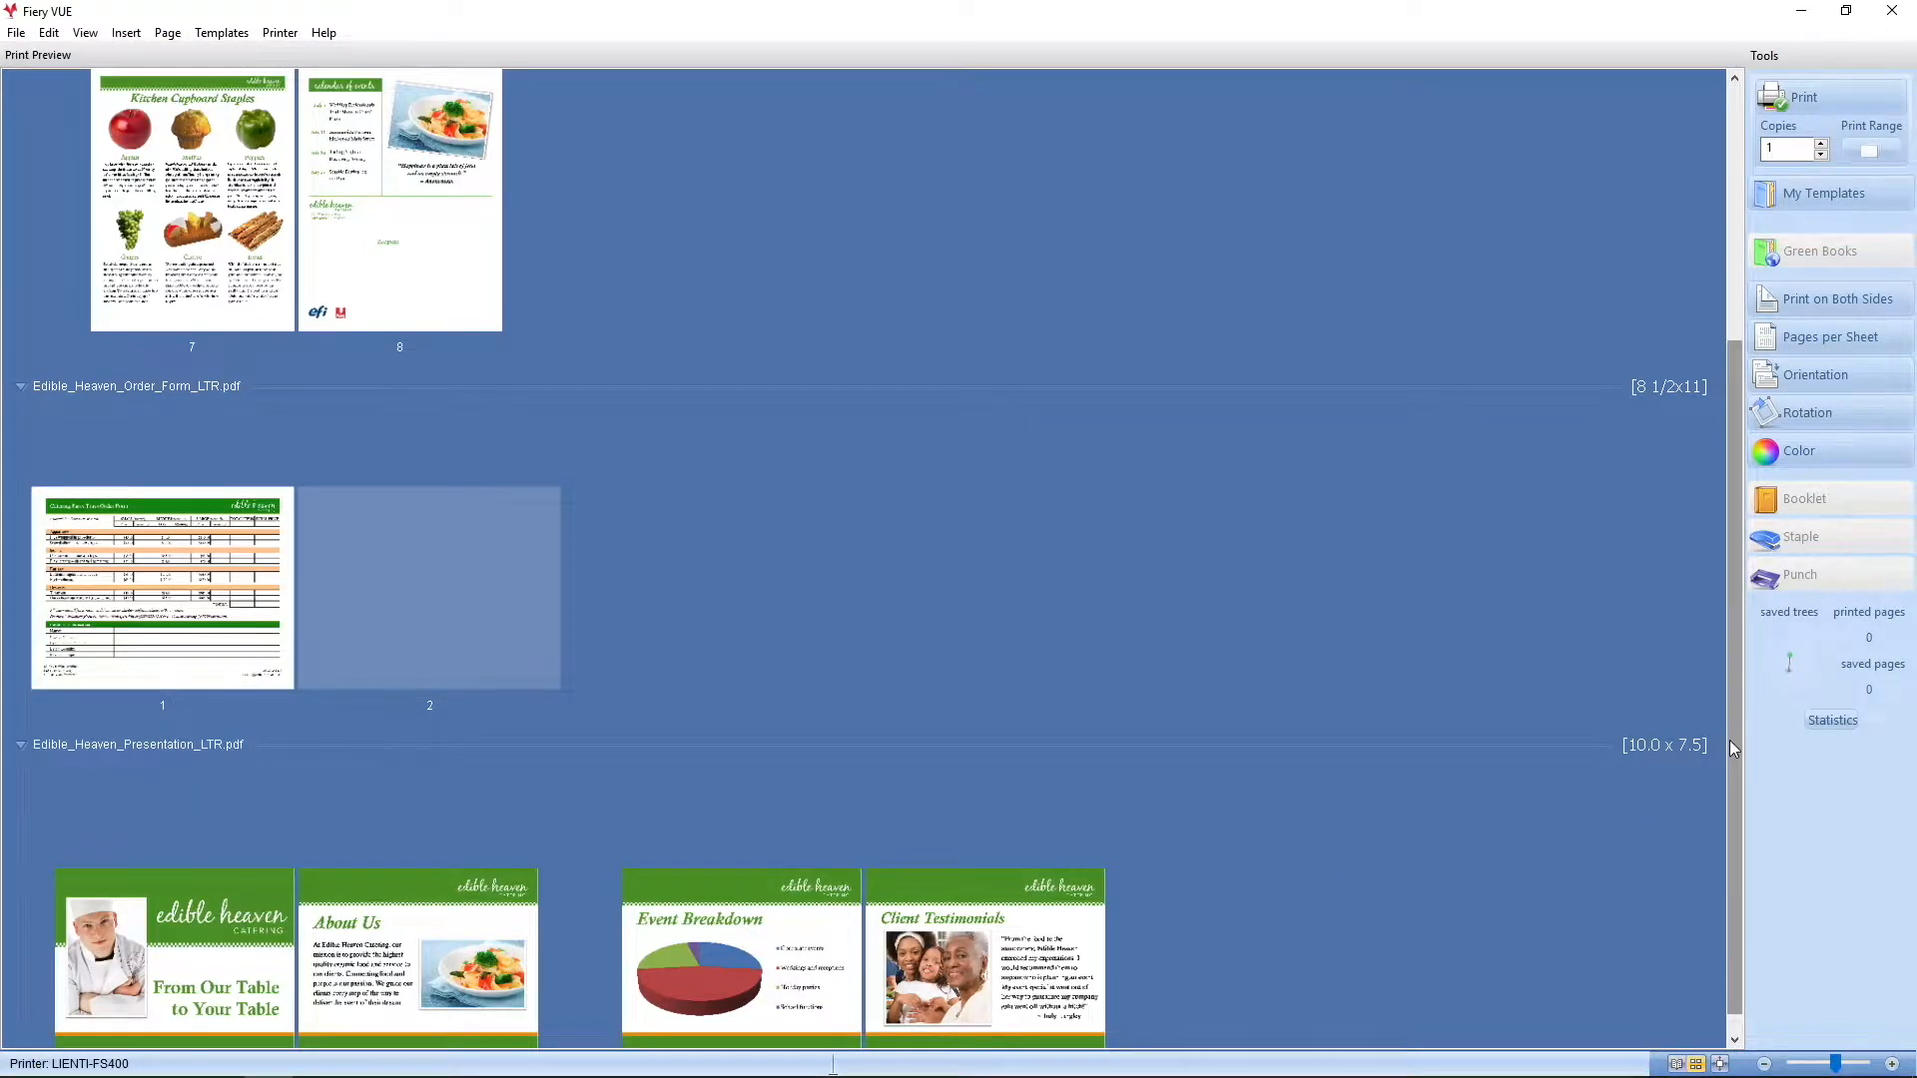
scroll("up", 3)
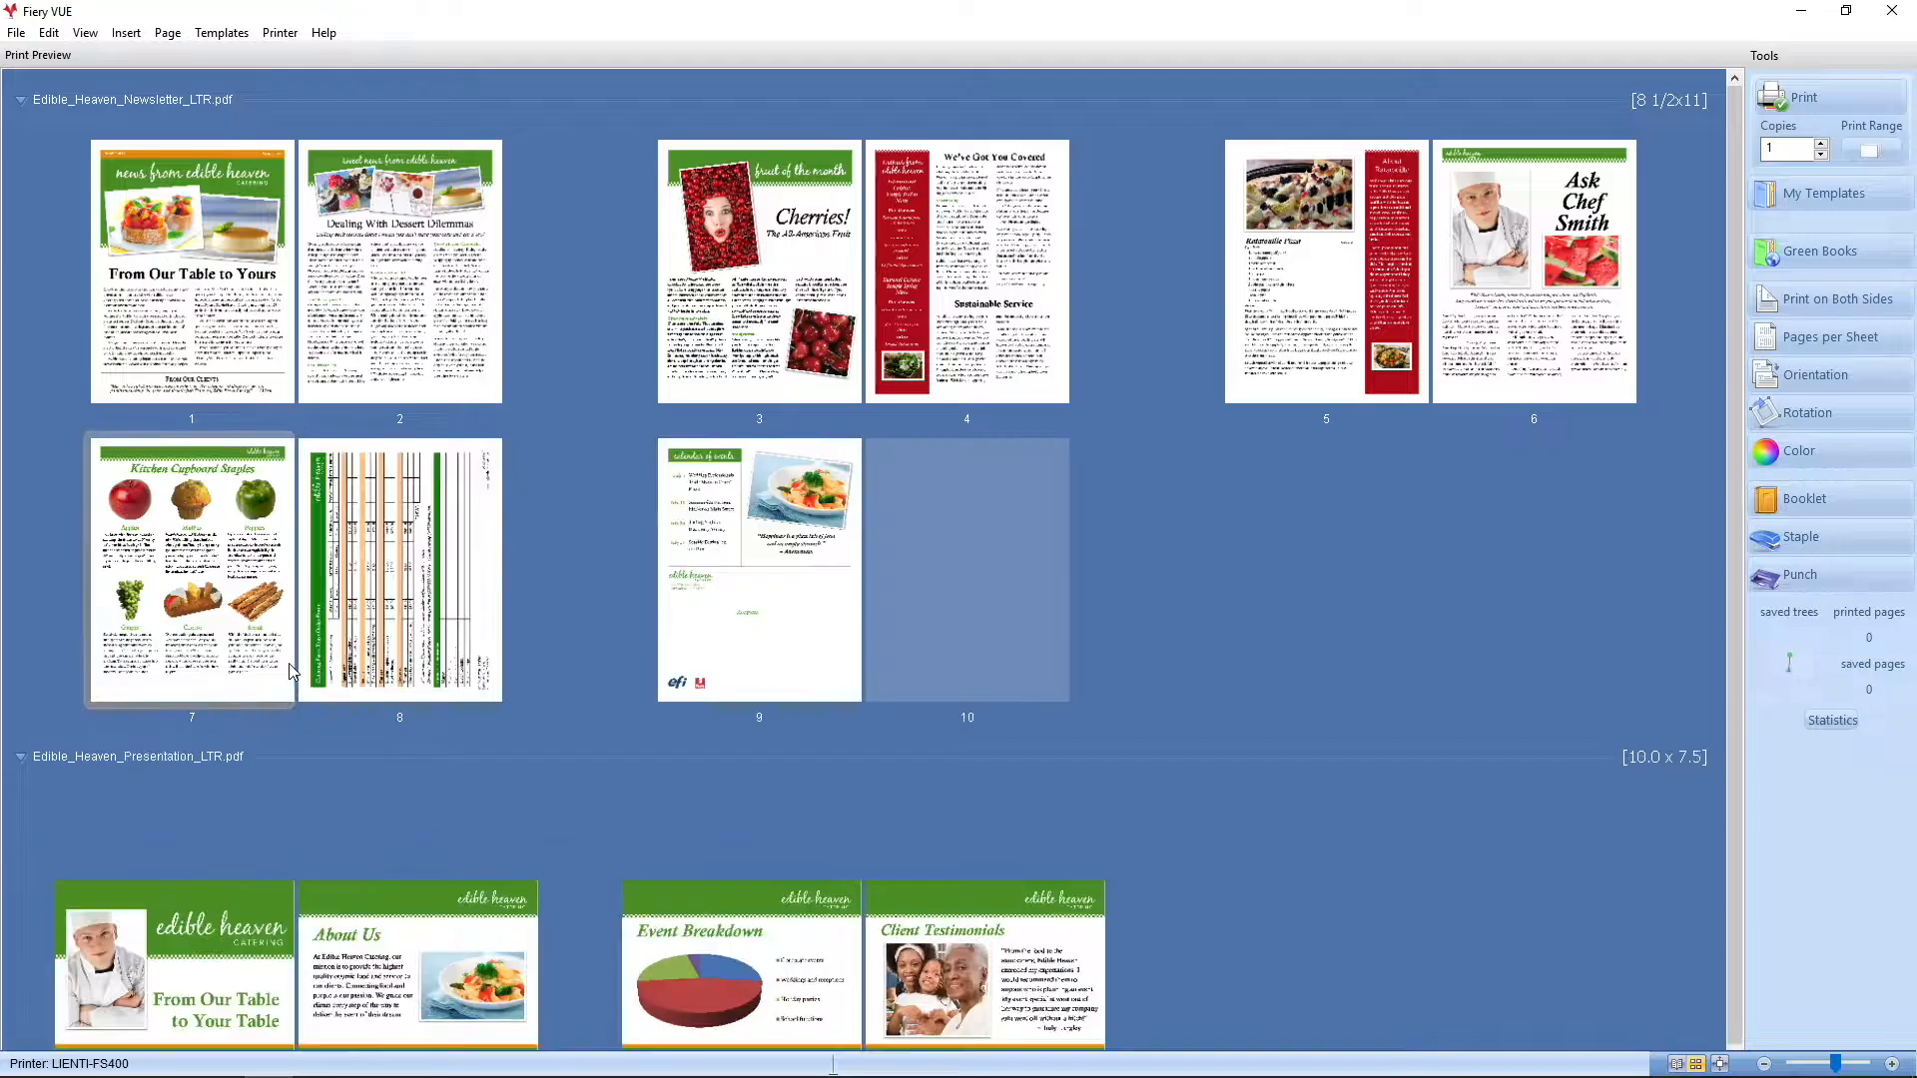
scroll("down", 3)
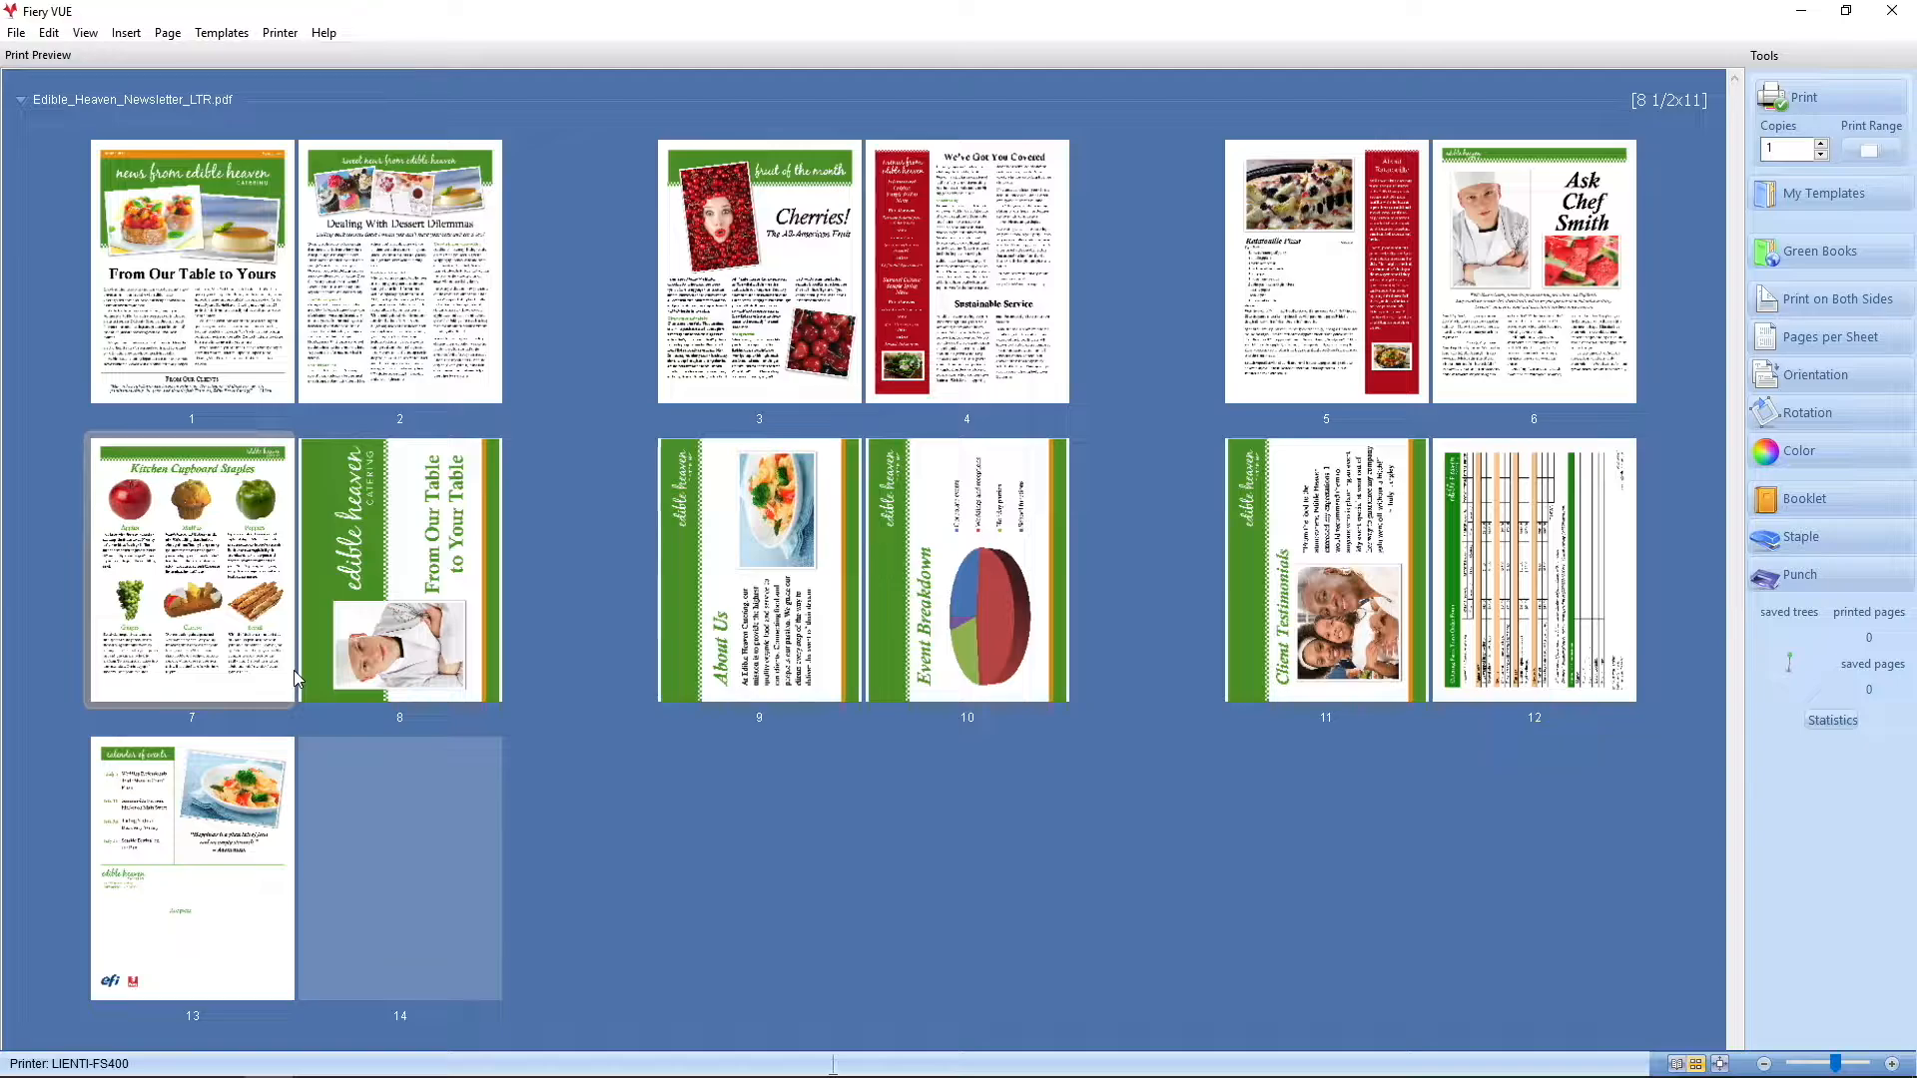
Start a new section at the Dessert Dilemmas page, leaving a blank page 2
left_click(399, 268)
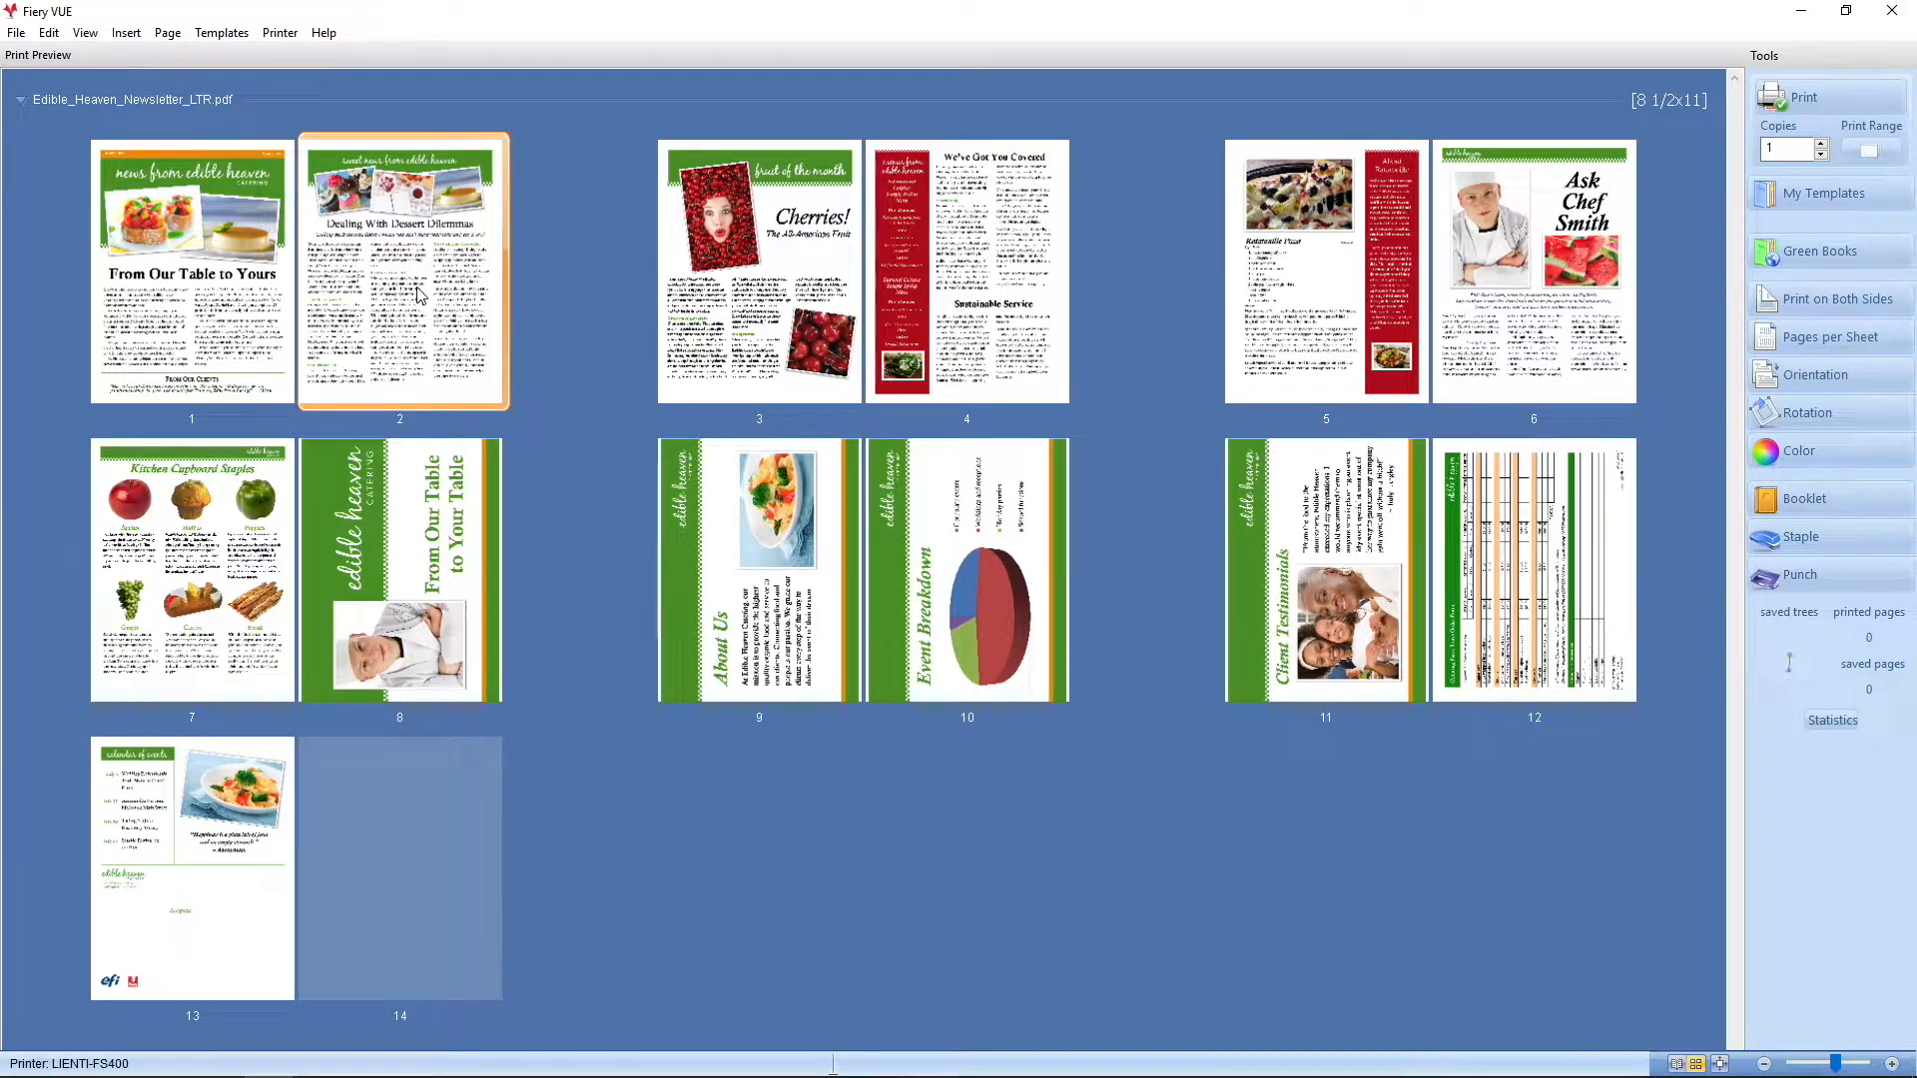
right_click(408, 267)
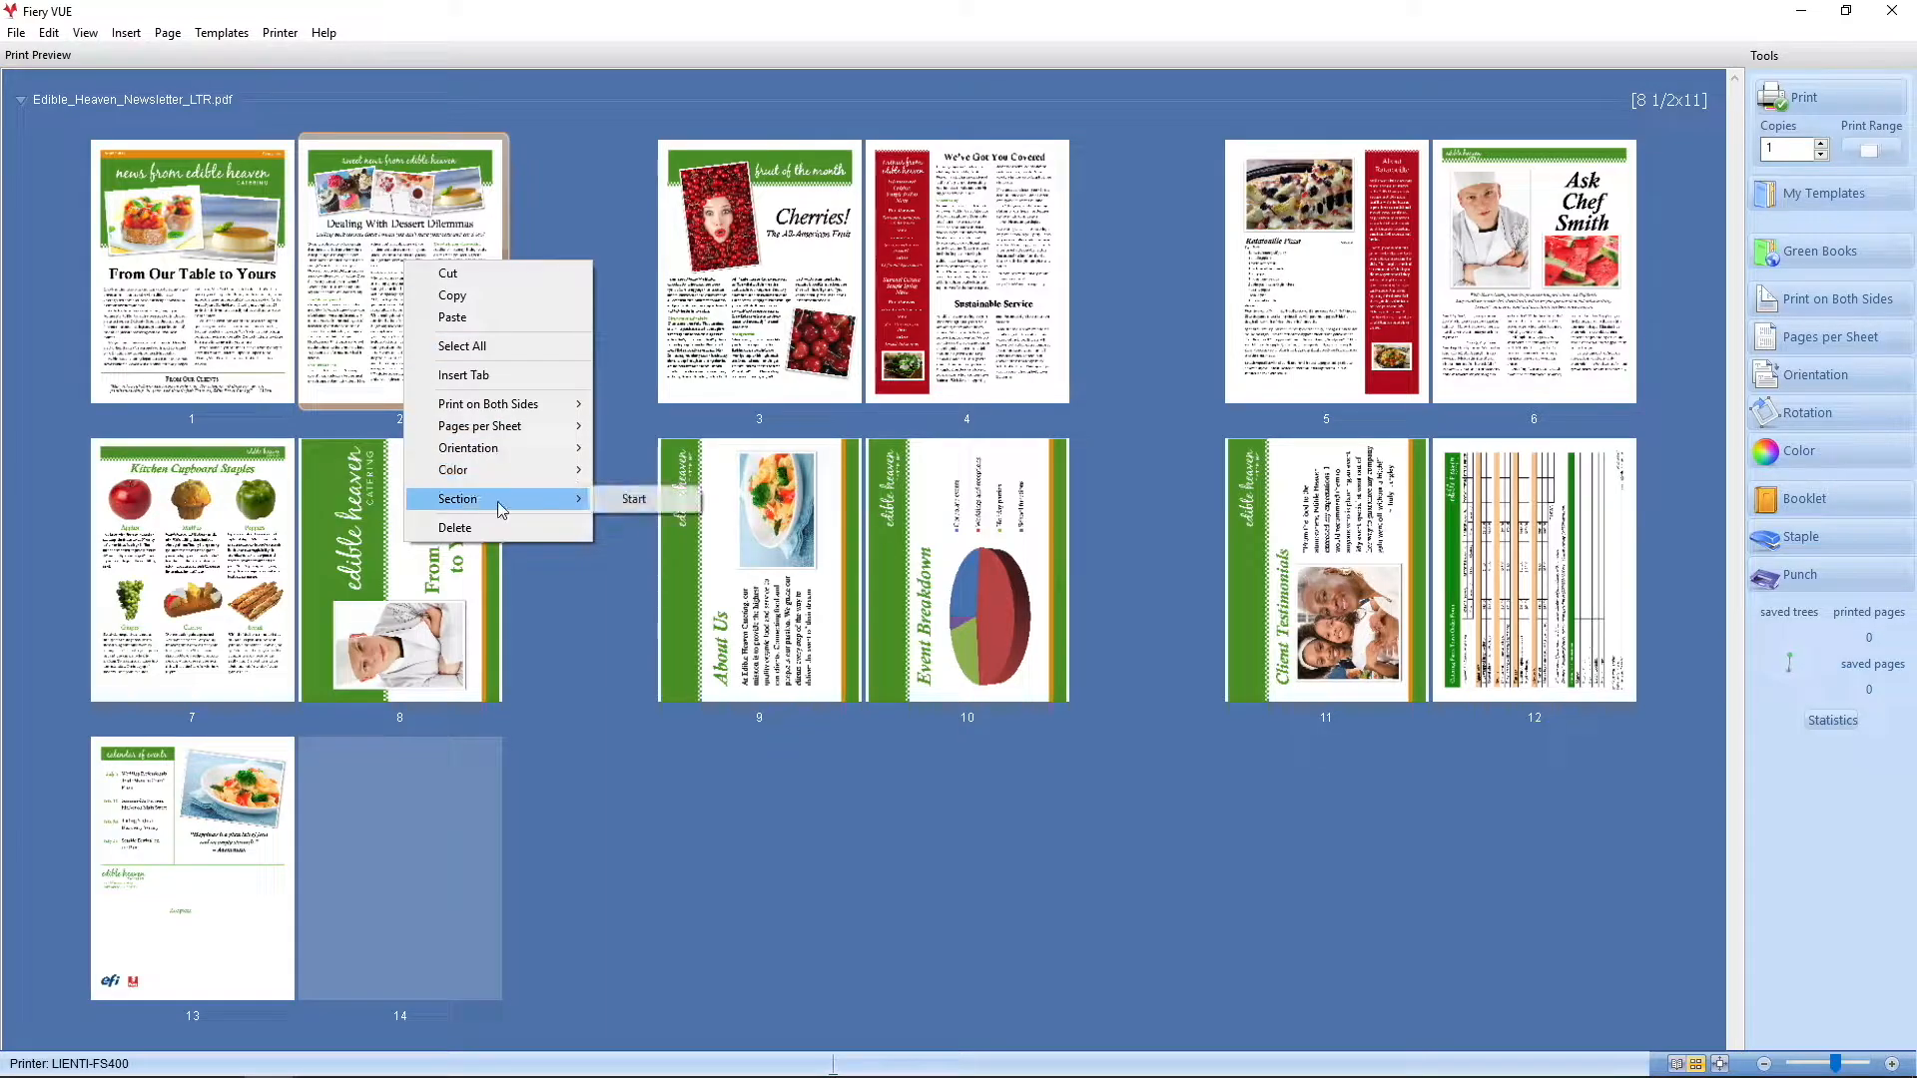
left_click(633, 499)
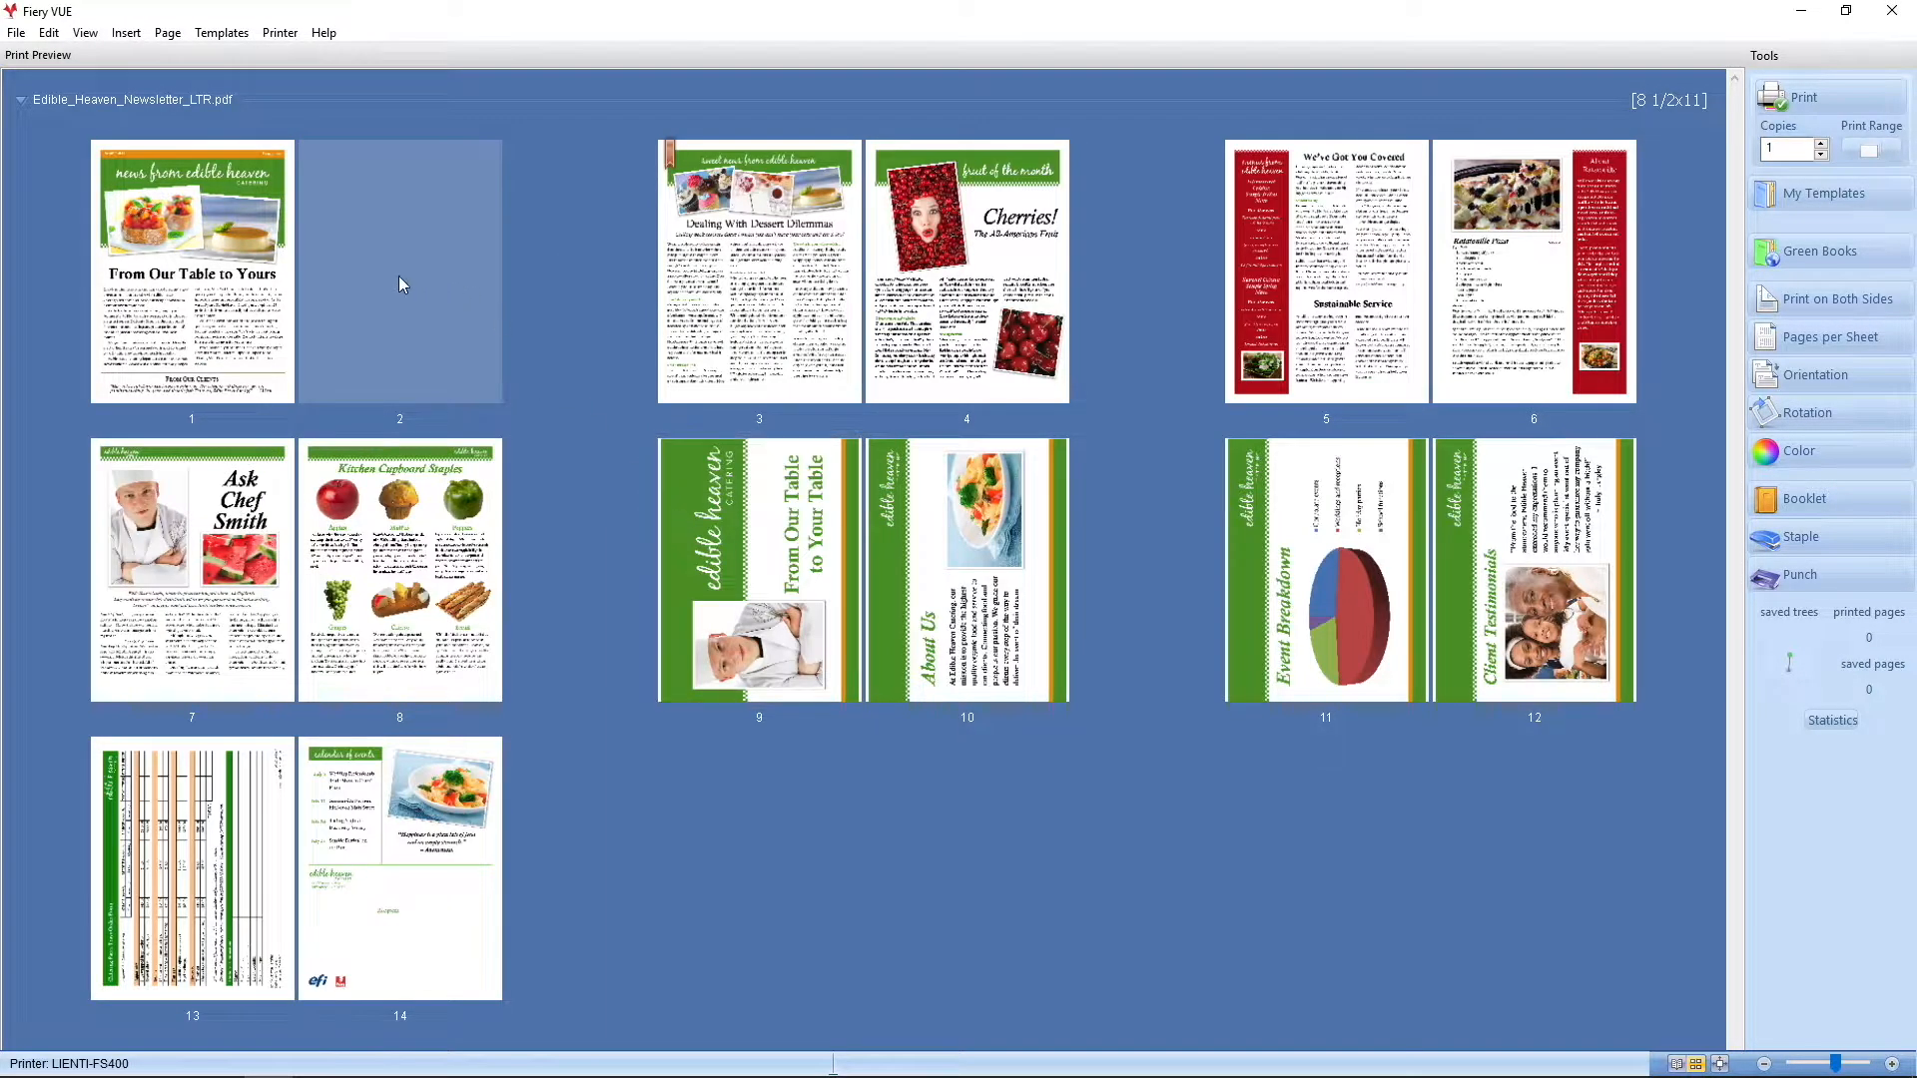
mouse_move(425, 295)
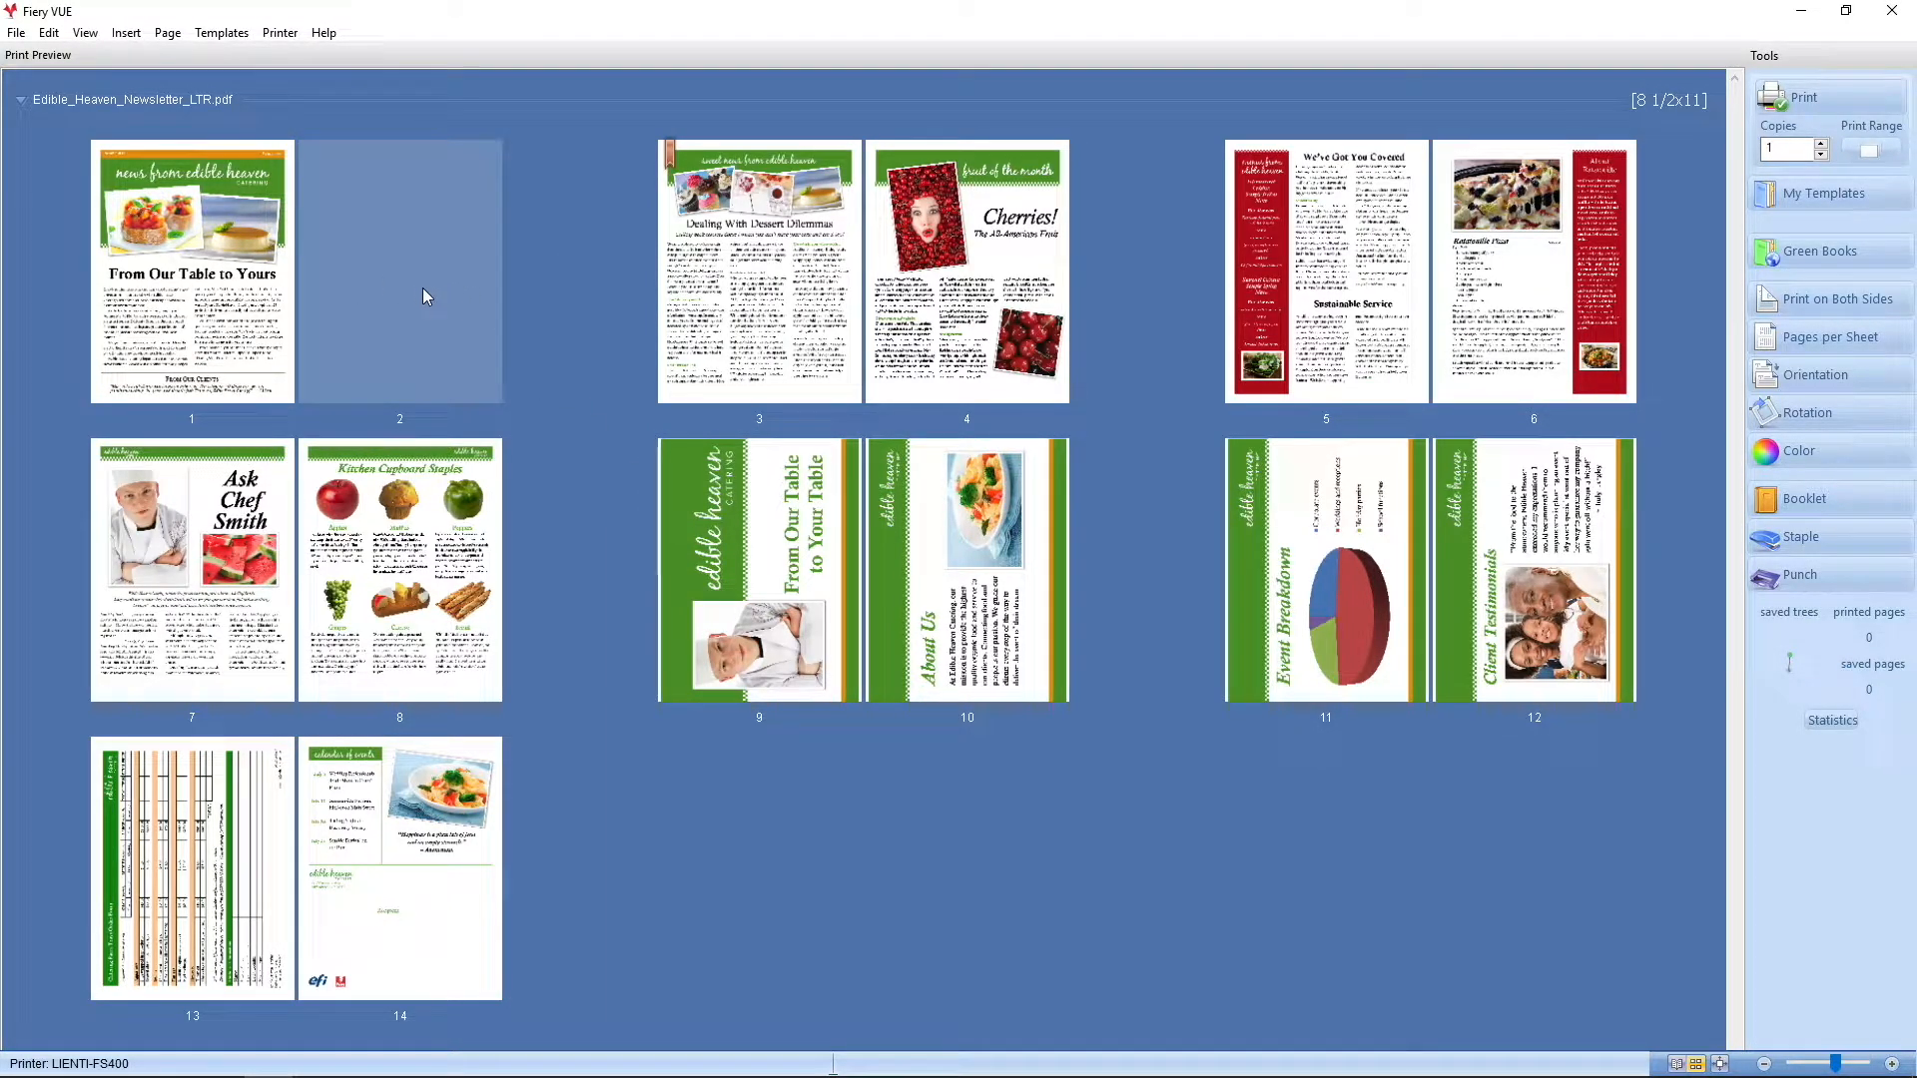
mouse_move(374, 301)
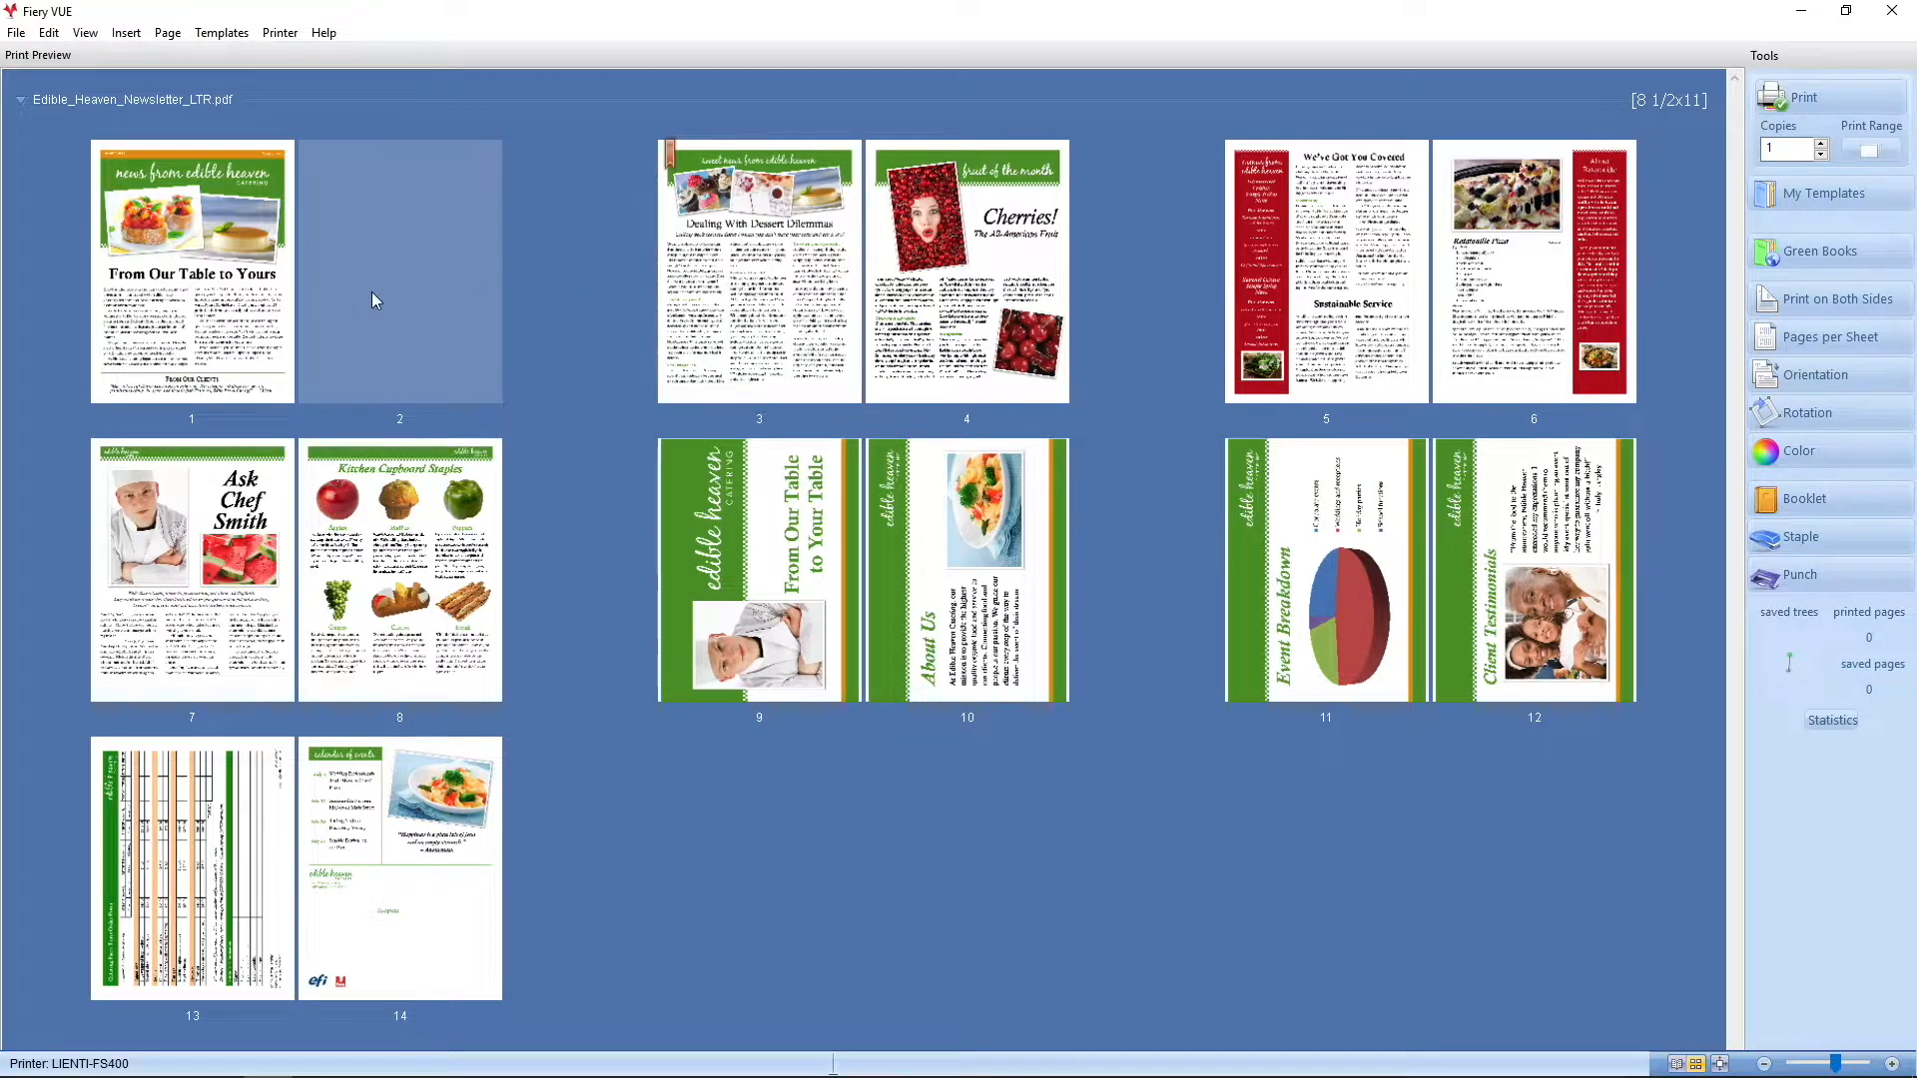
left_click(758, 269)
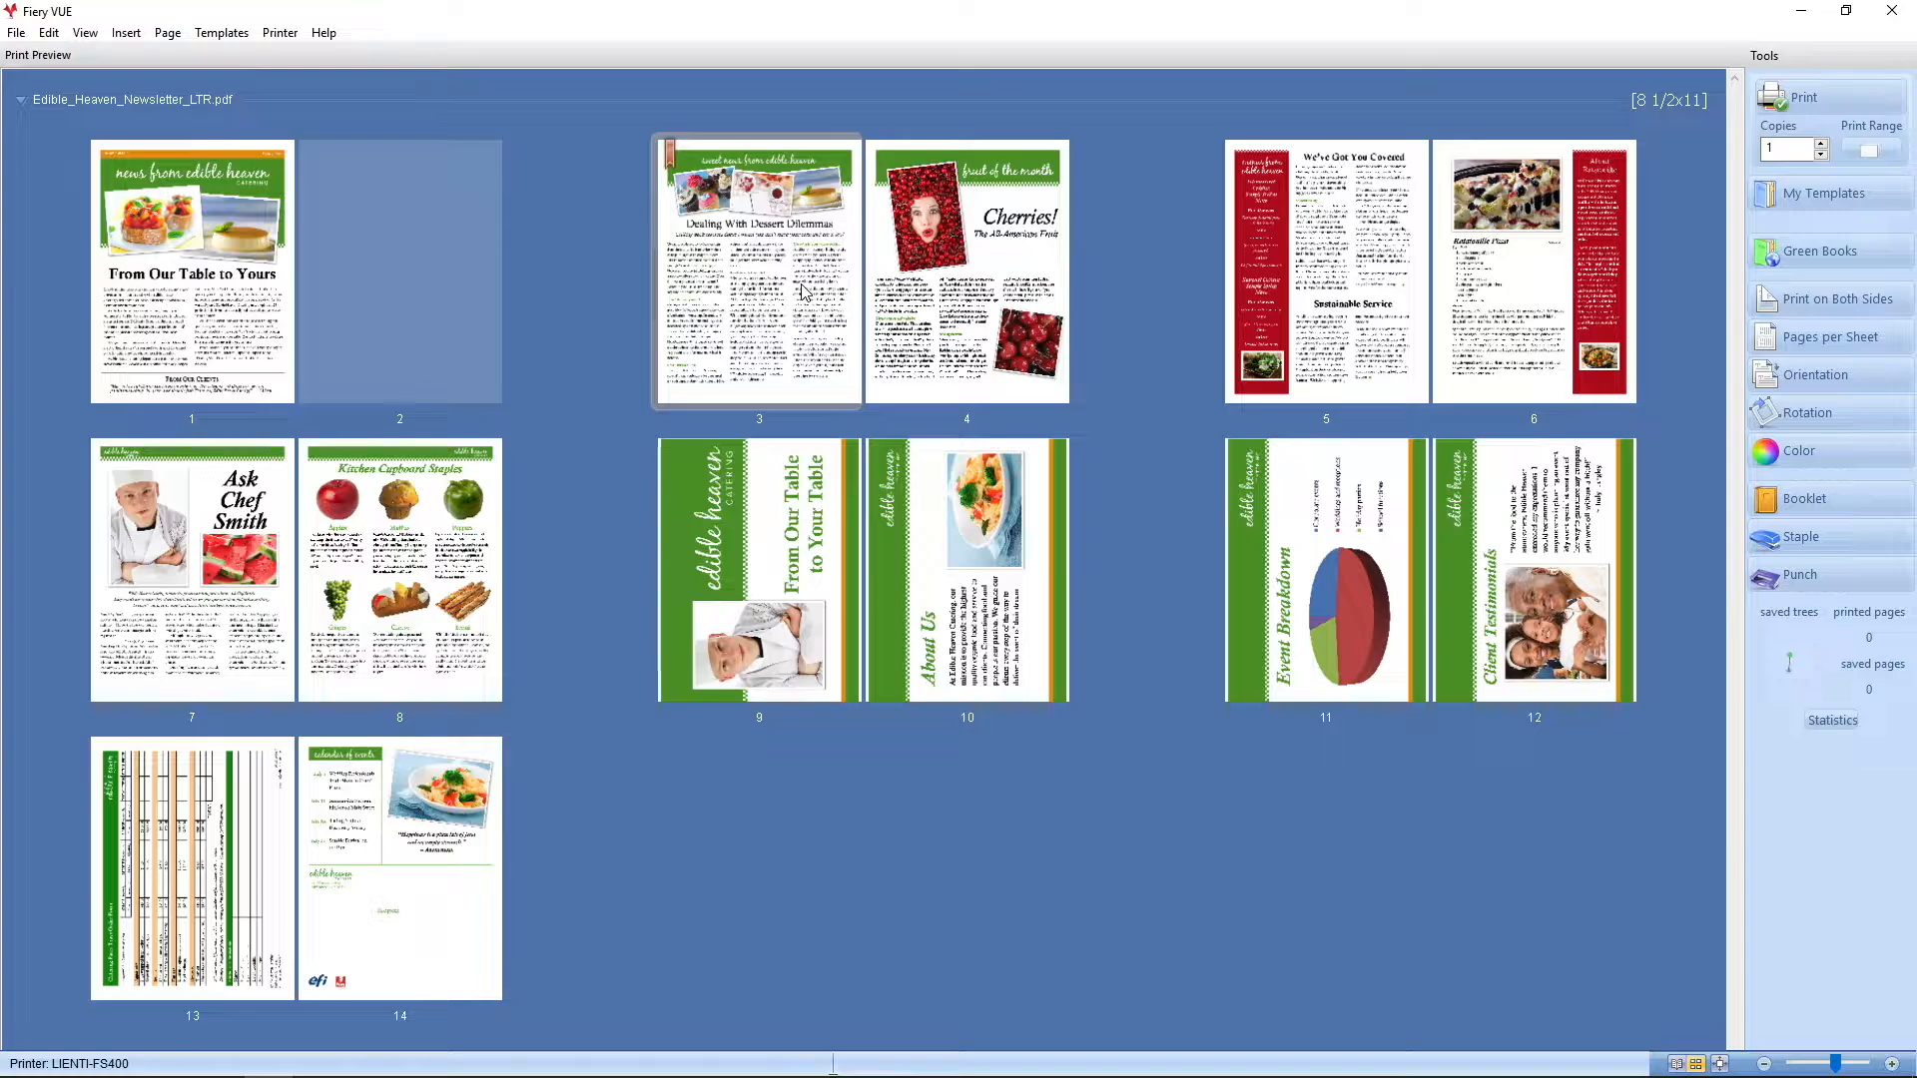
Set the page 5–6 spread to grayscale, then select presentation pages 9–12
left_click(1534, 270)
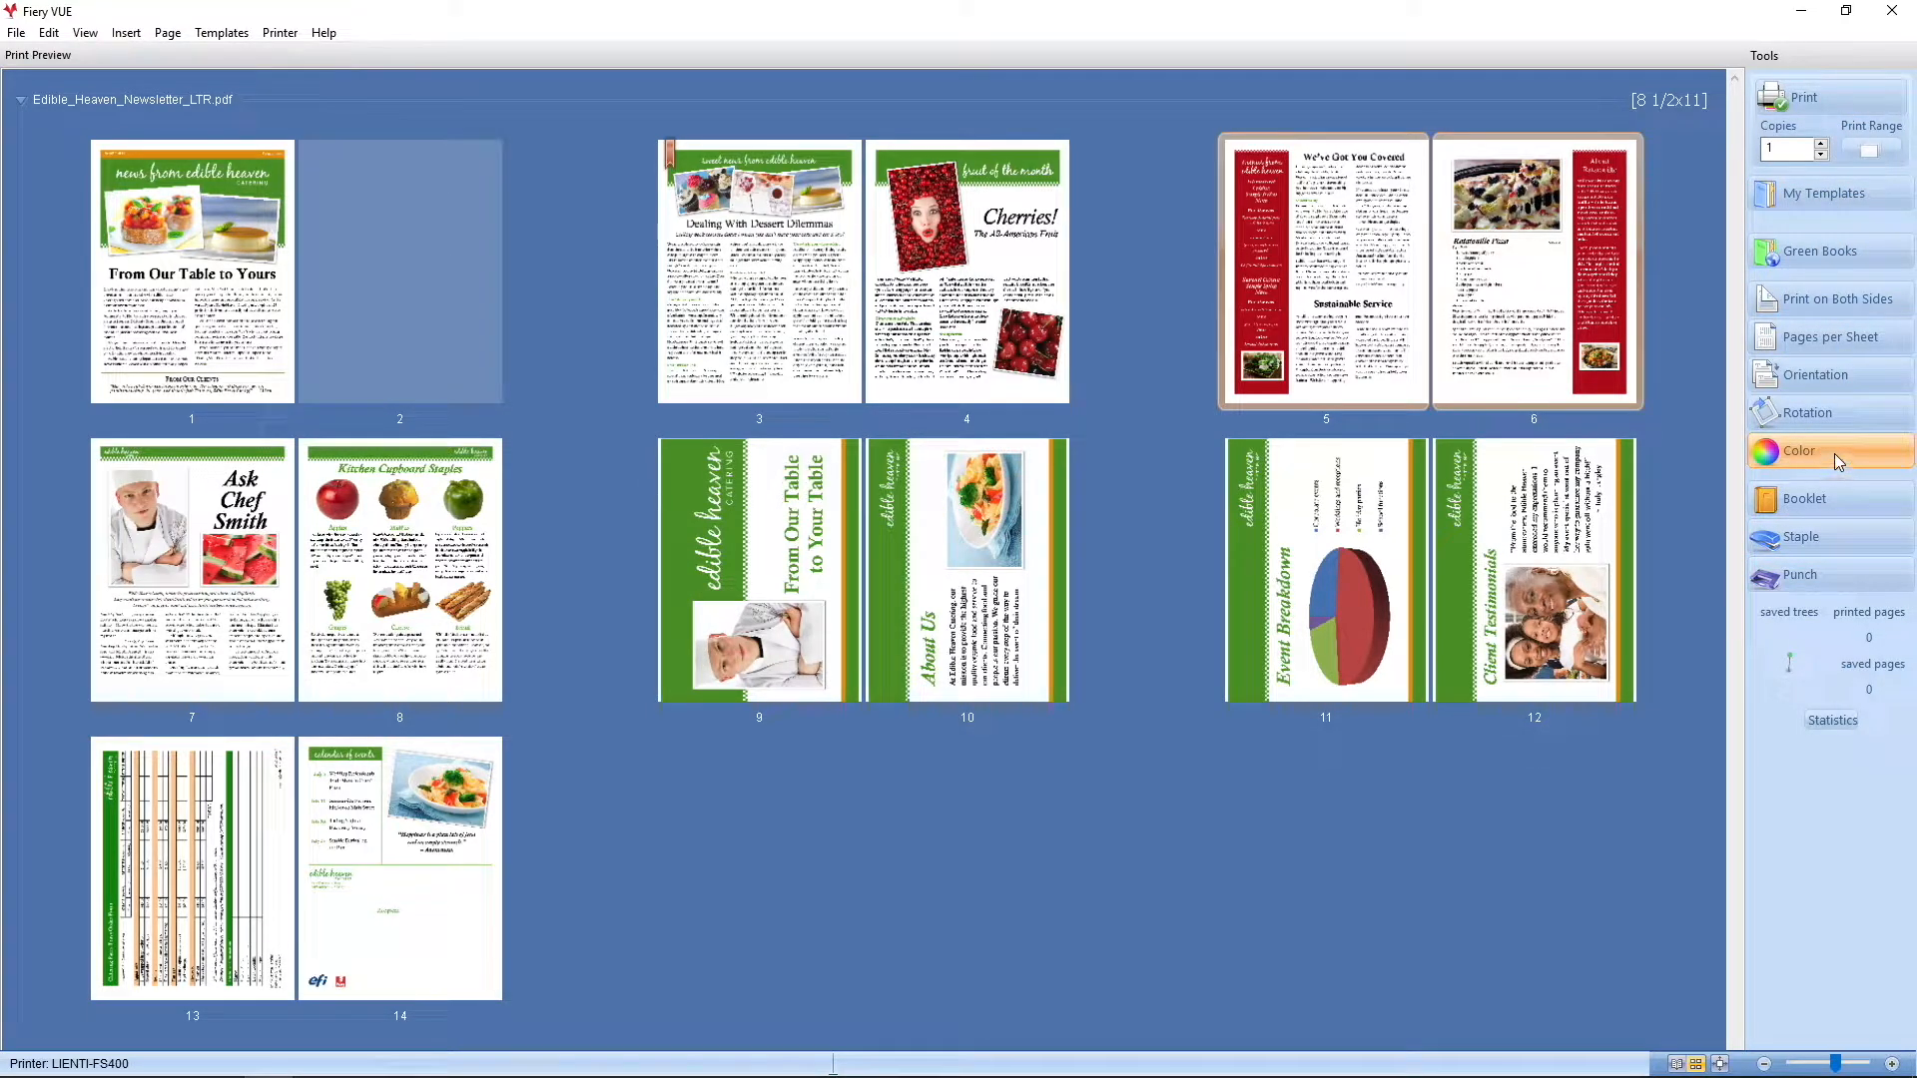
left_click(1799, 450)
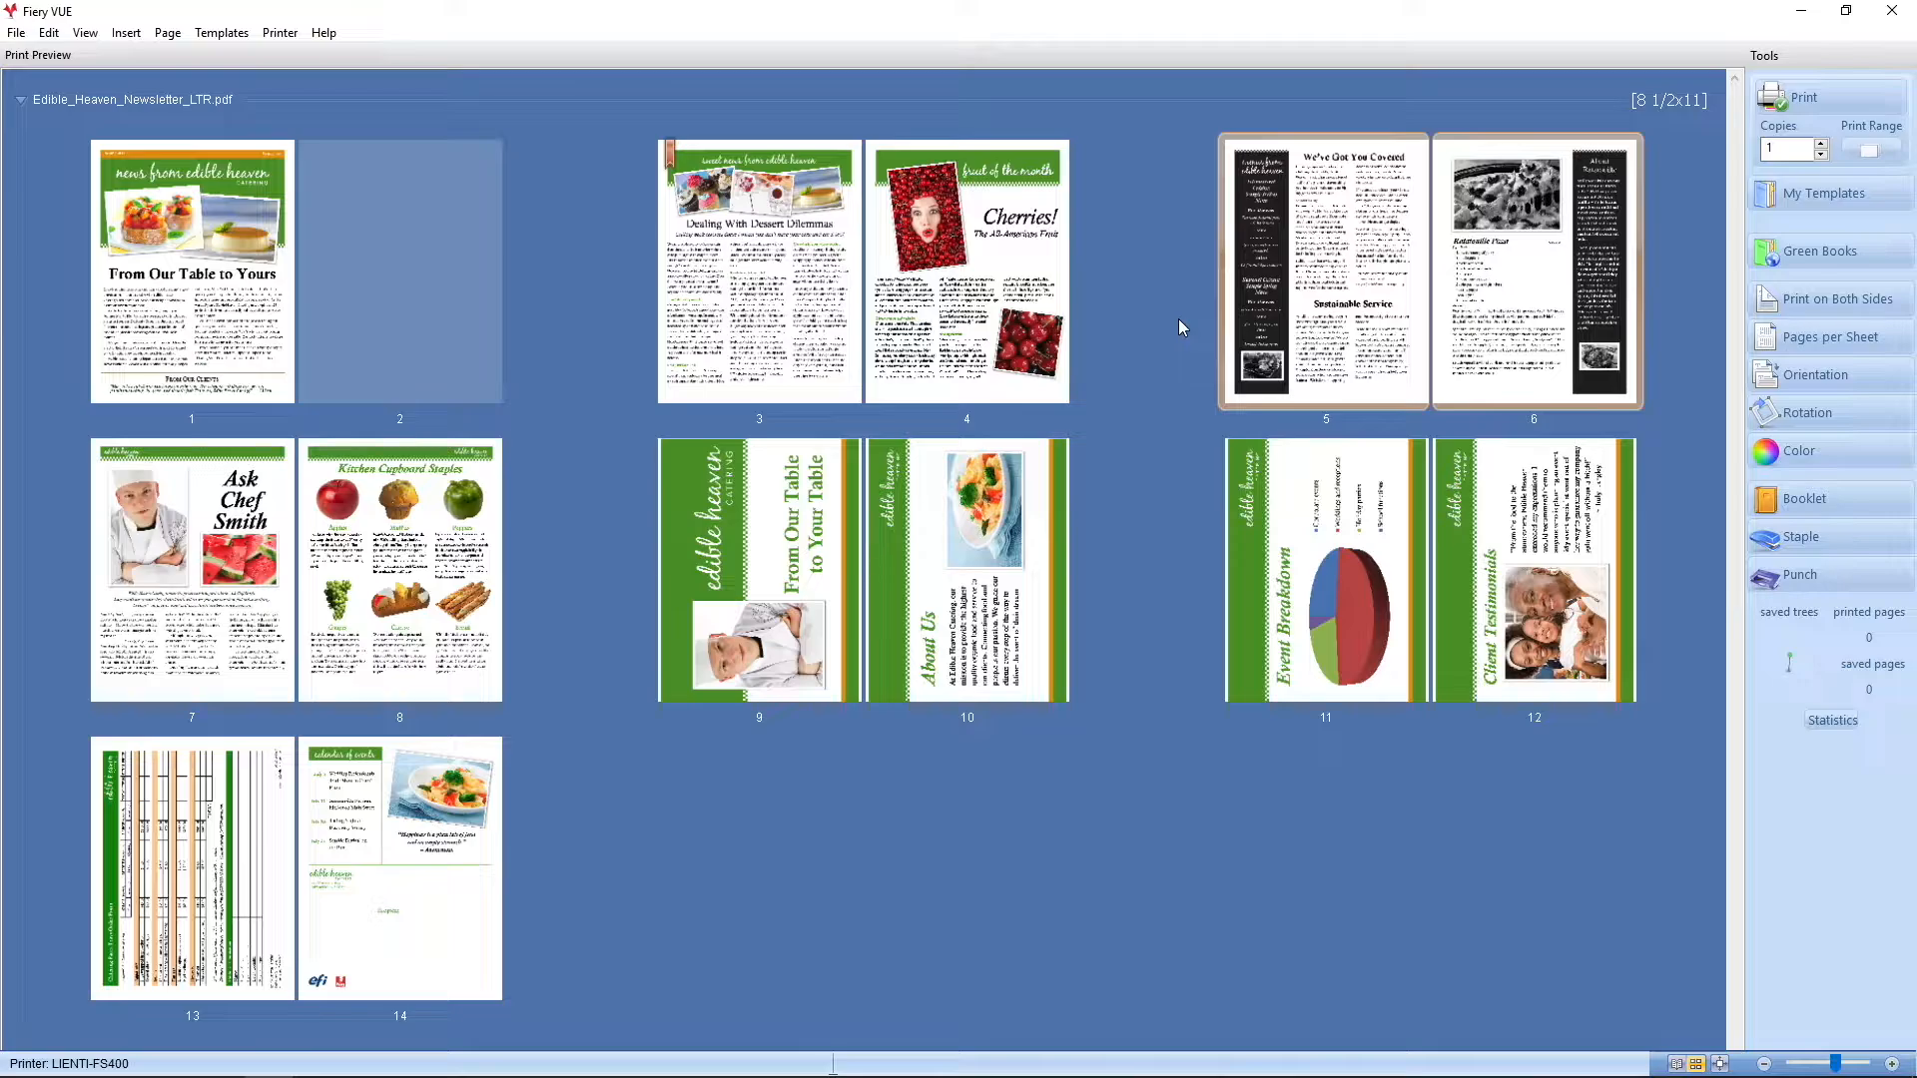
left_click(758, 568)
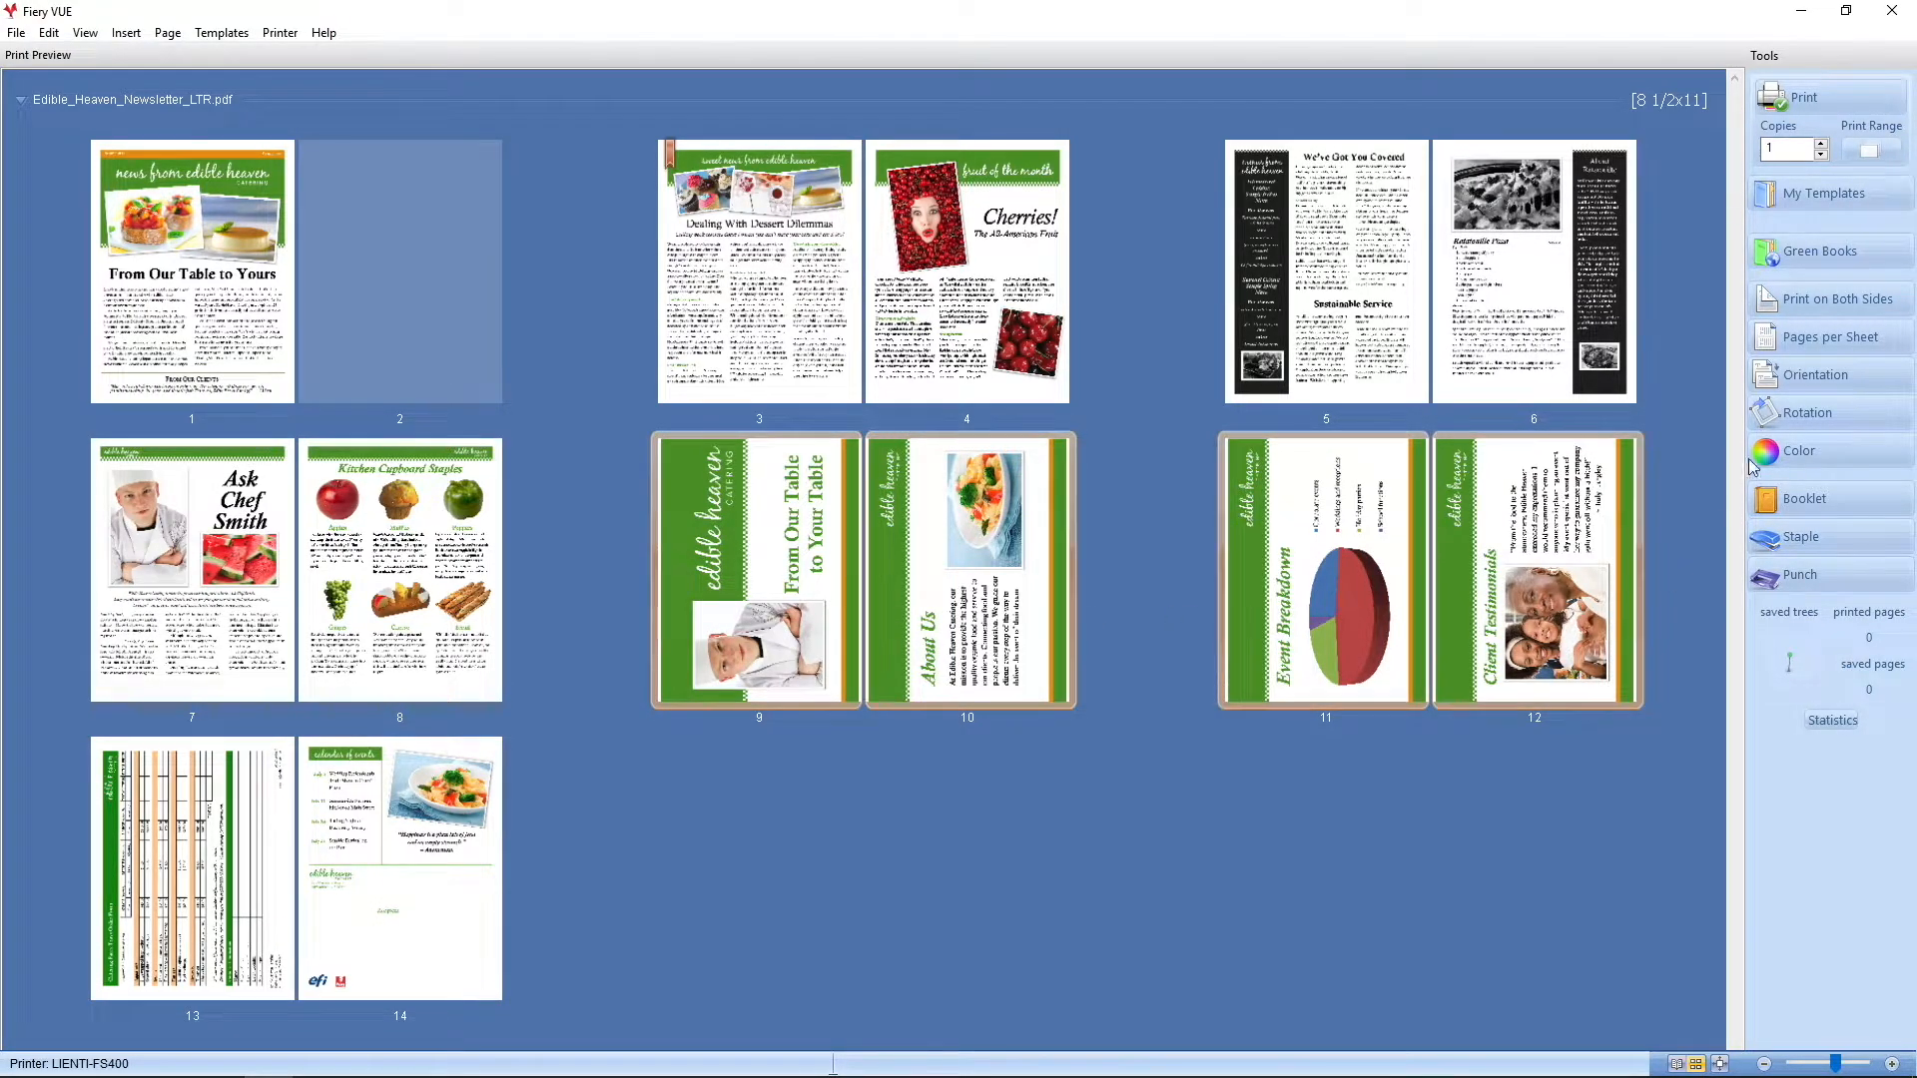
Print presentation pages 9–12 at 2 pages per sheet, then select the cover
left_click(1831, 337)
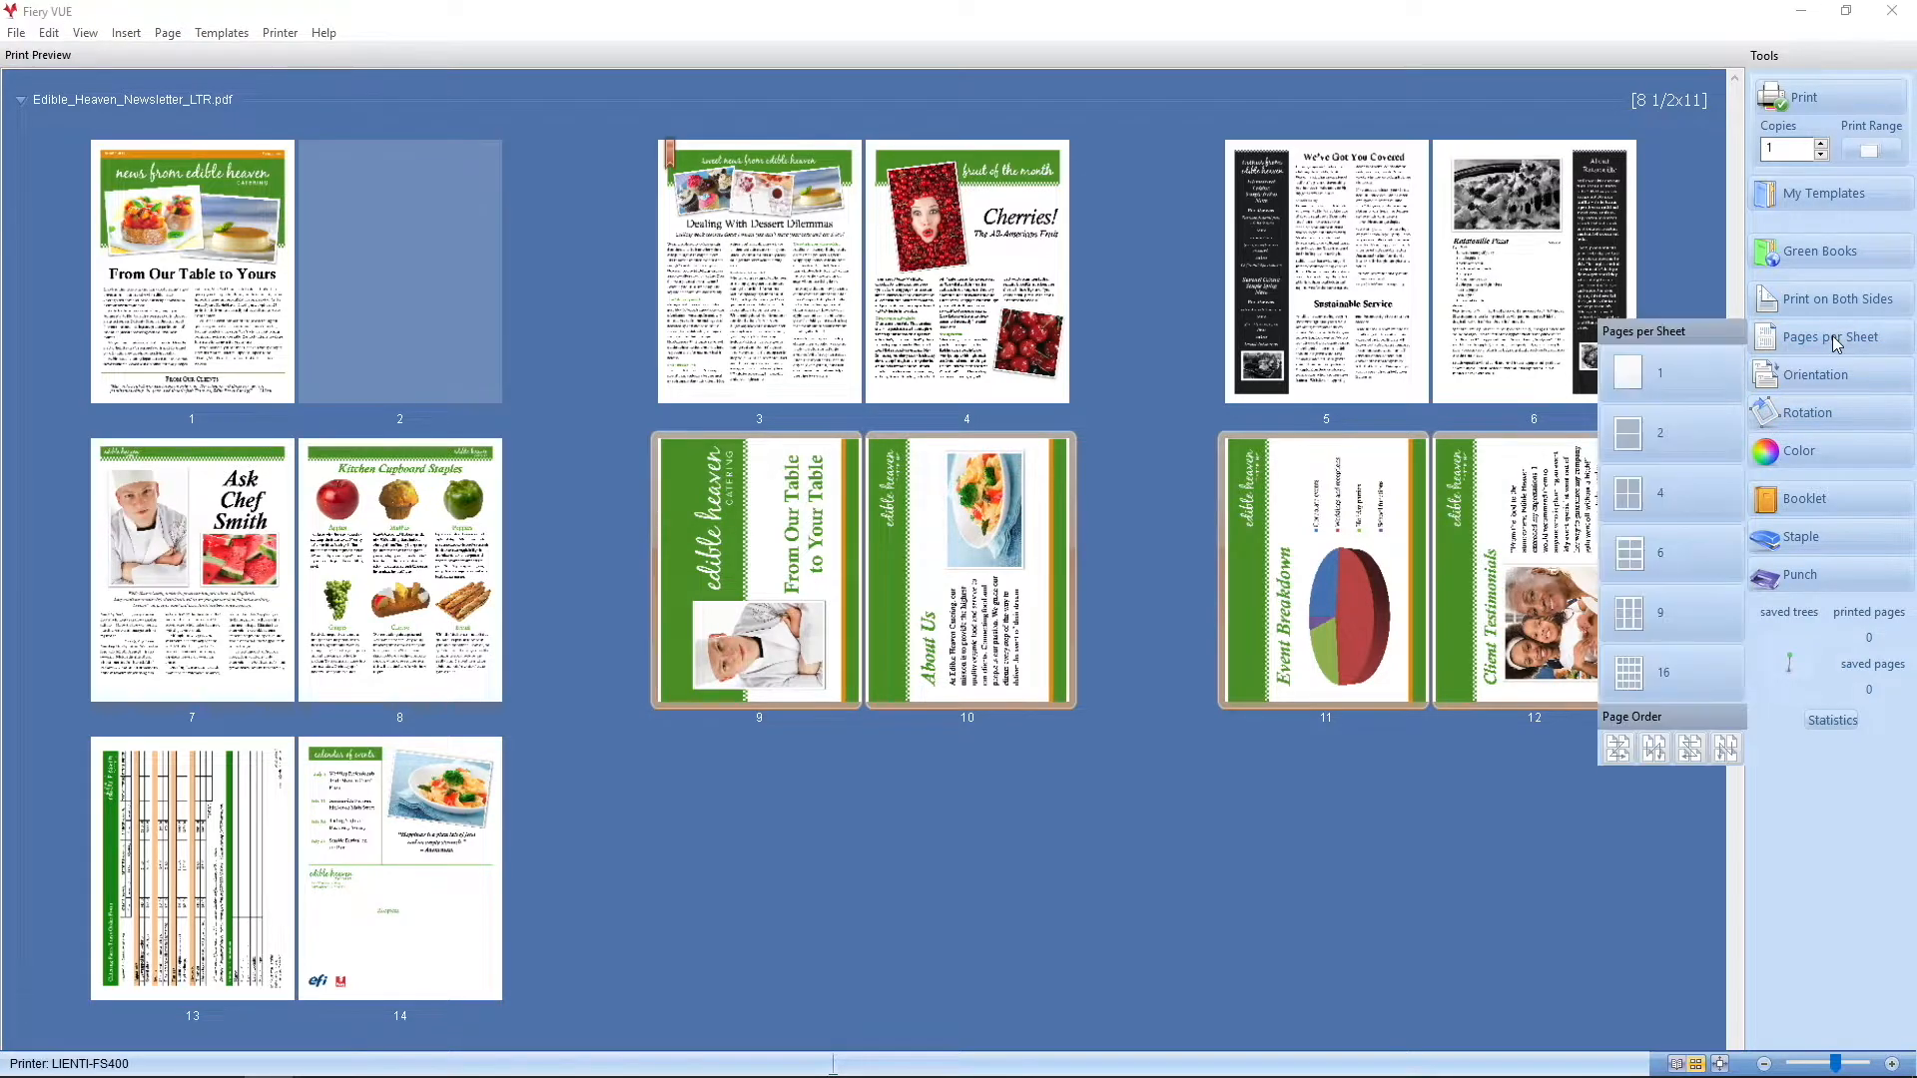
left_click(1660, 433)
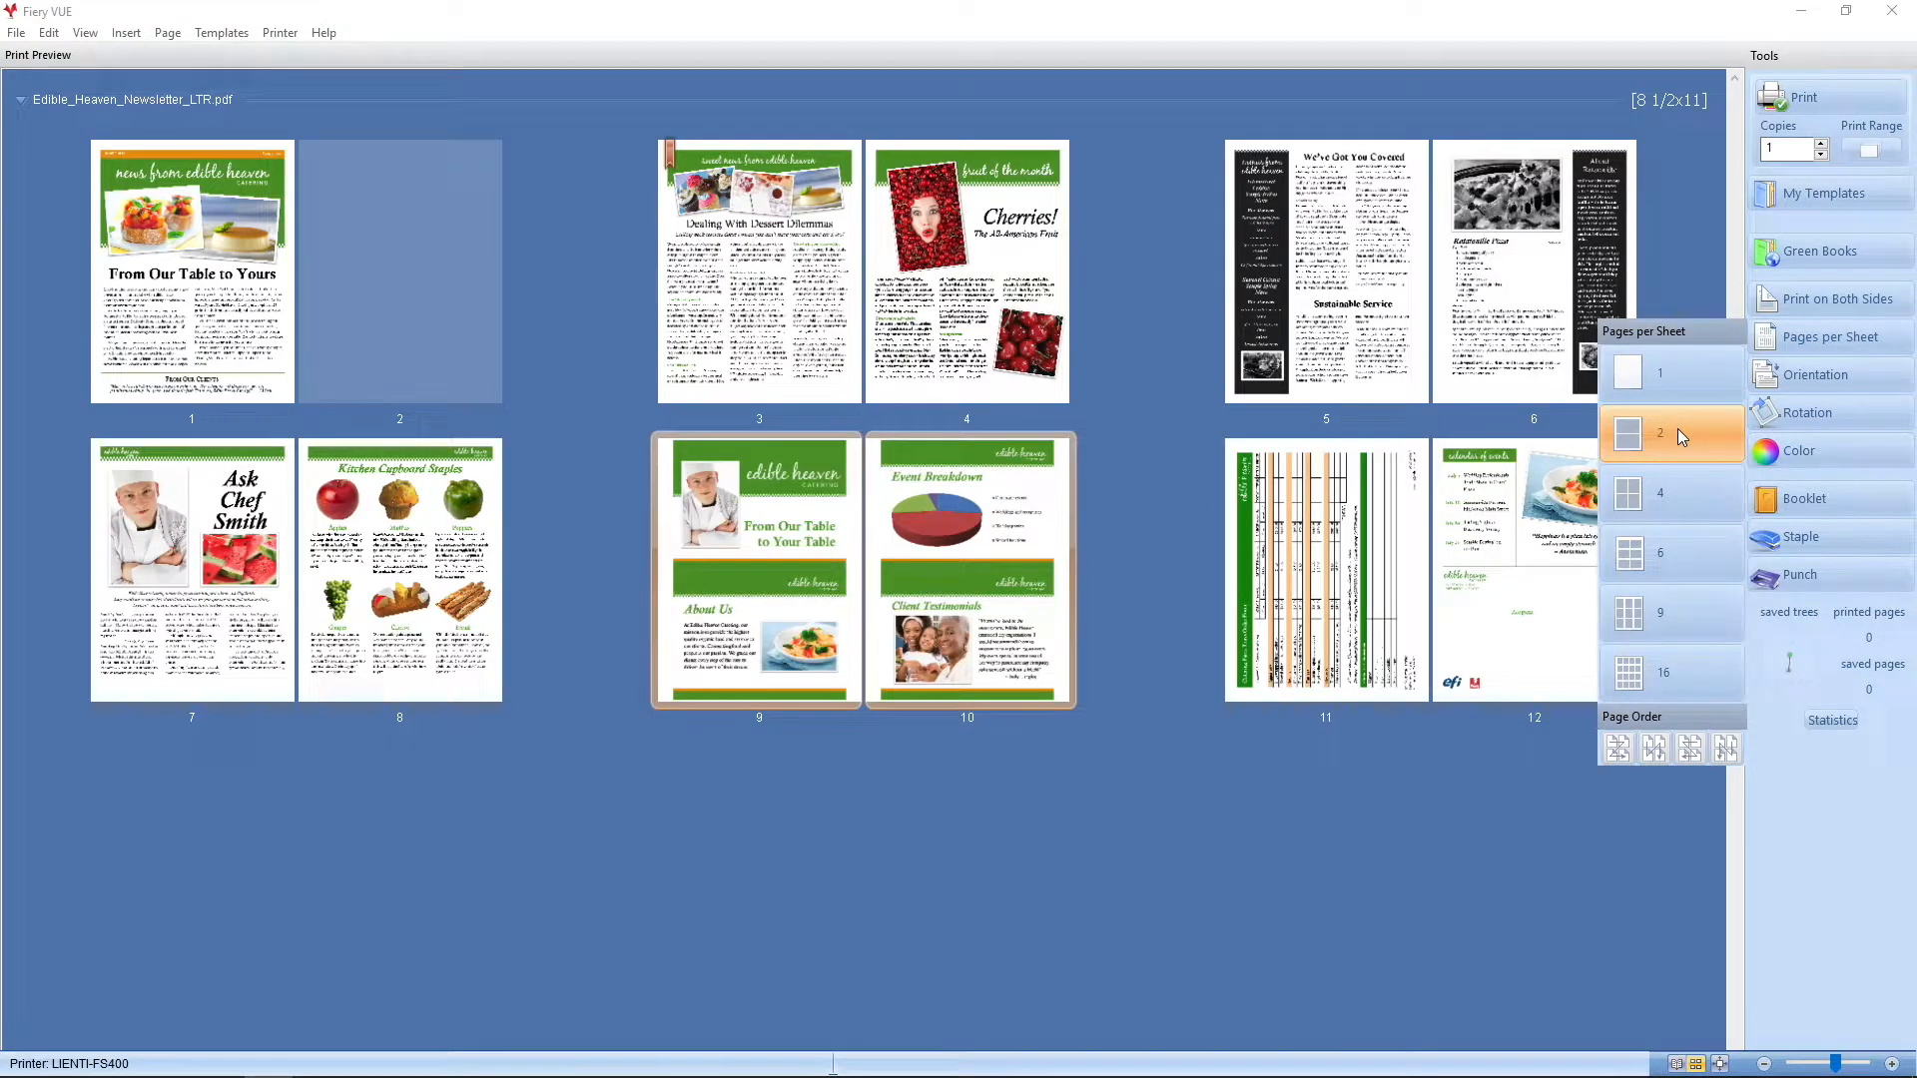
mouse_move(1681, 437)
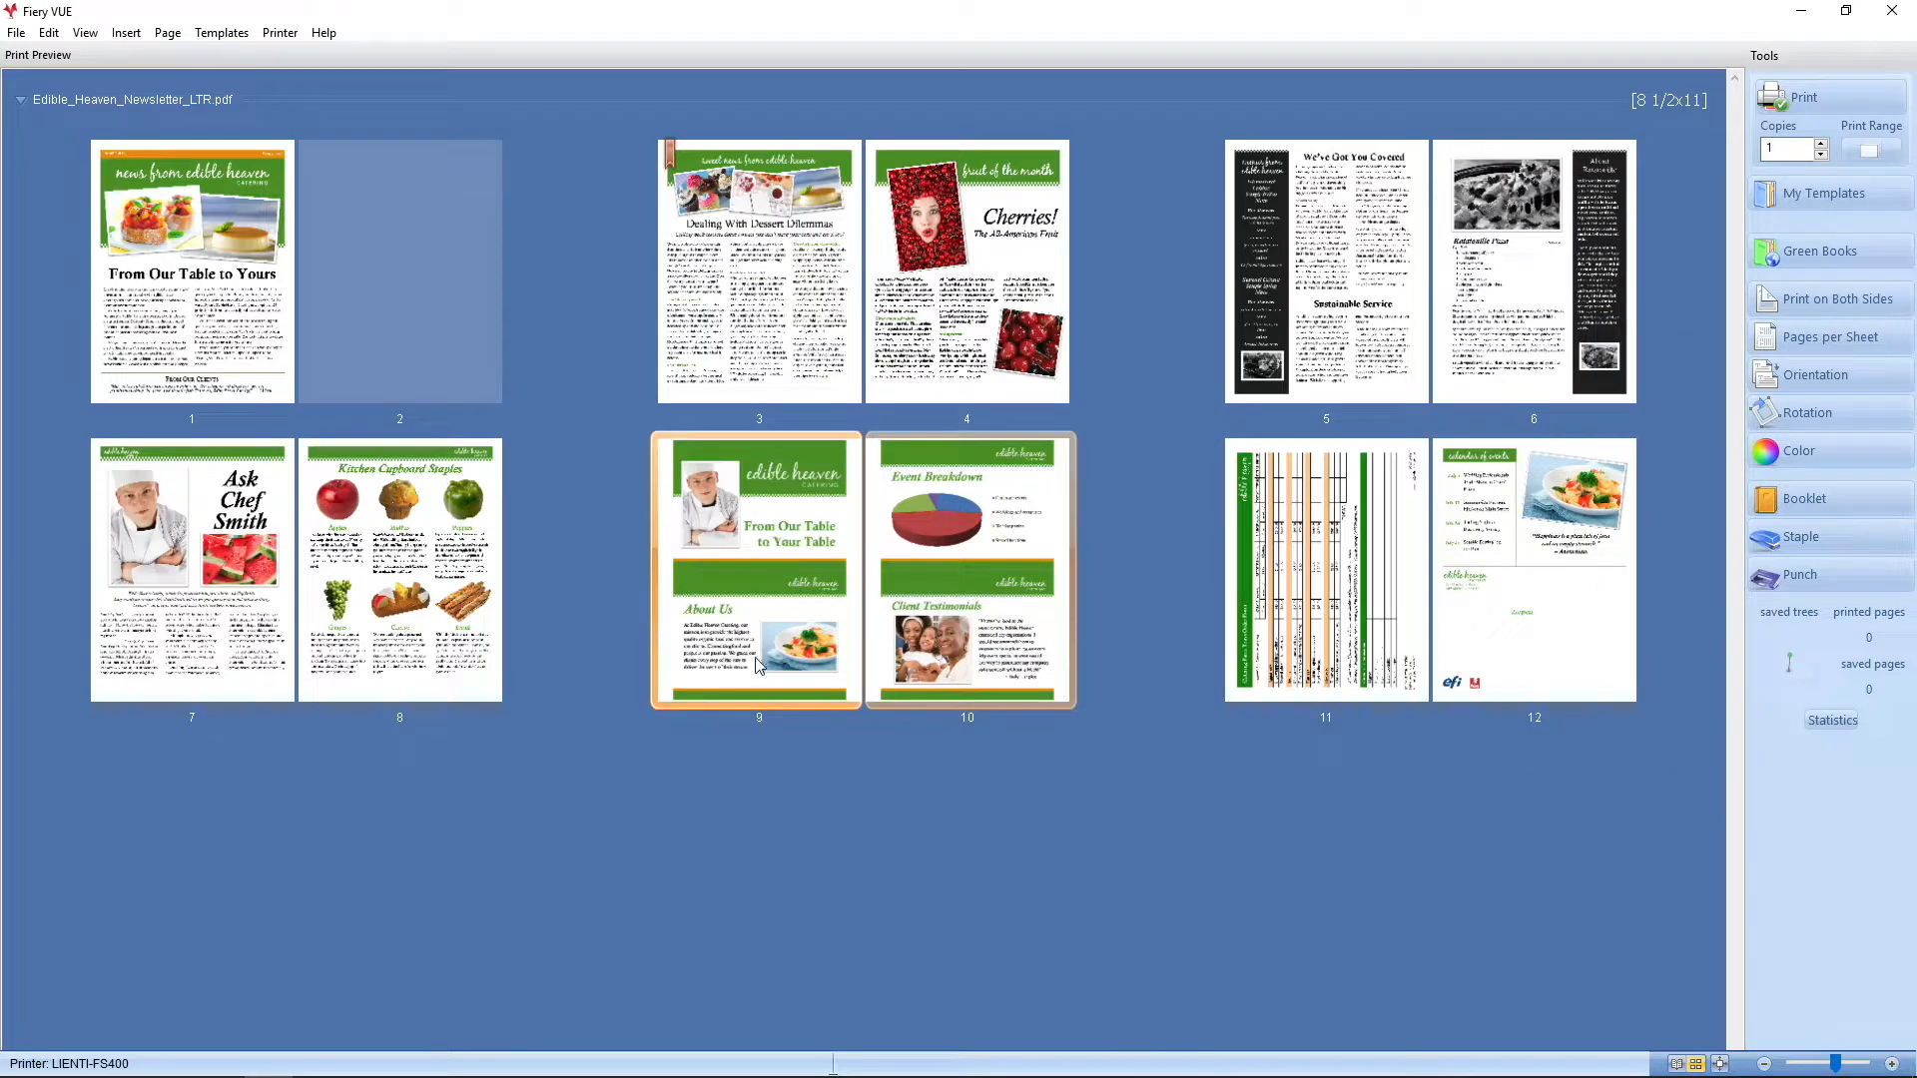
left_click(965, 570)
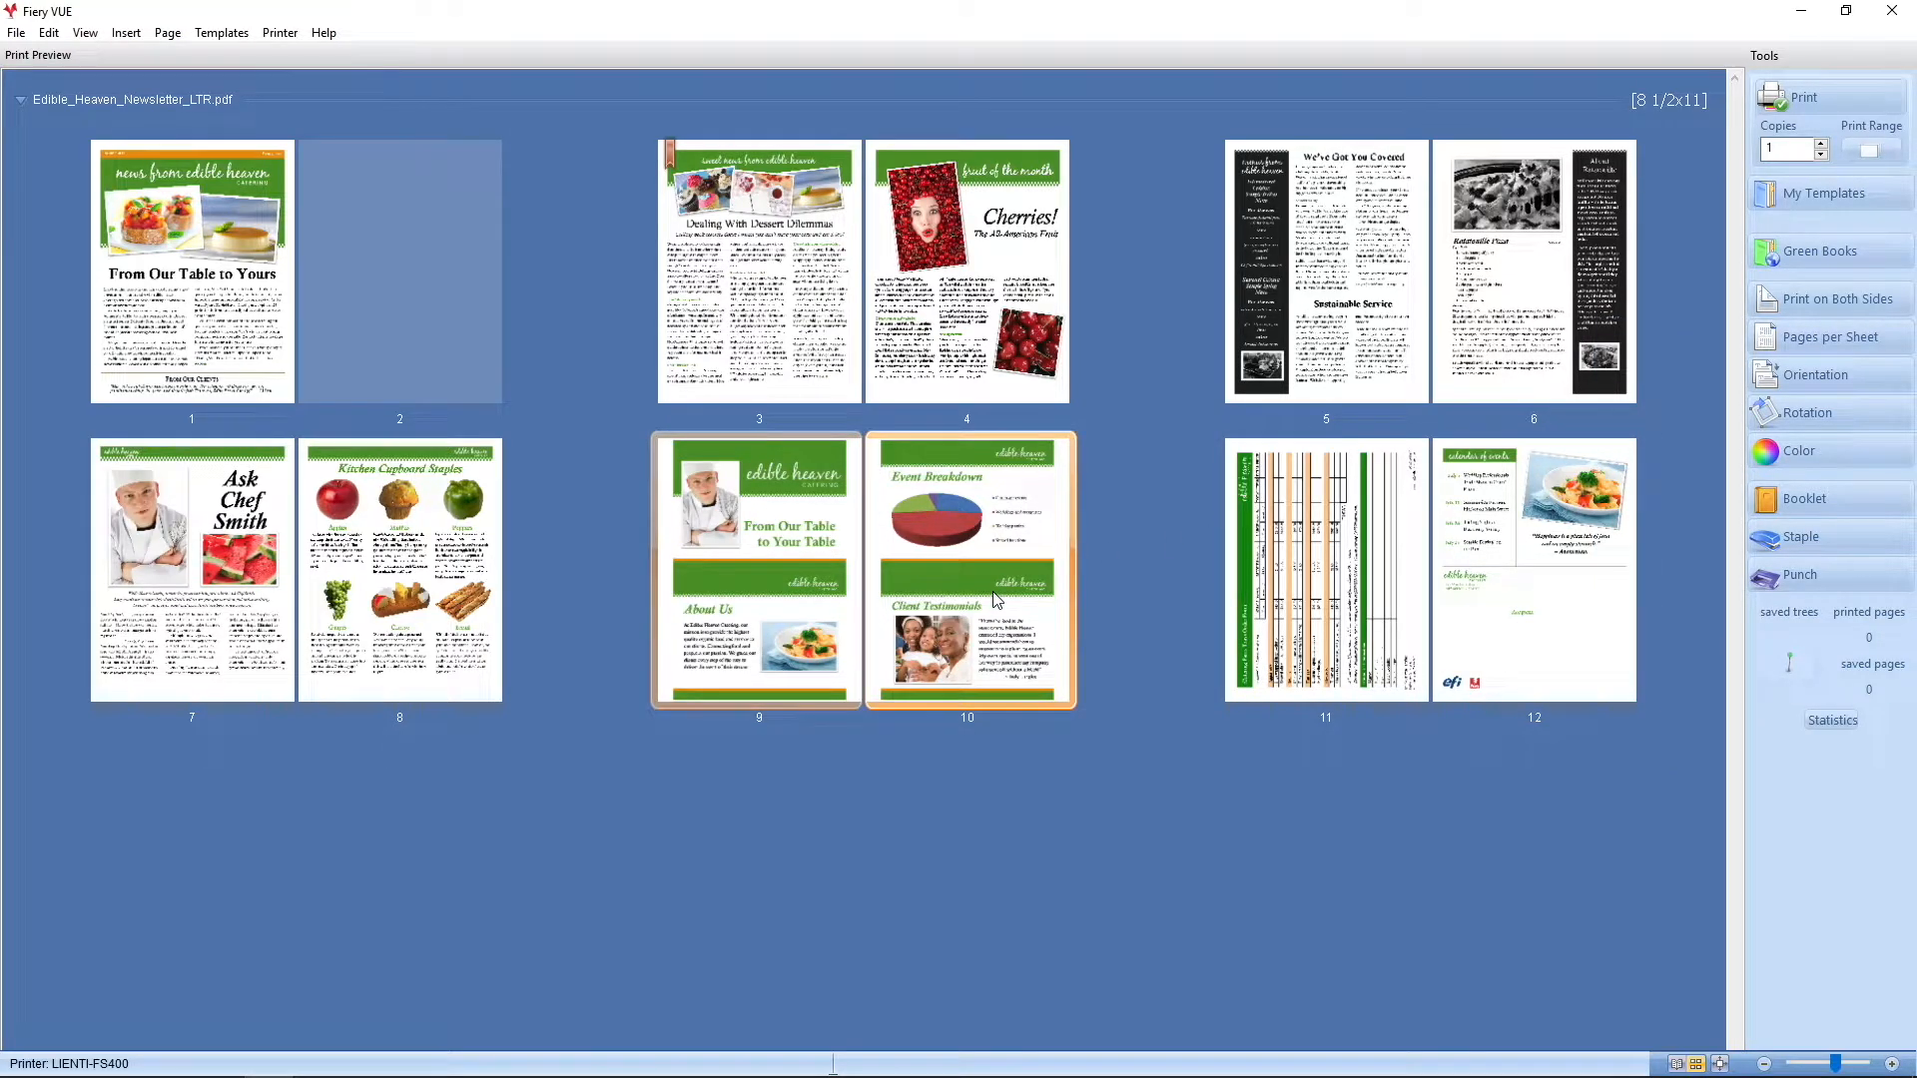
left_click(703, 779)
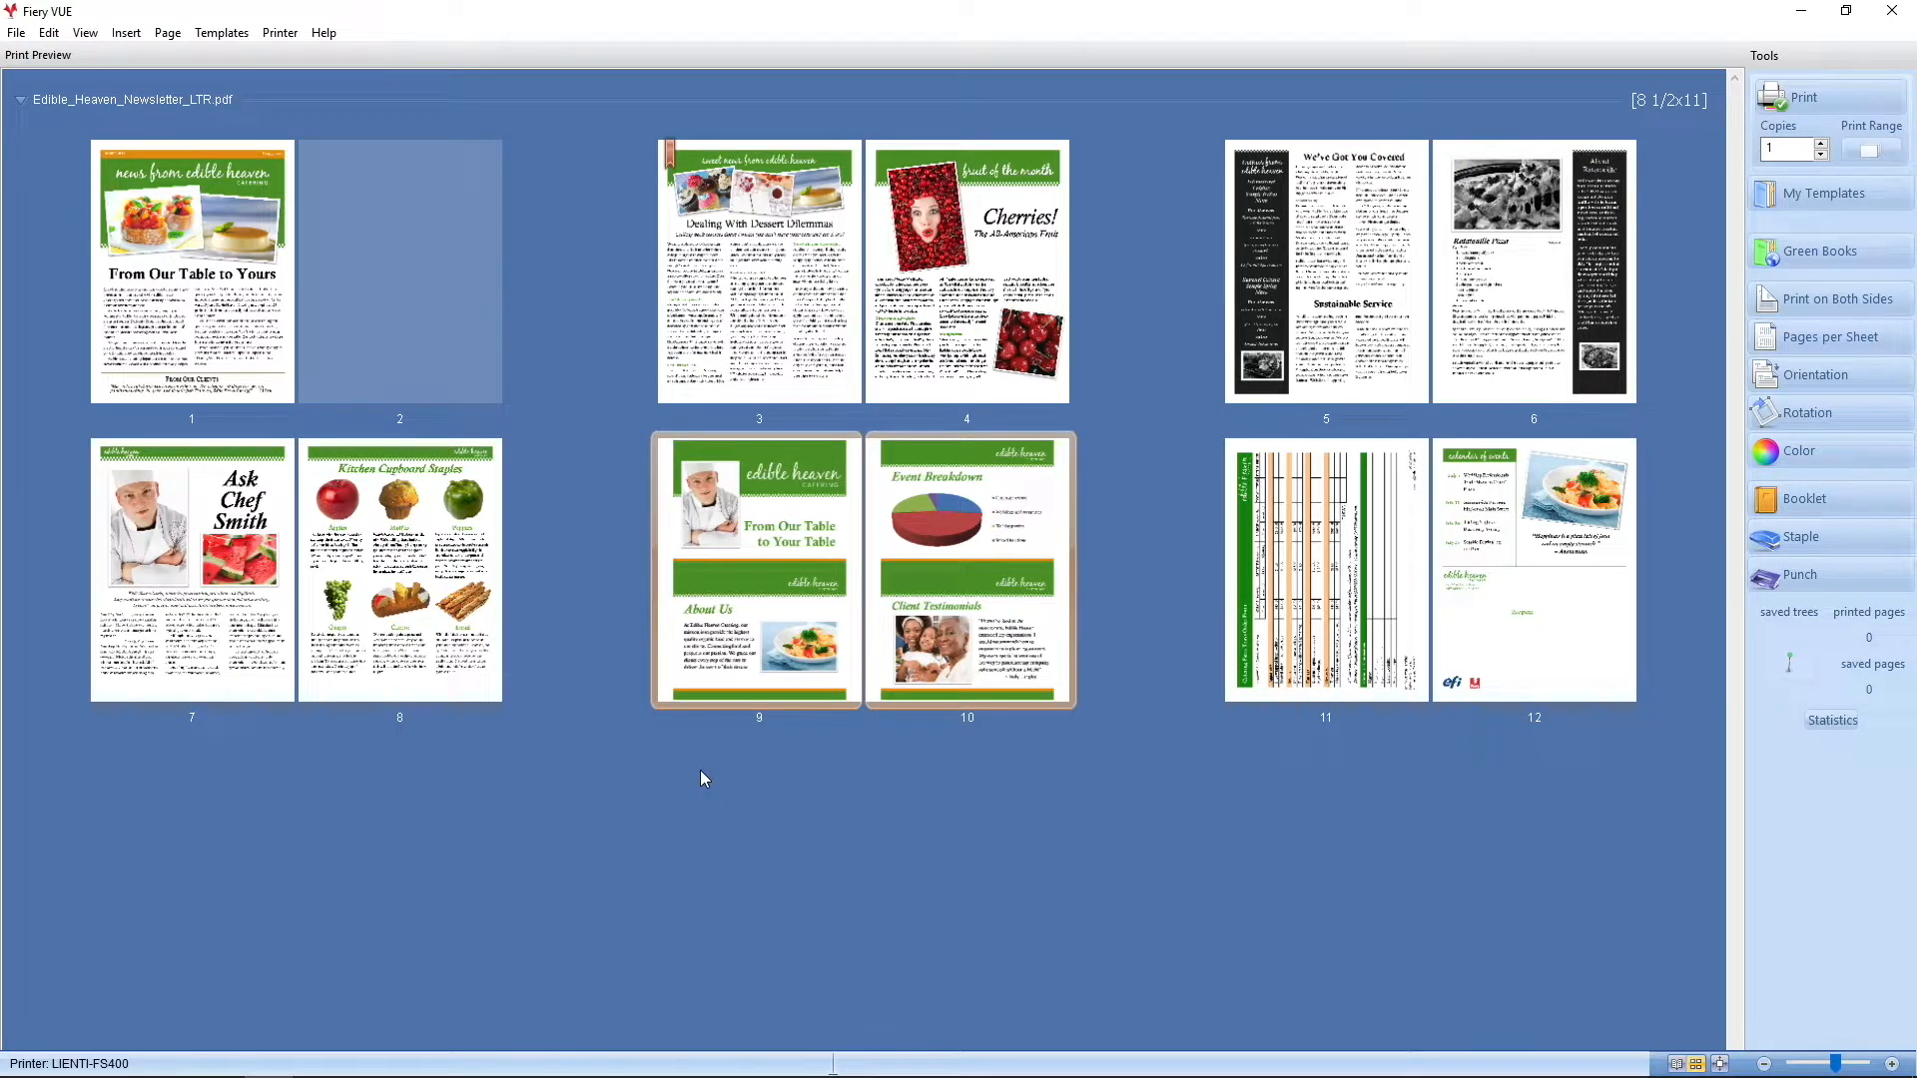
left_click(191, 269)
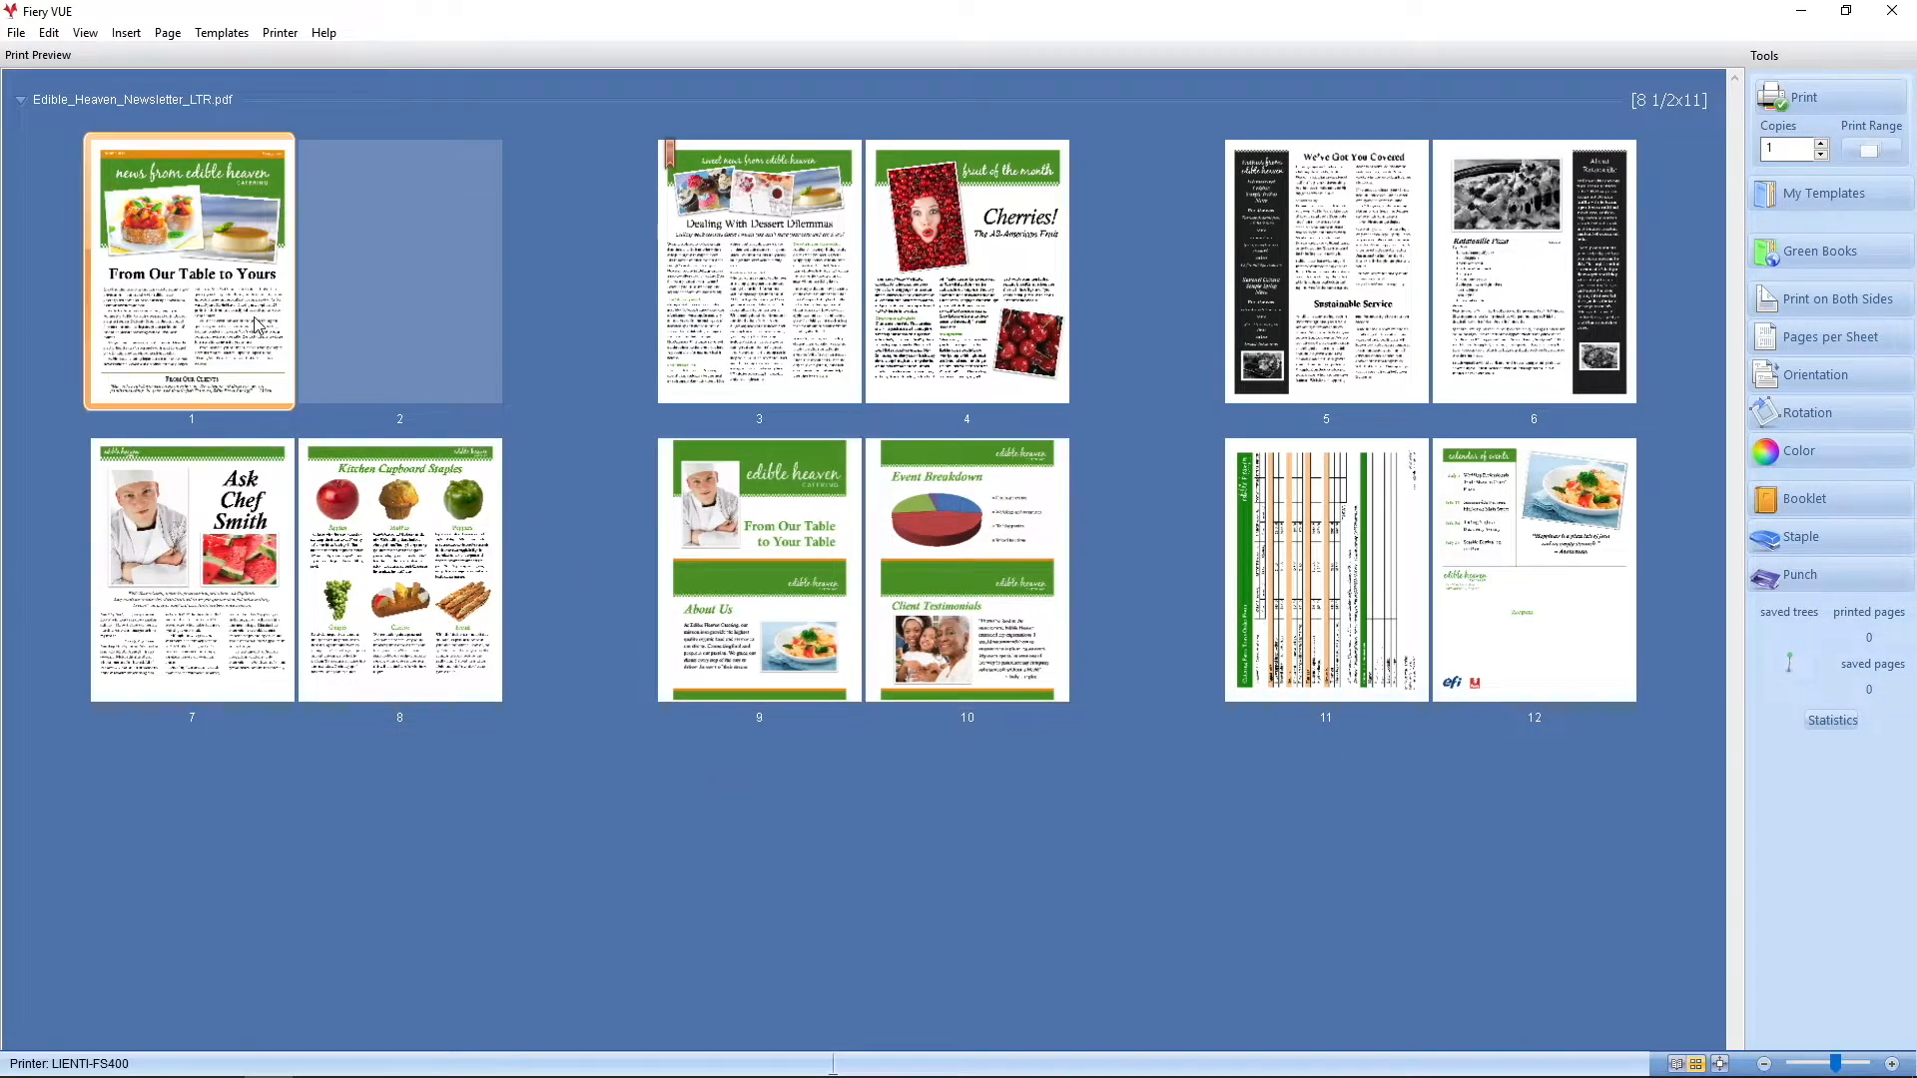
mouse_move(171, 107)
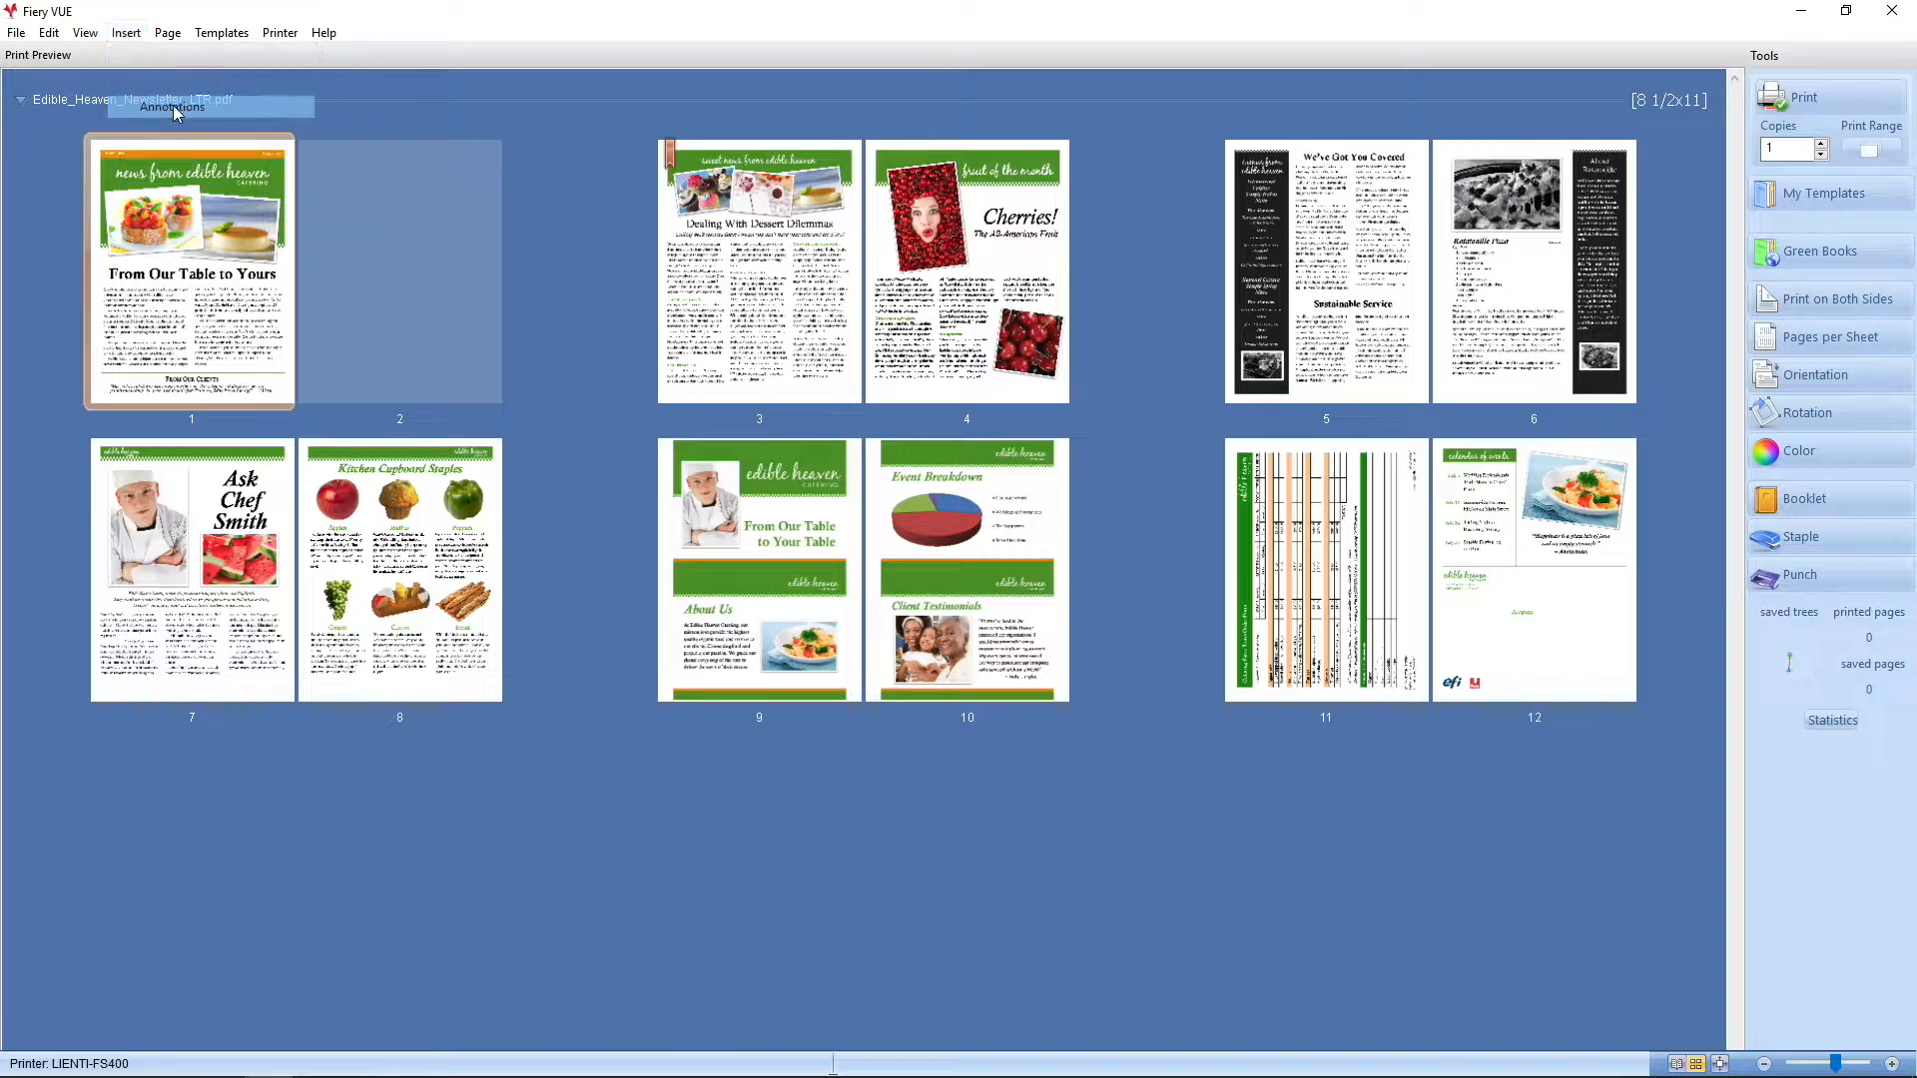
Add Verdana Bold 16 footer page numbers, skipping the first page, and save
left_click(170, 107)
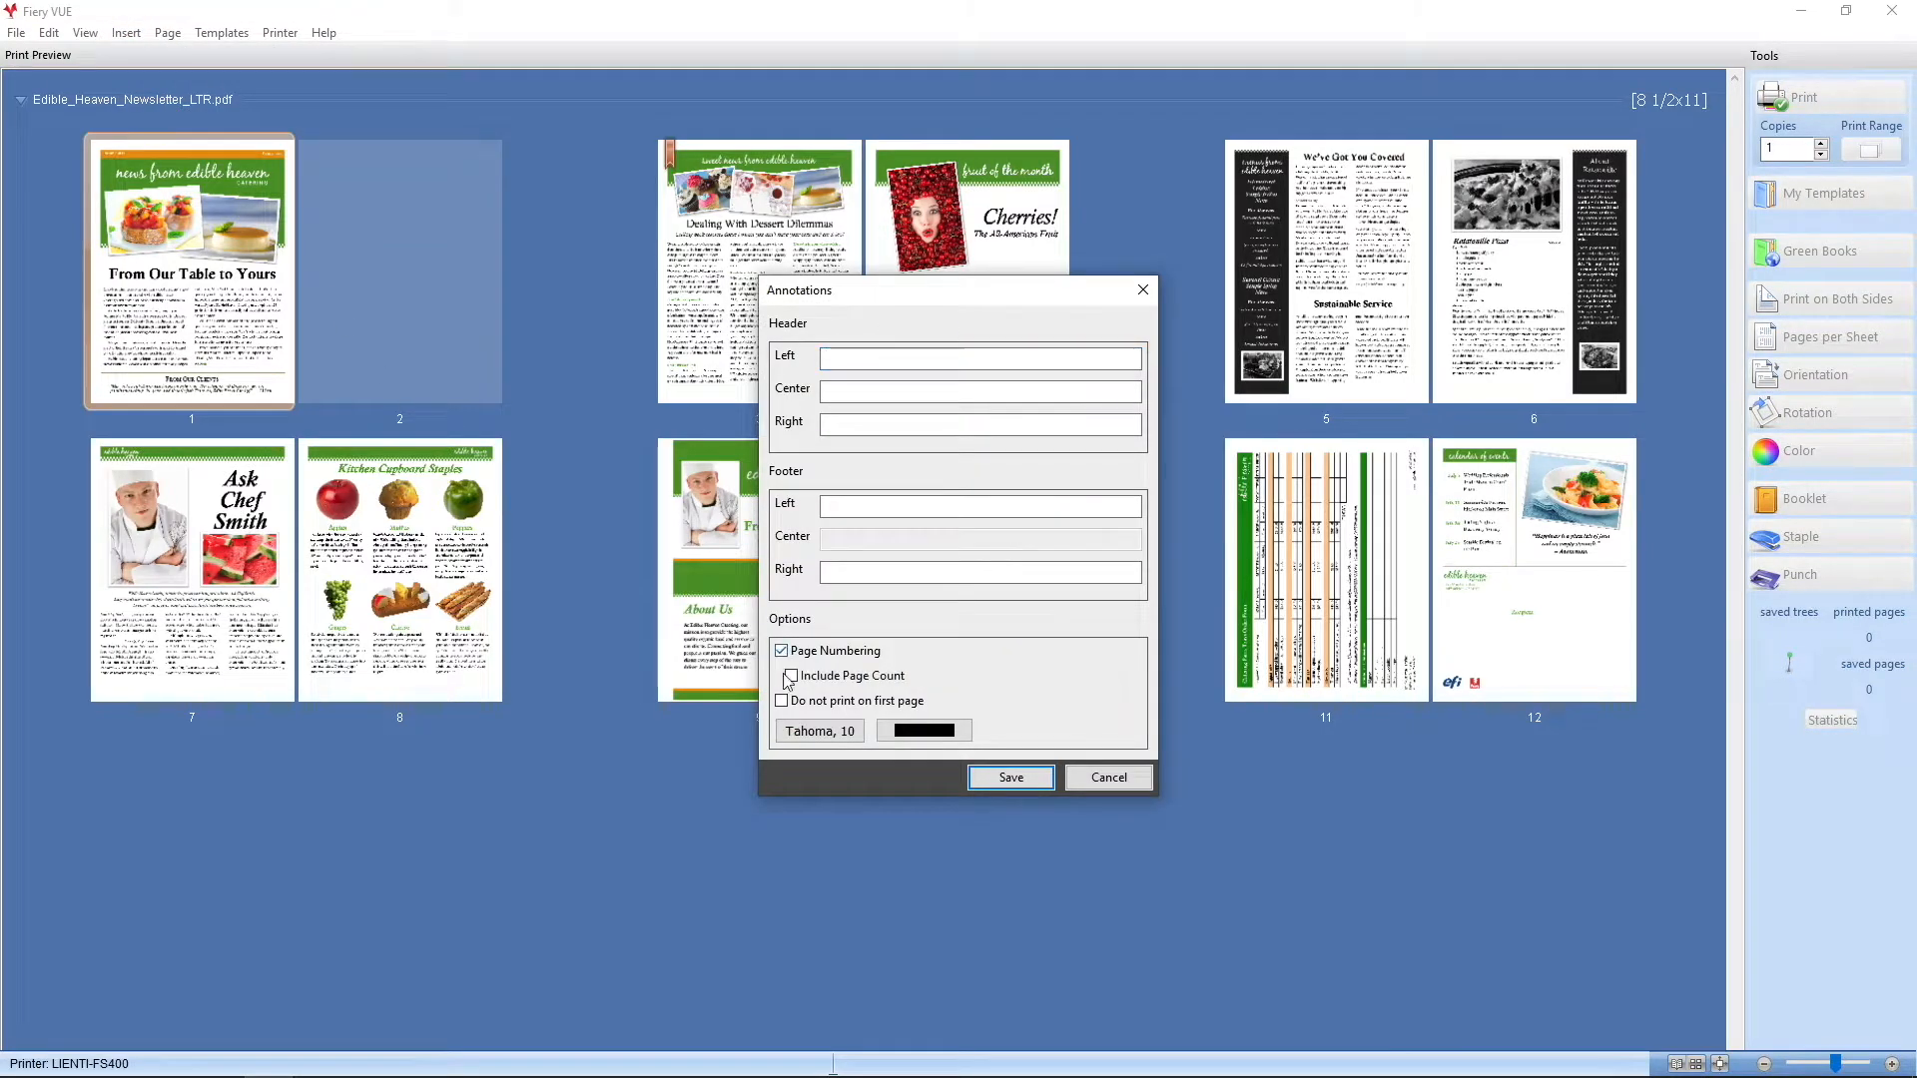
left_click(783, 701)
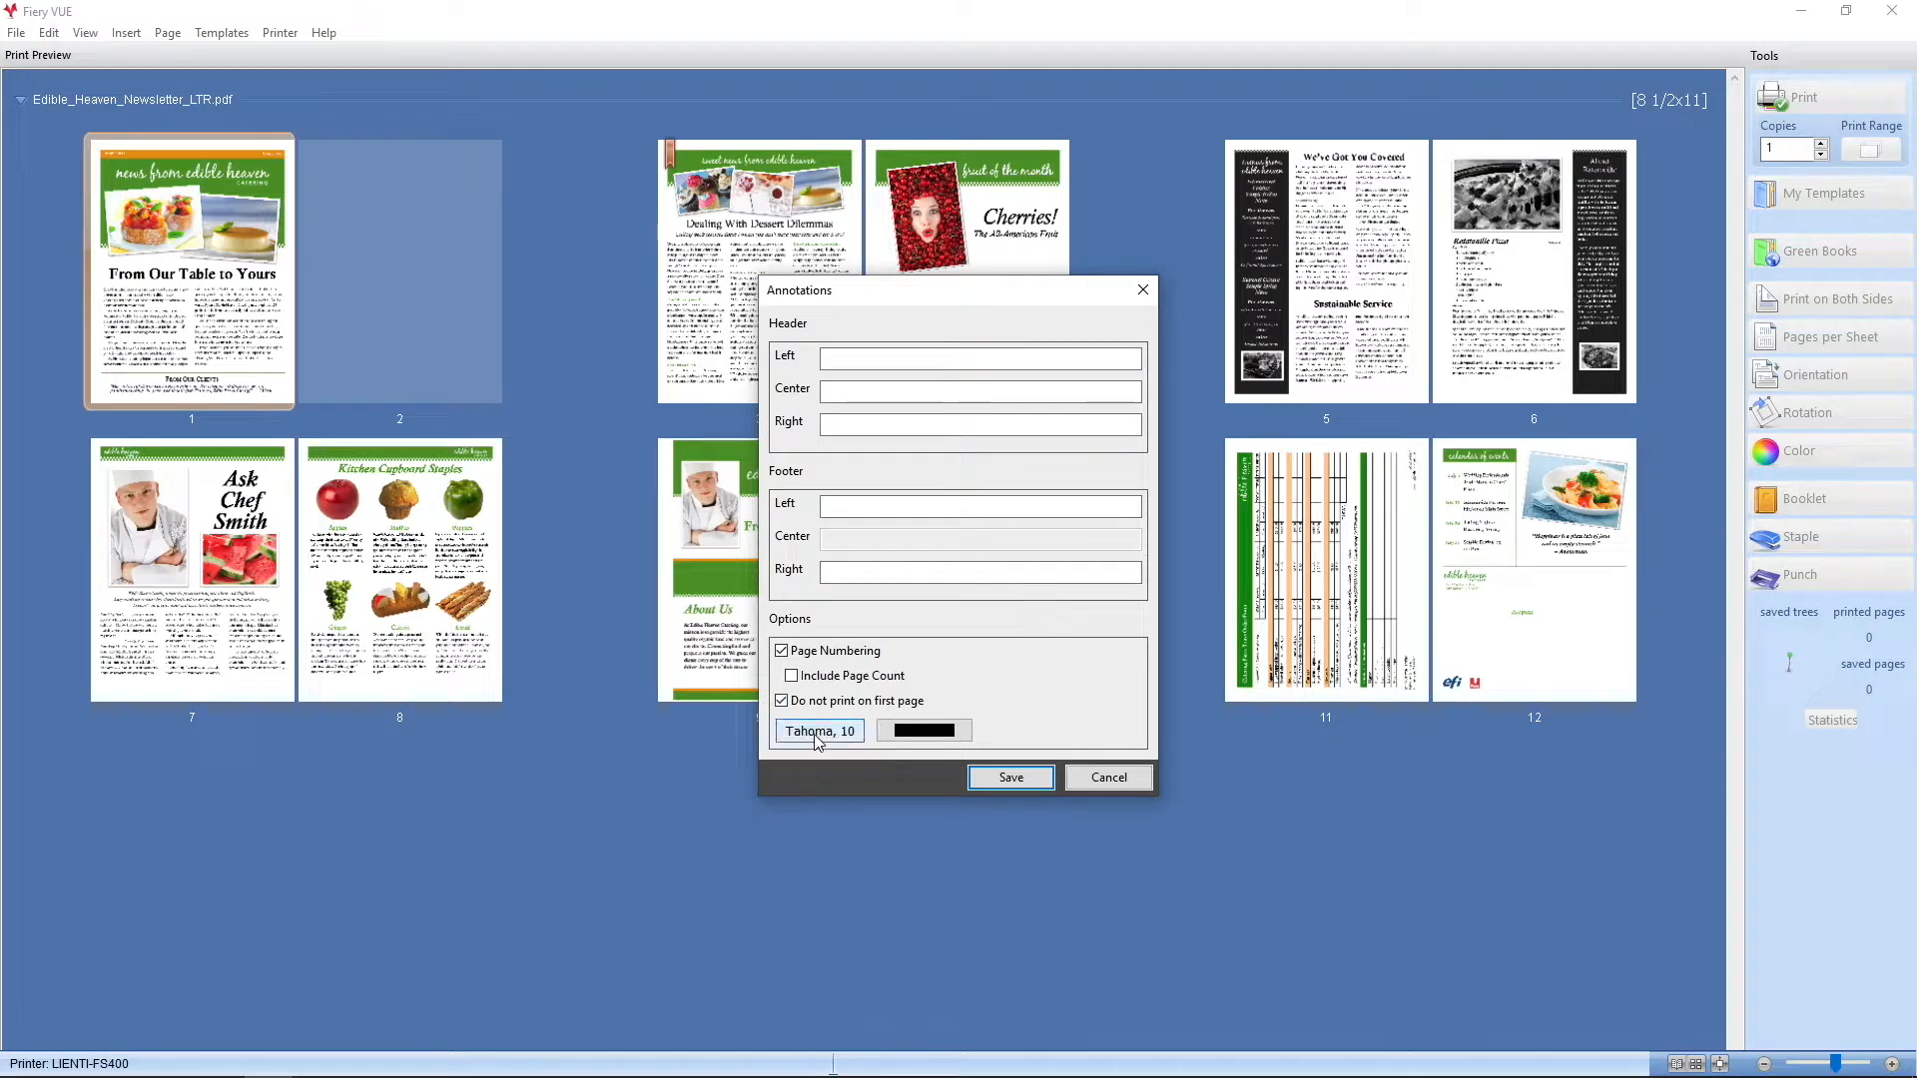
left_click(816, 730)
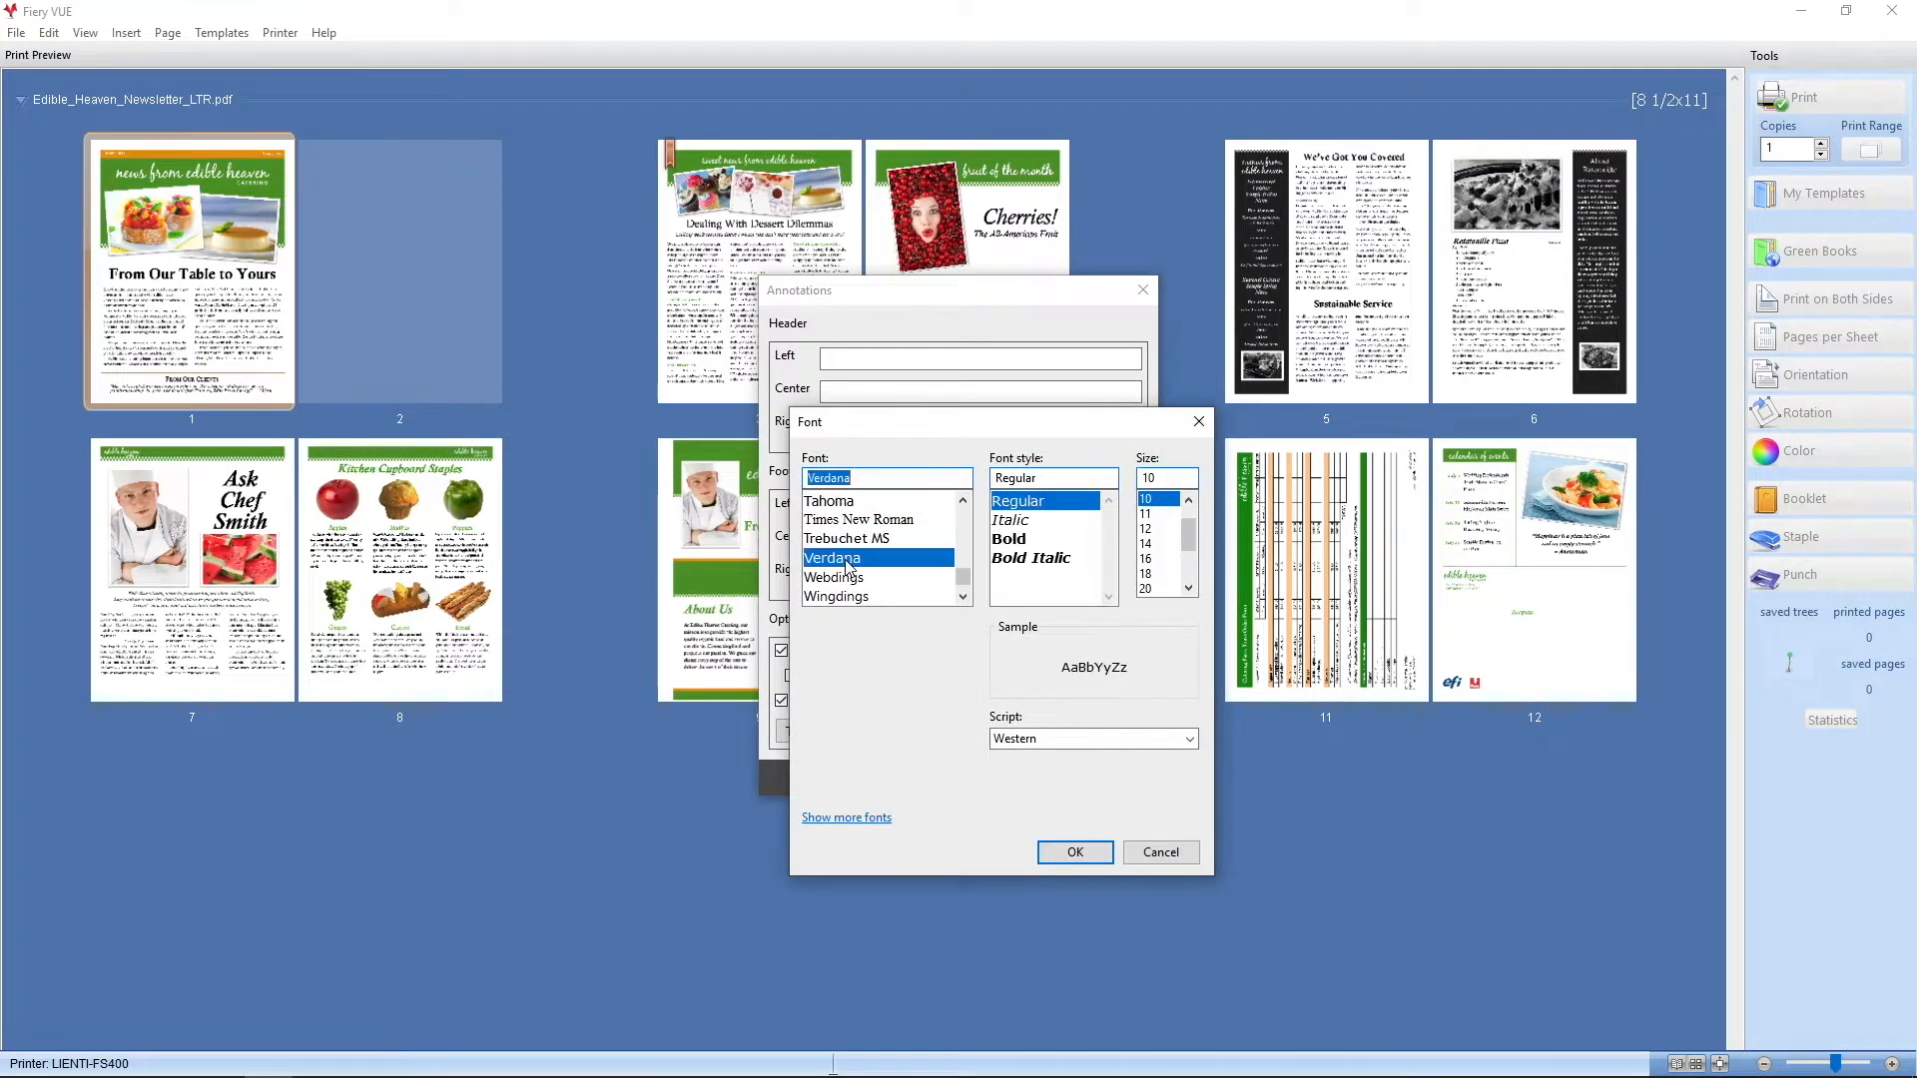
left_click(1008, 539)
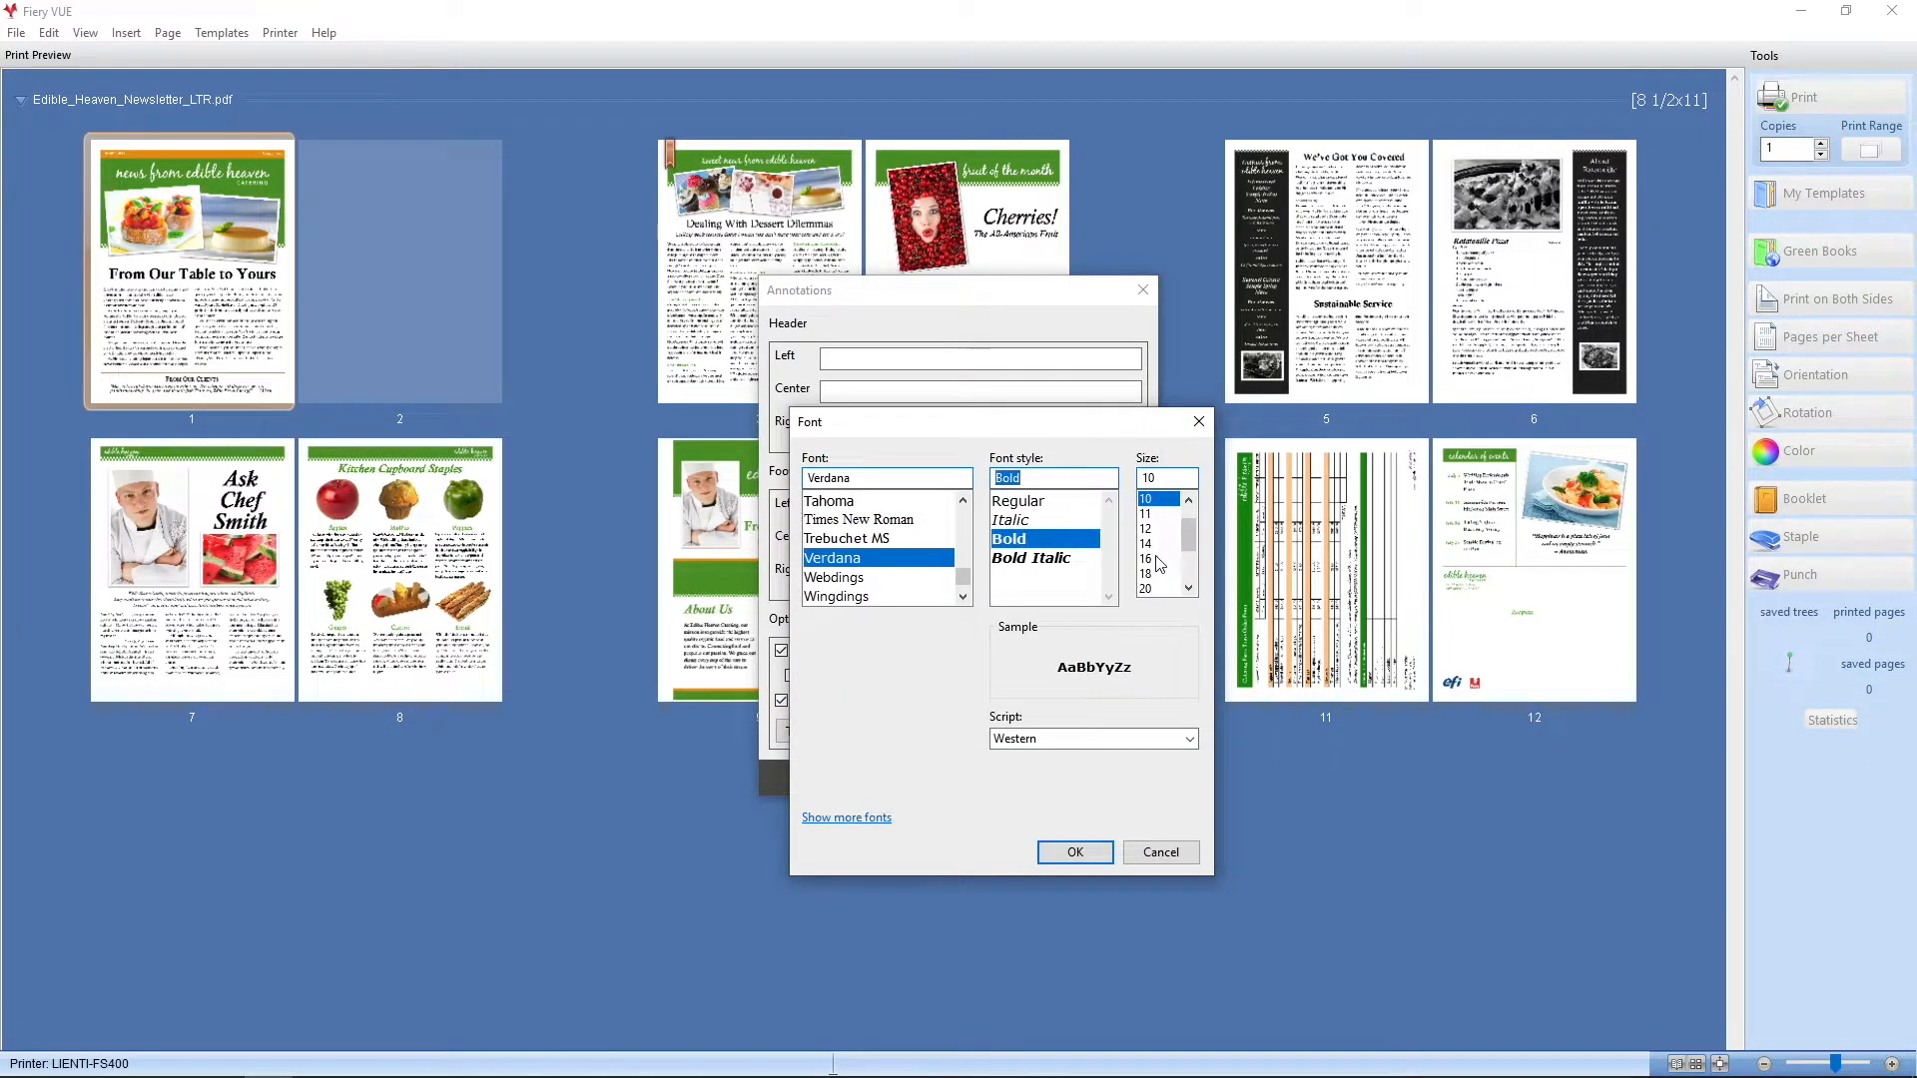
left_click(1073, 852)
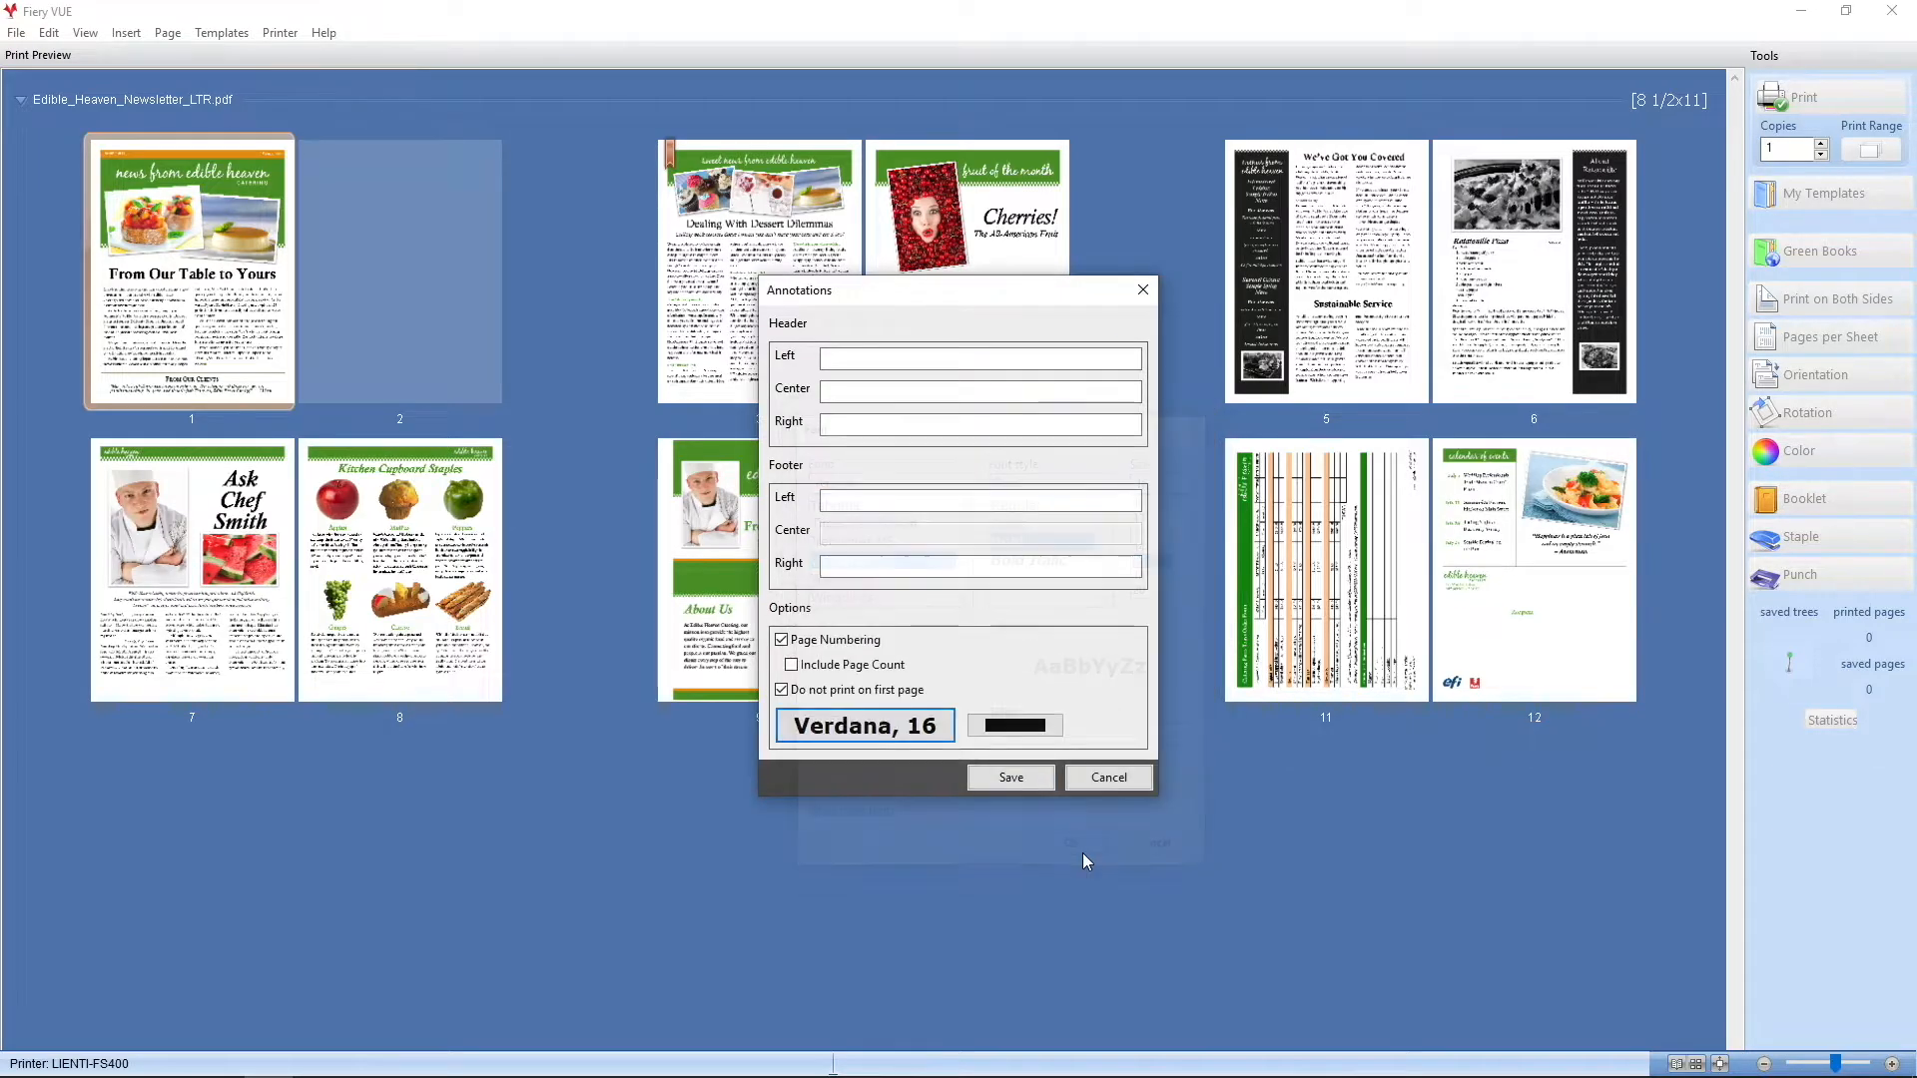
left_click(1105, 778)
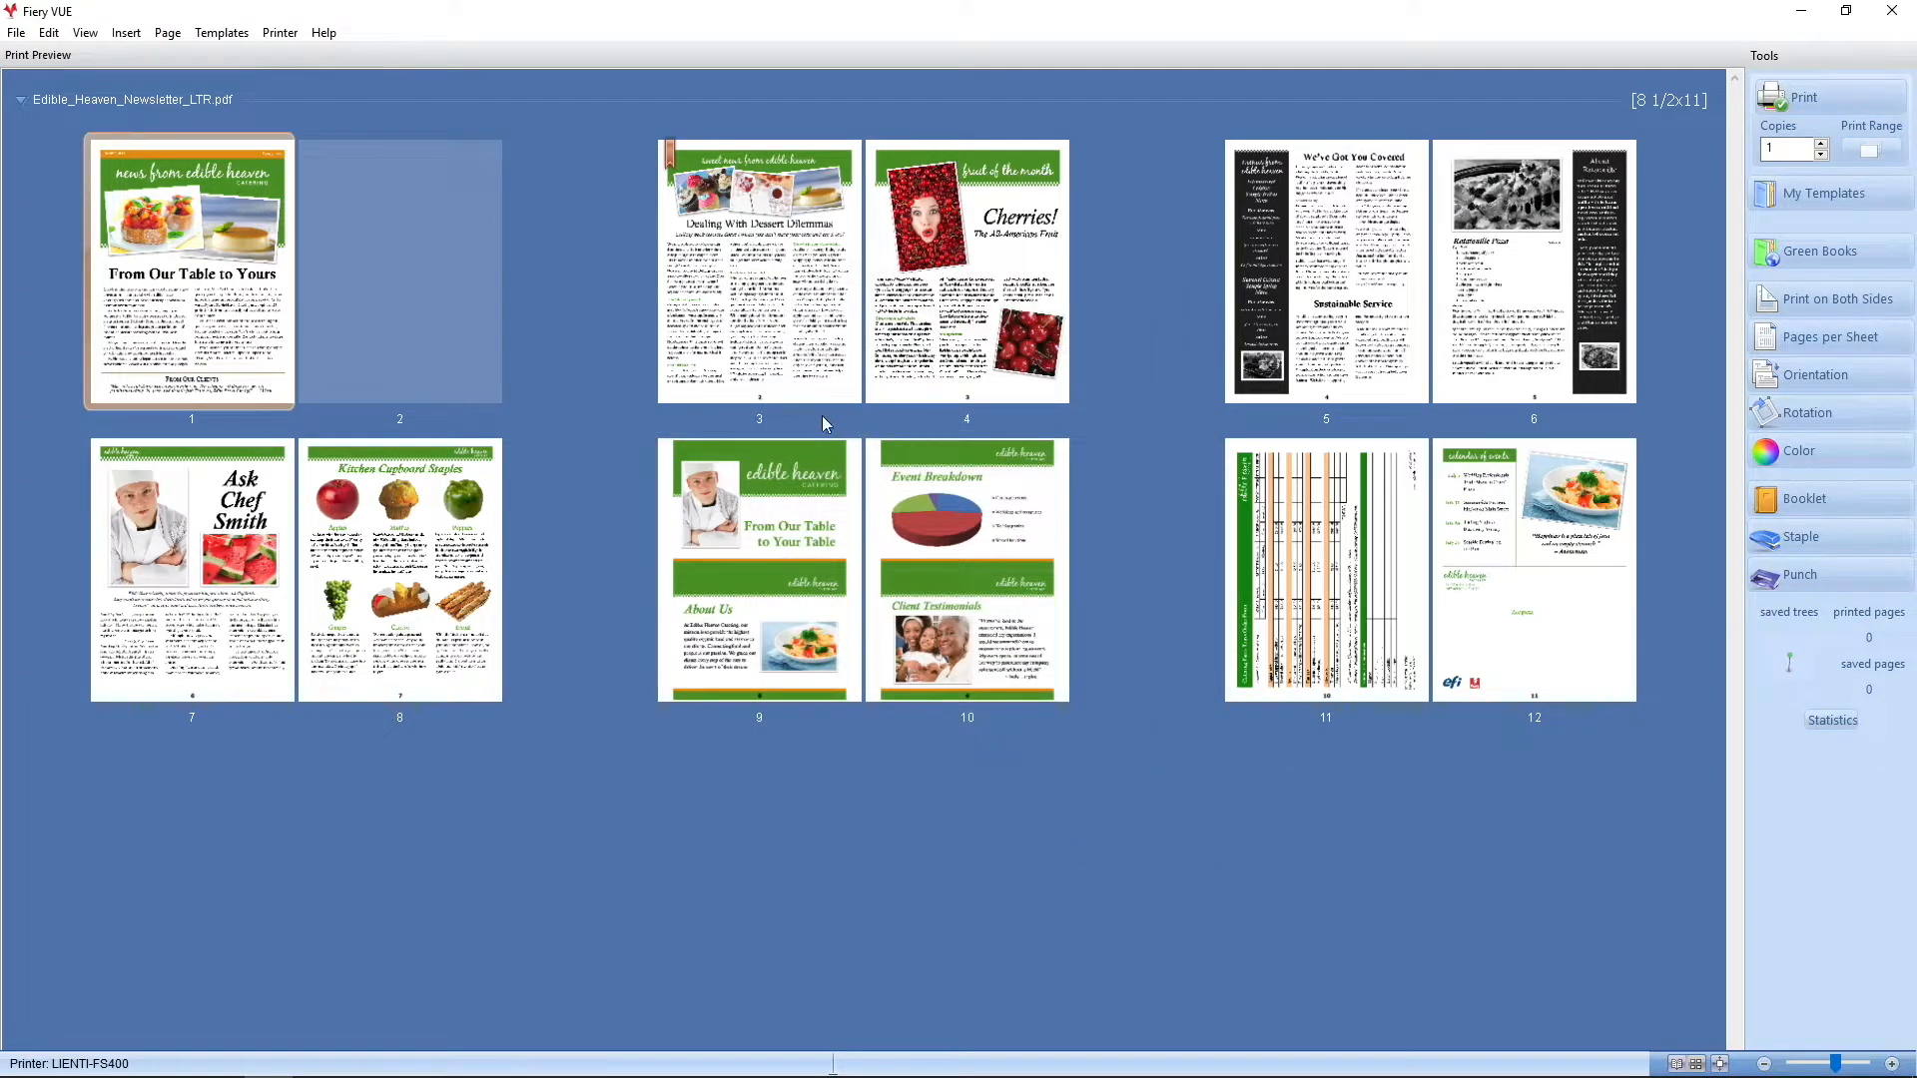
mouse_move(819, 985)
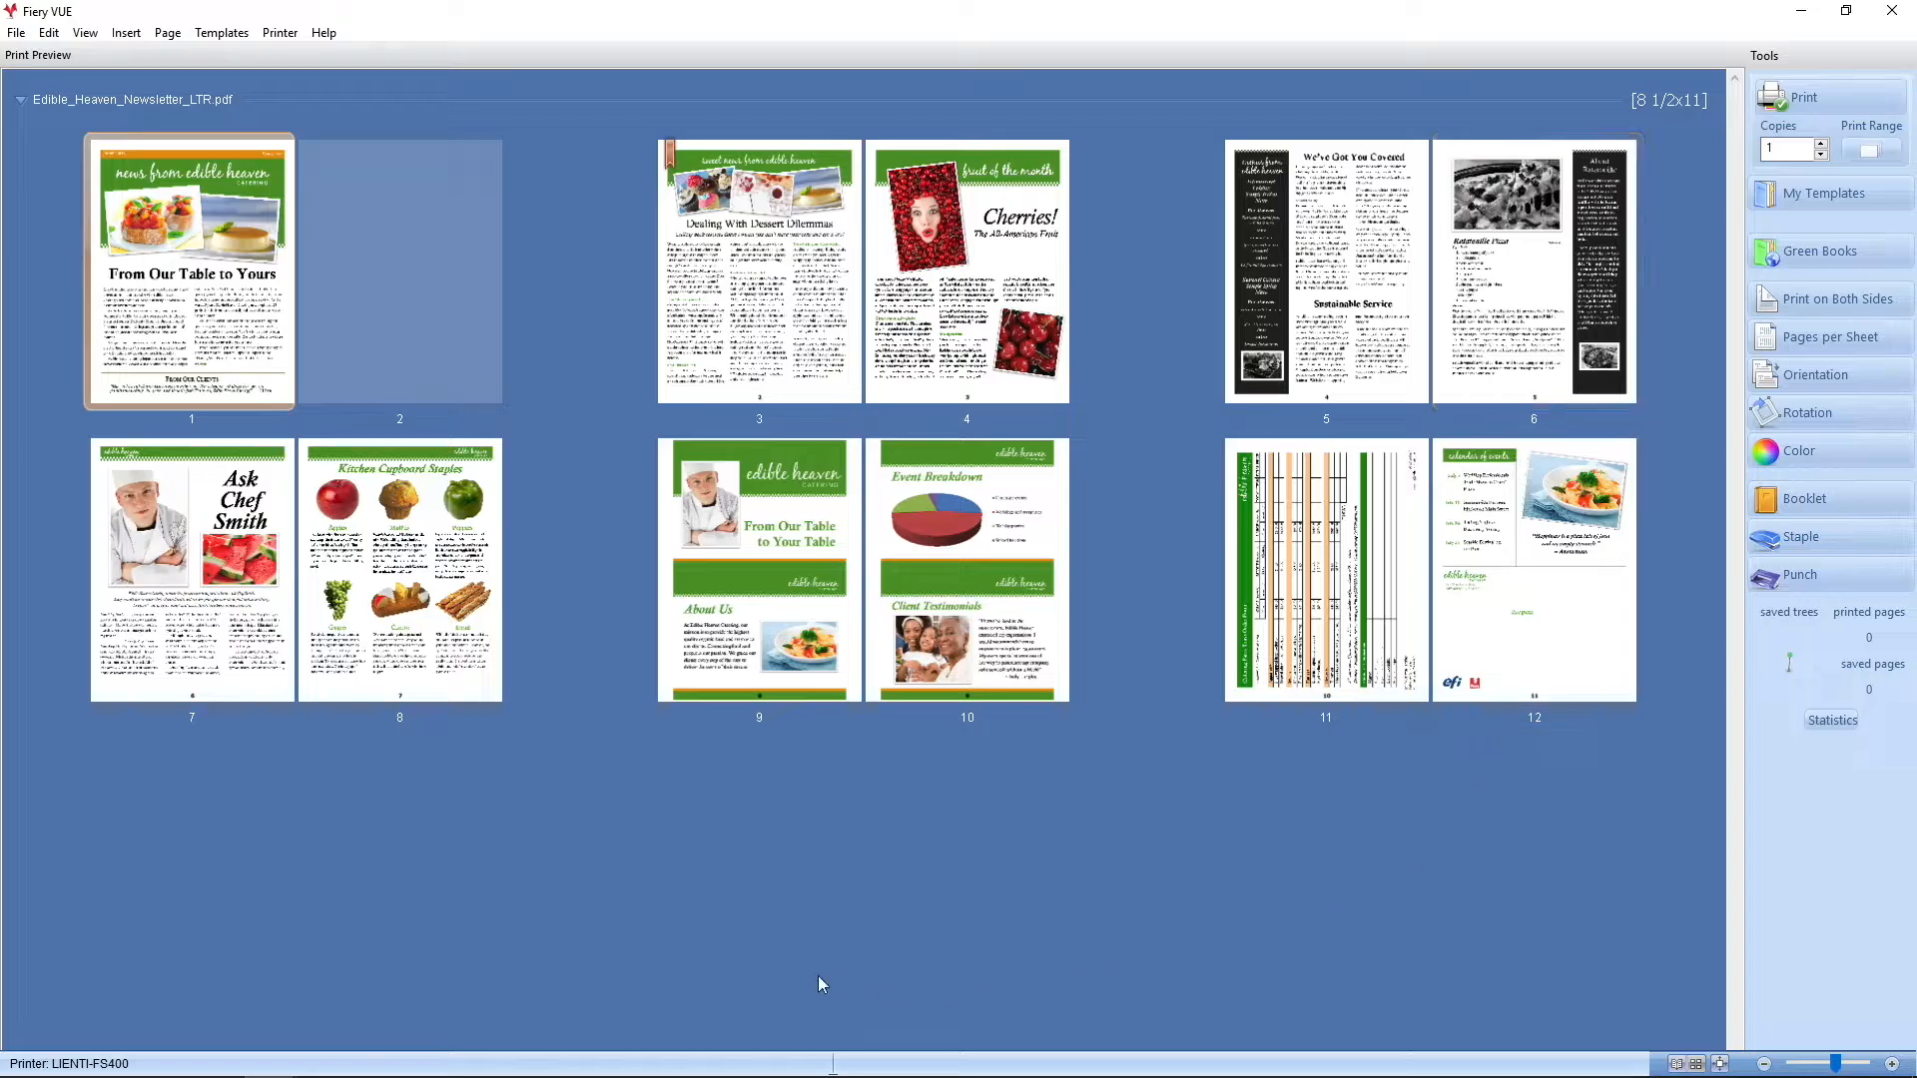
mouse_move(788, 979)
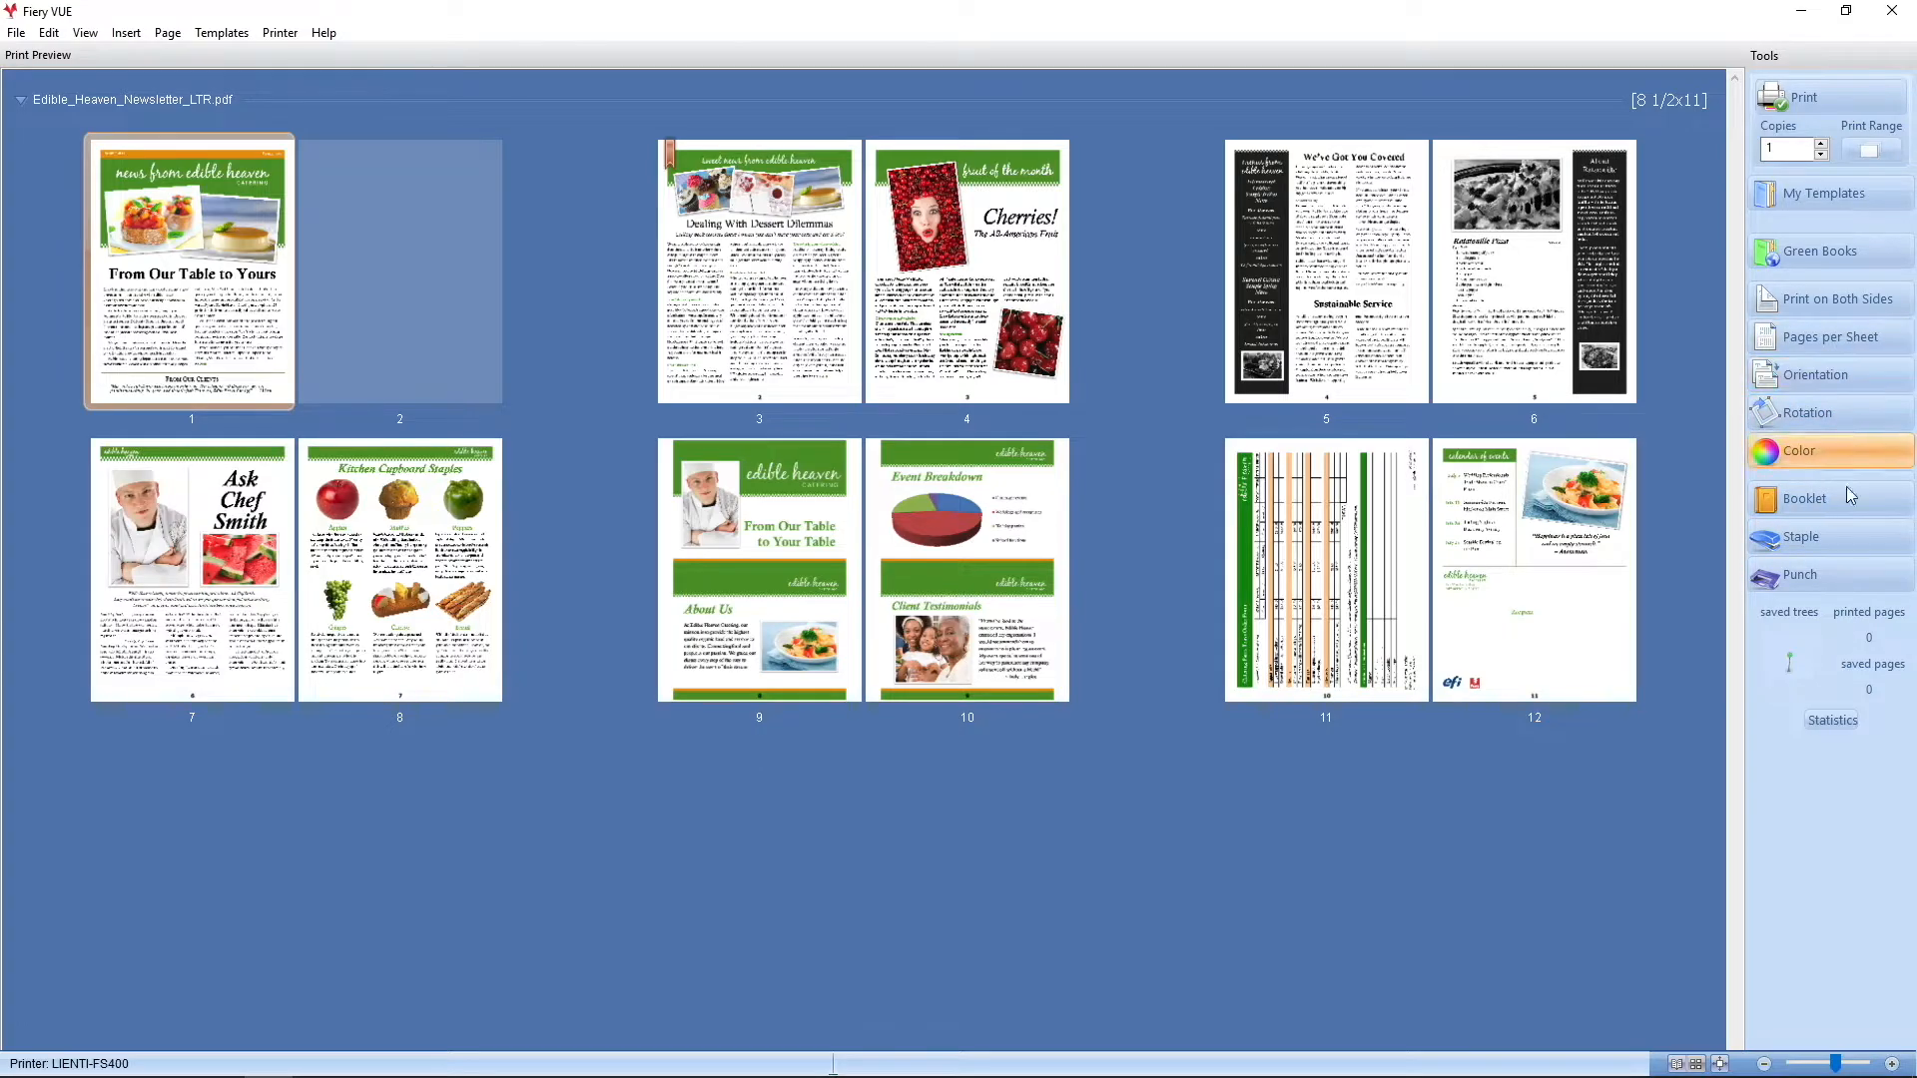
mouse_move(1803, 538)
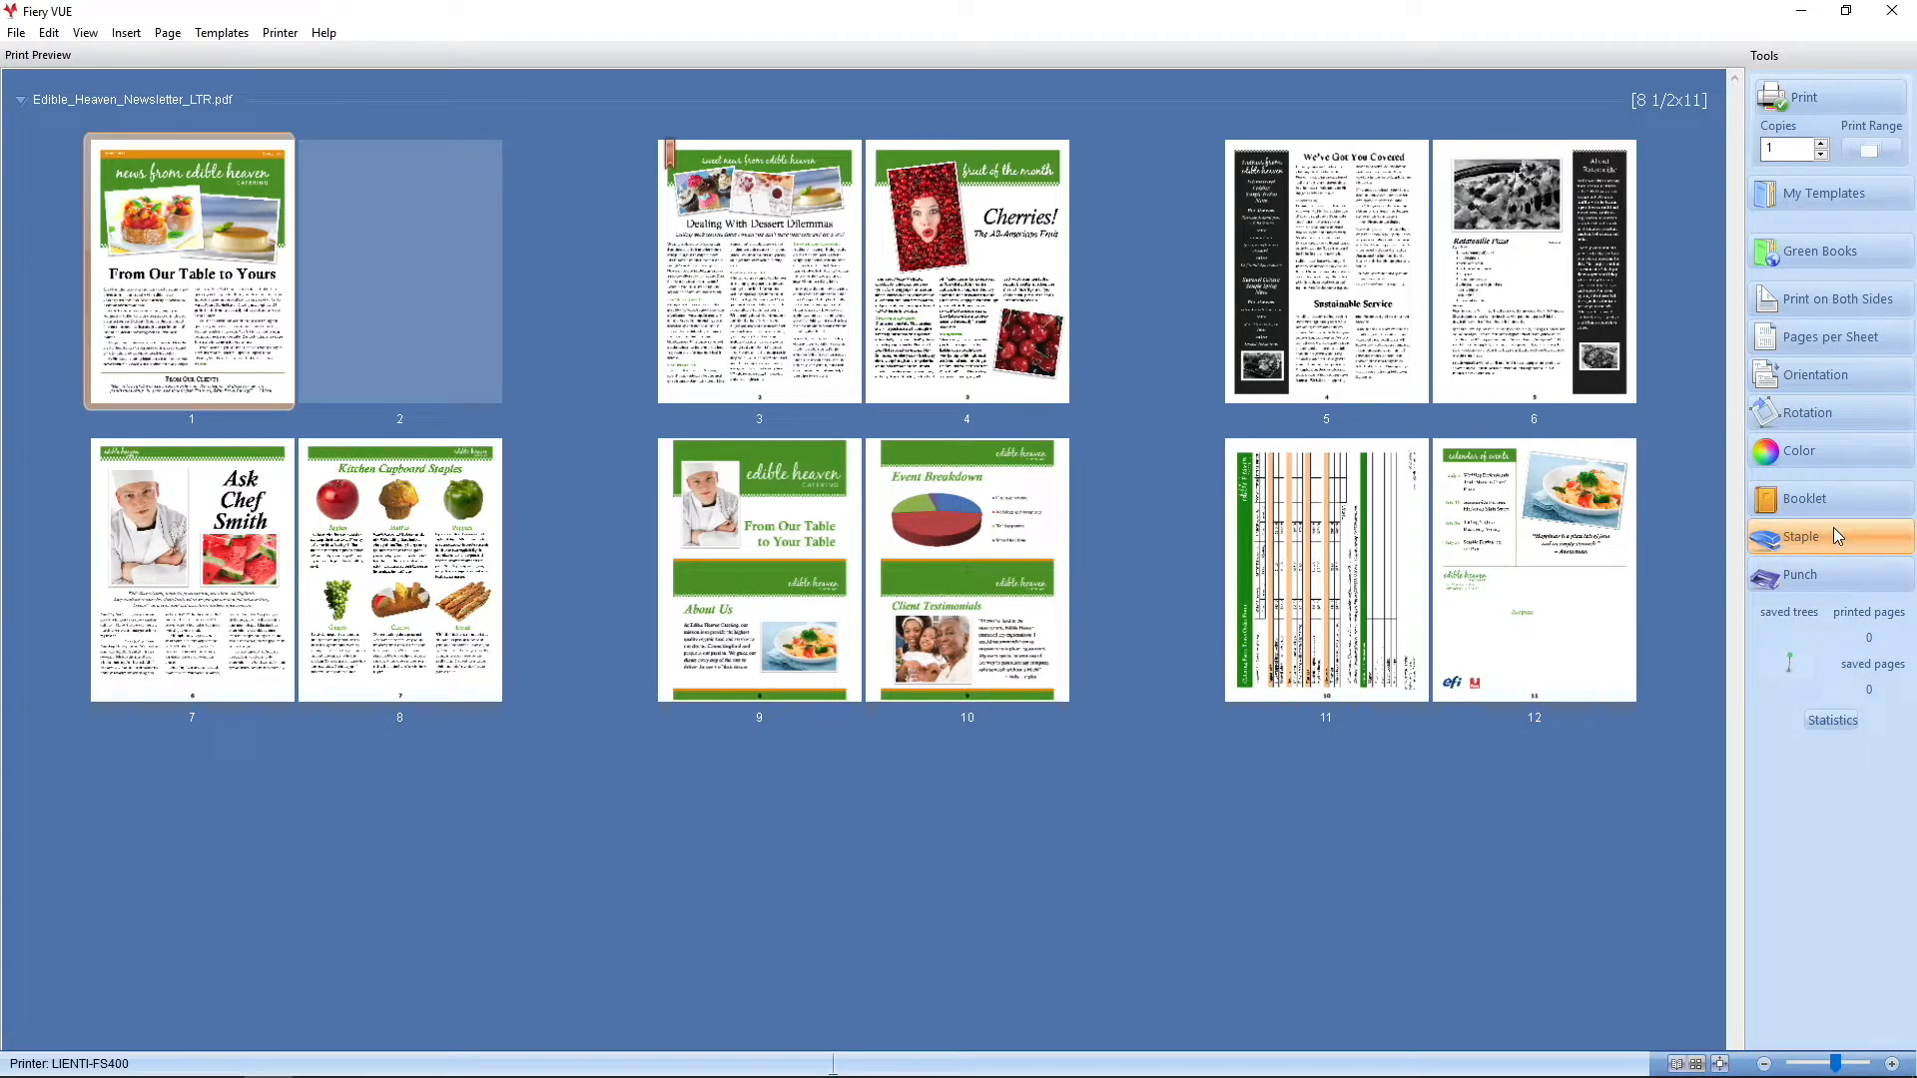
Switch the Print Preview to the 3D view of the newsletter cover
left_click(1799, 537)
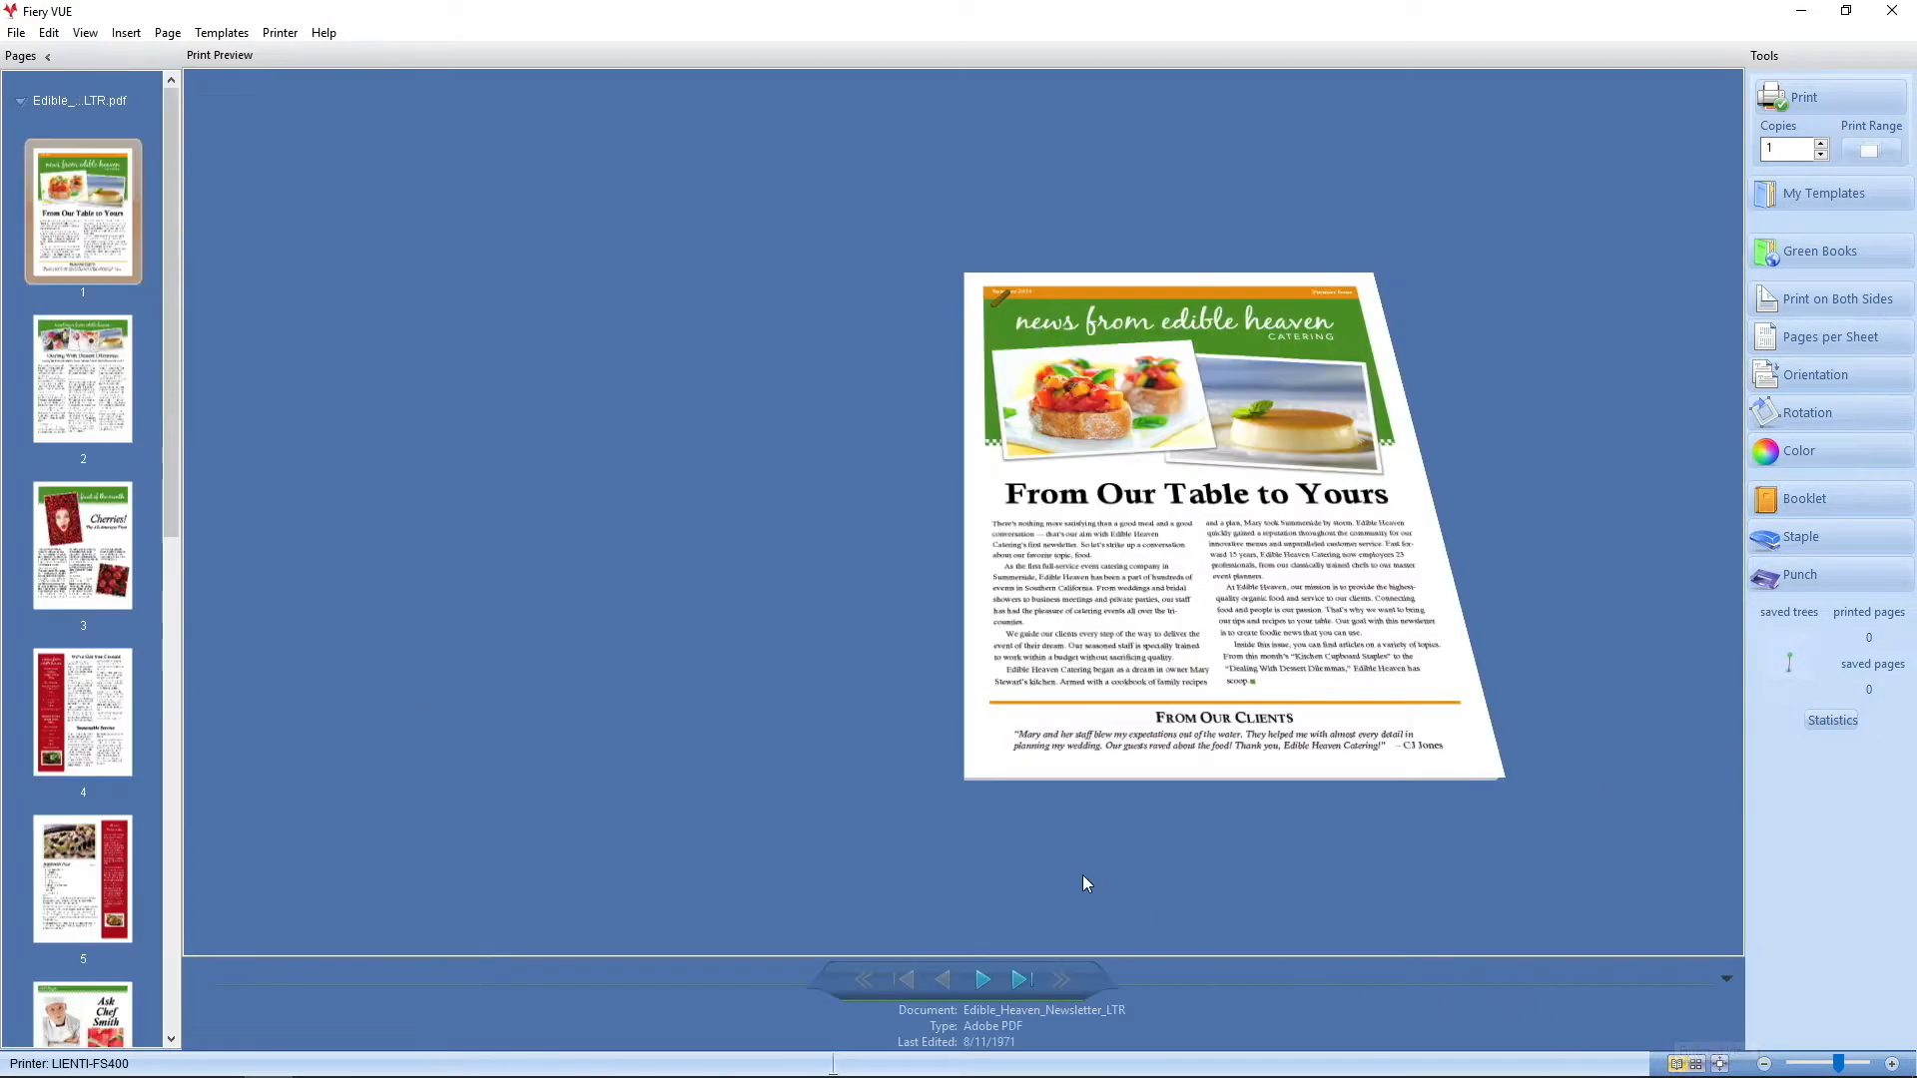
left_click(981, 978)
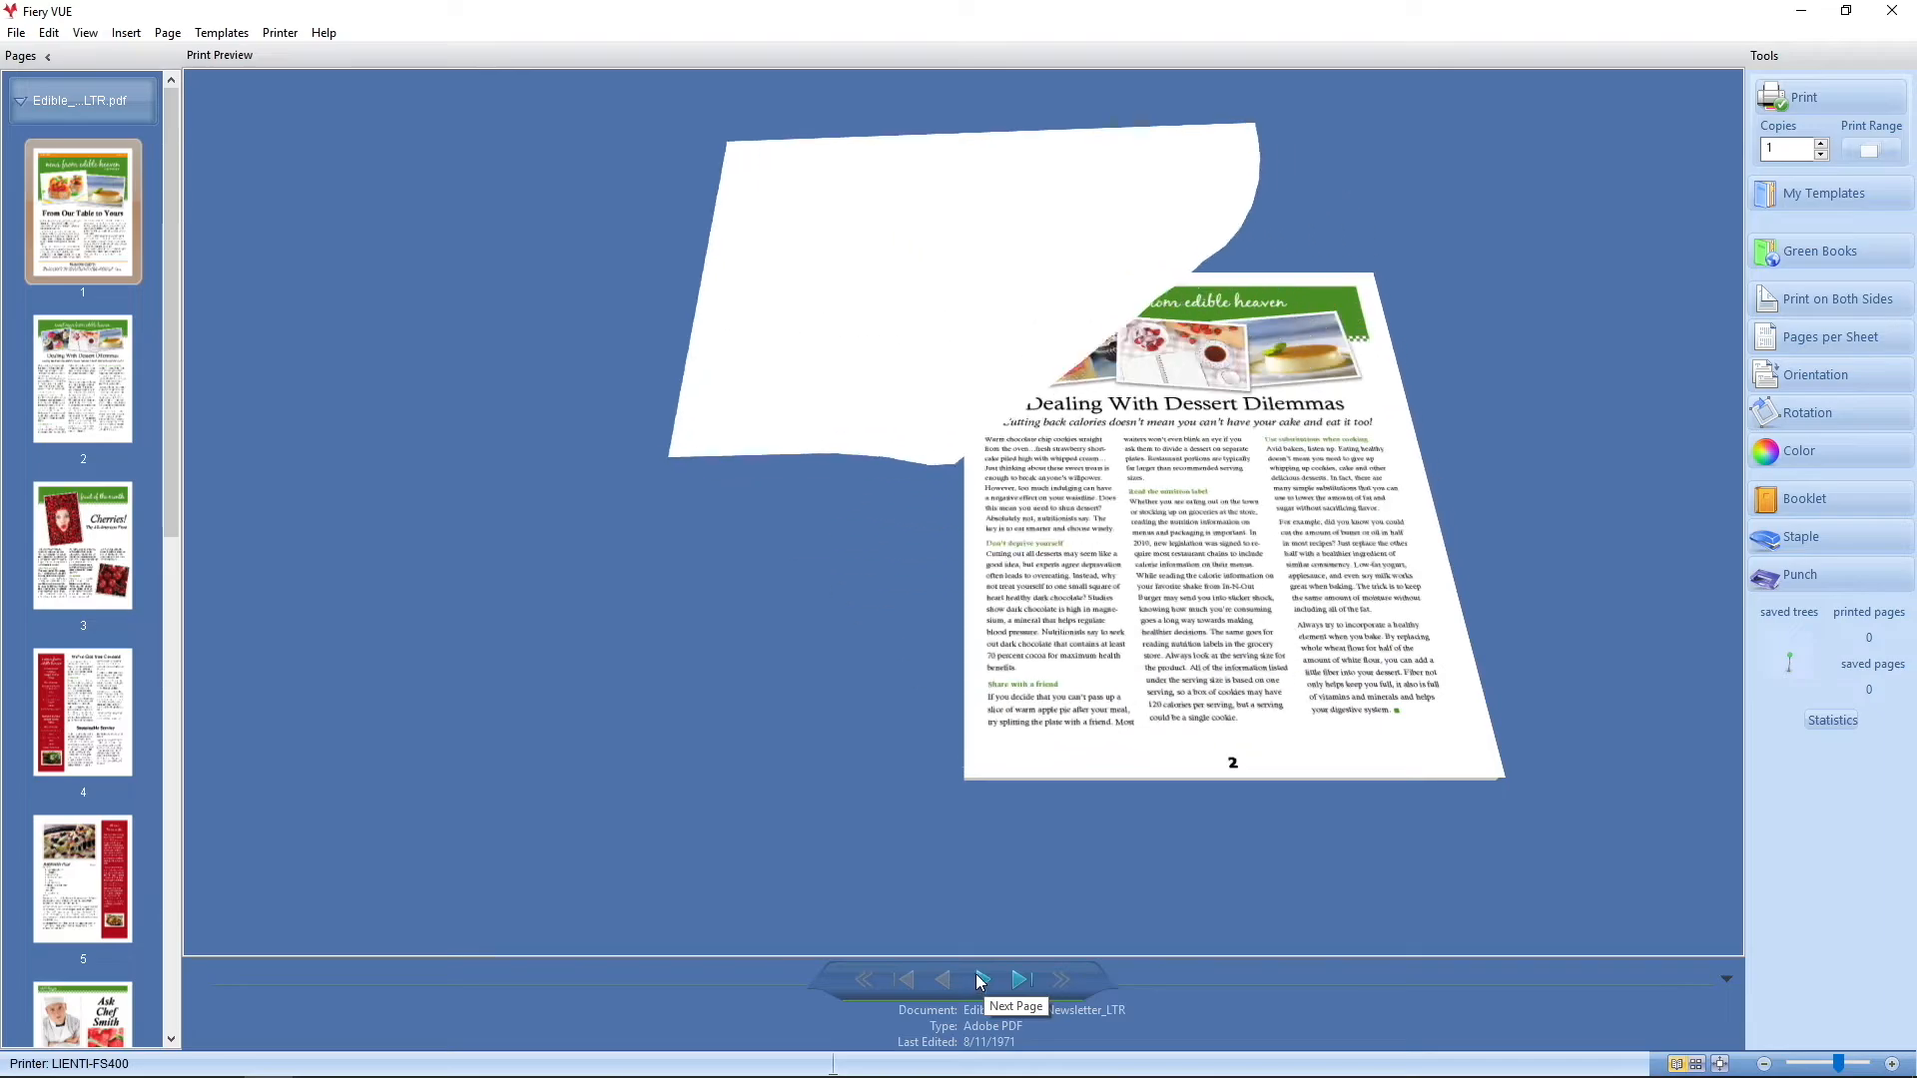
left_click(1019, 978)
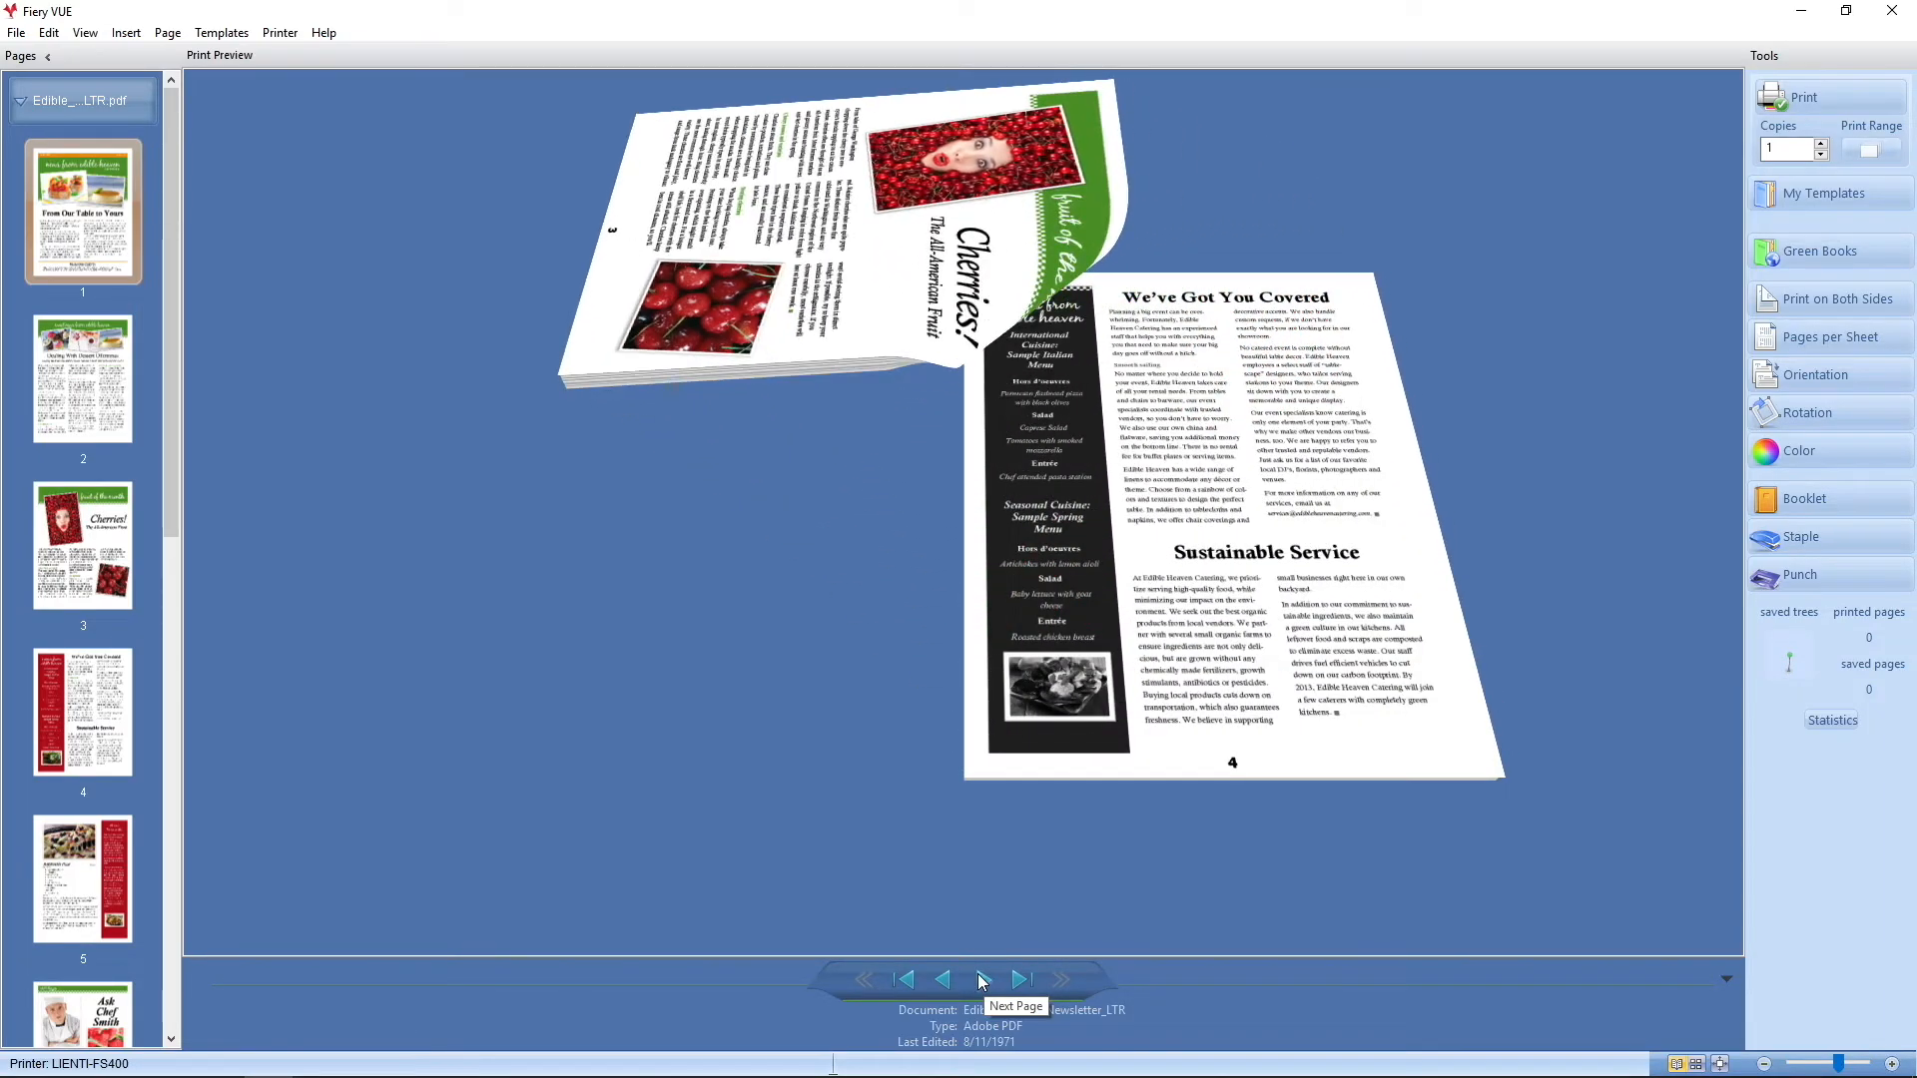
left_click(1019, 980)
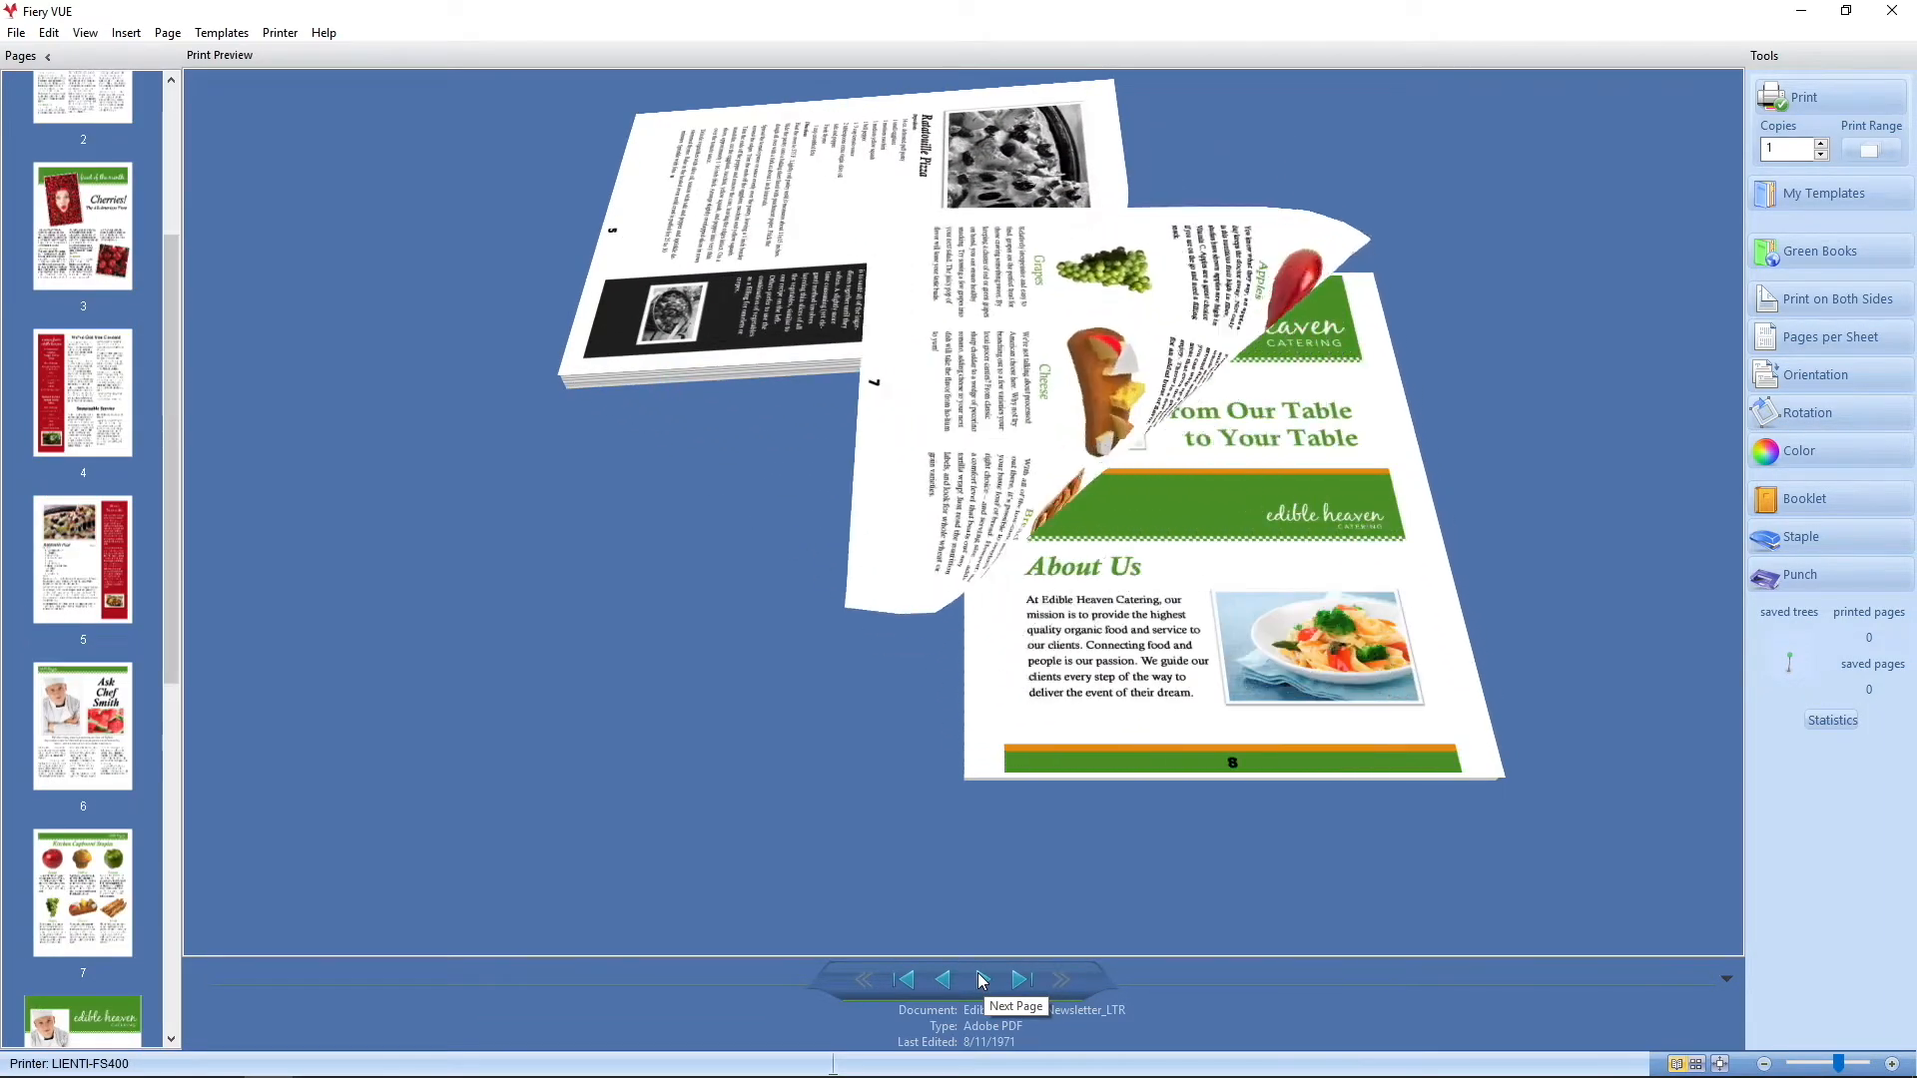
left_click(981, 979)
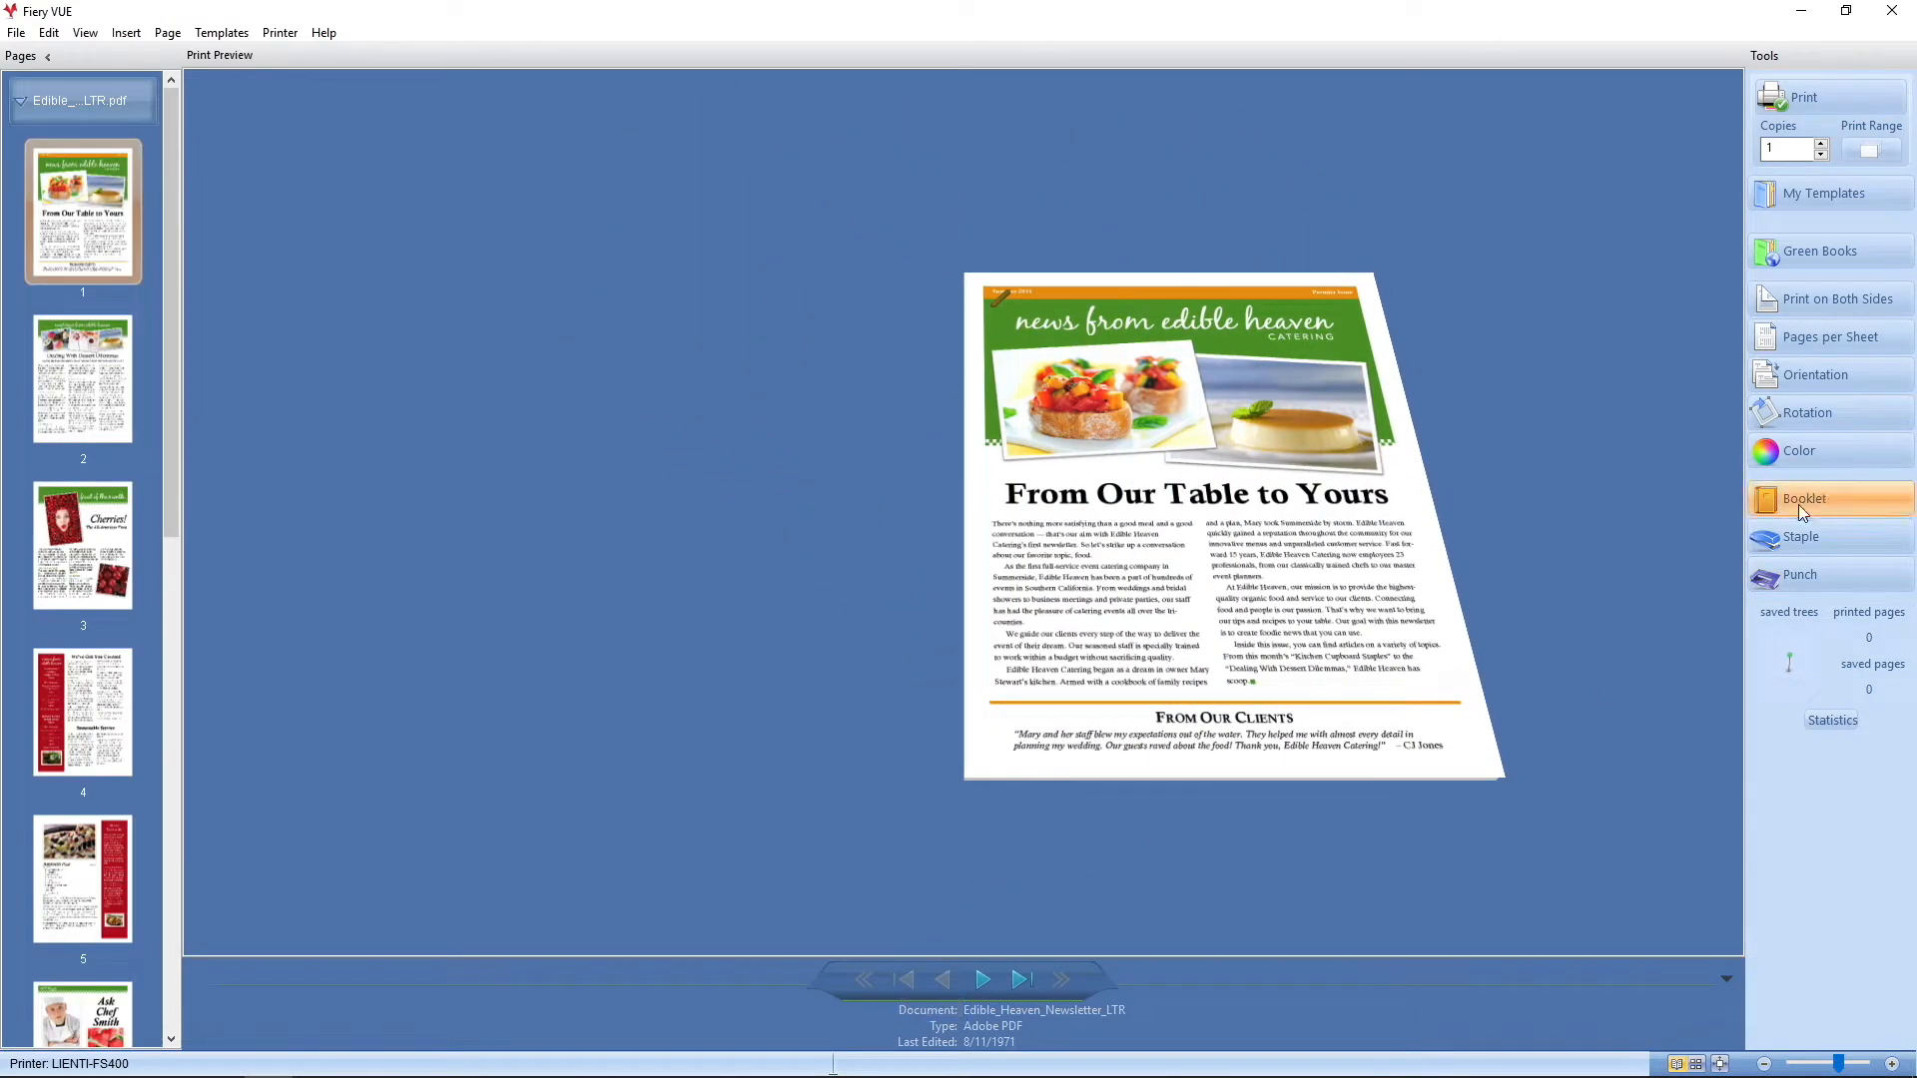
Apply Ring Bound booklet binding and page through the spiral preview back to the cover
left_click(1805, 499)
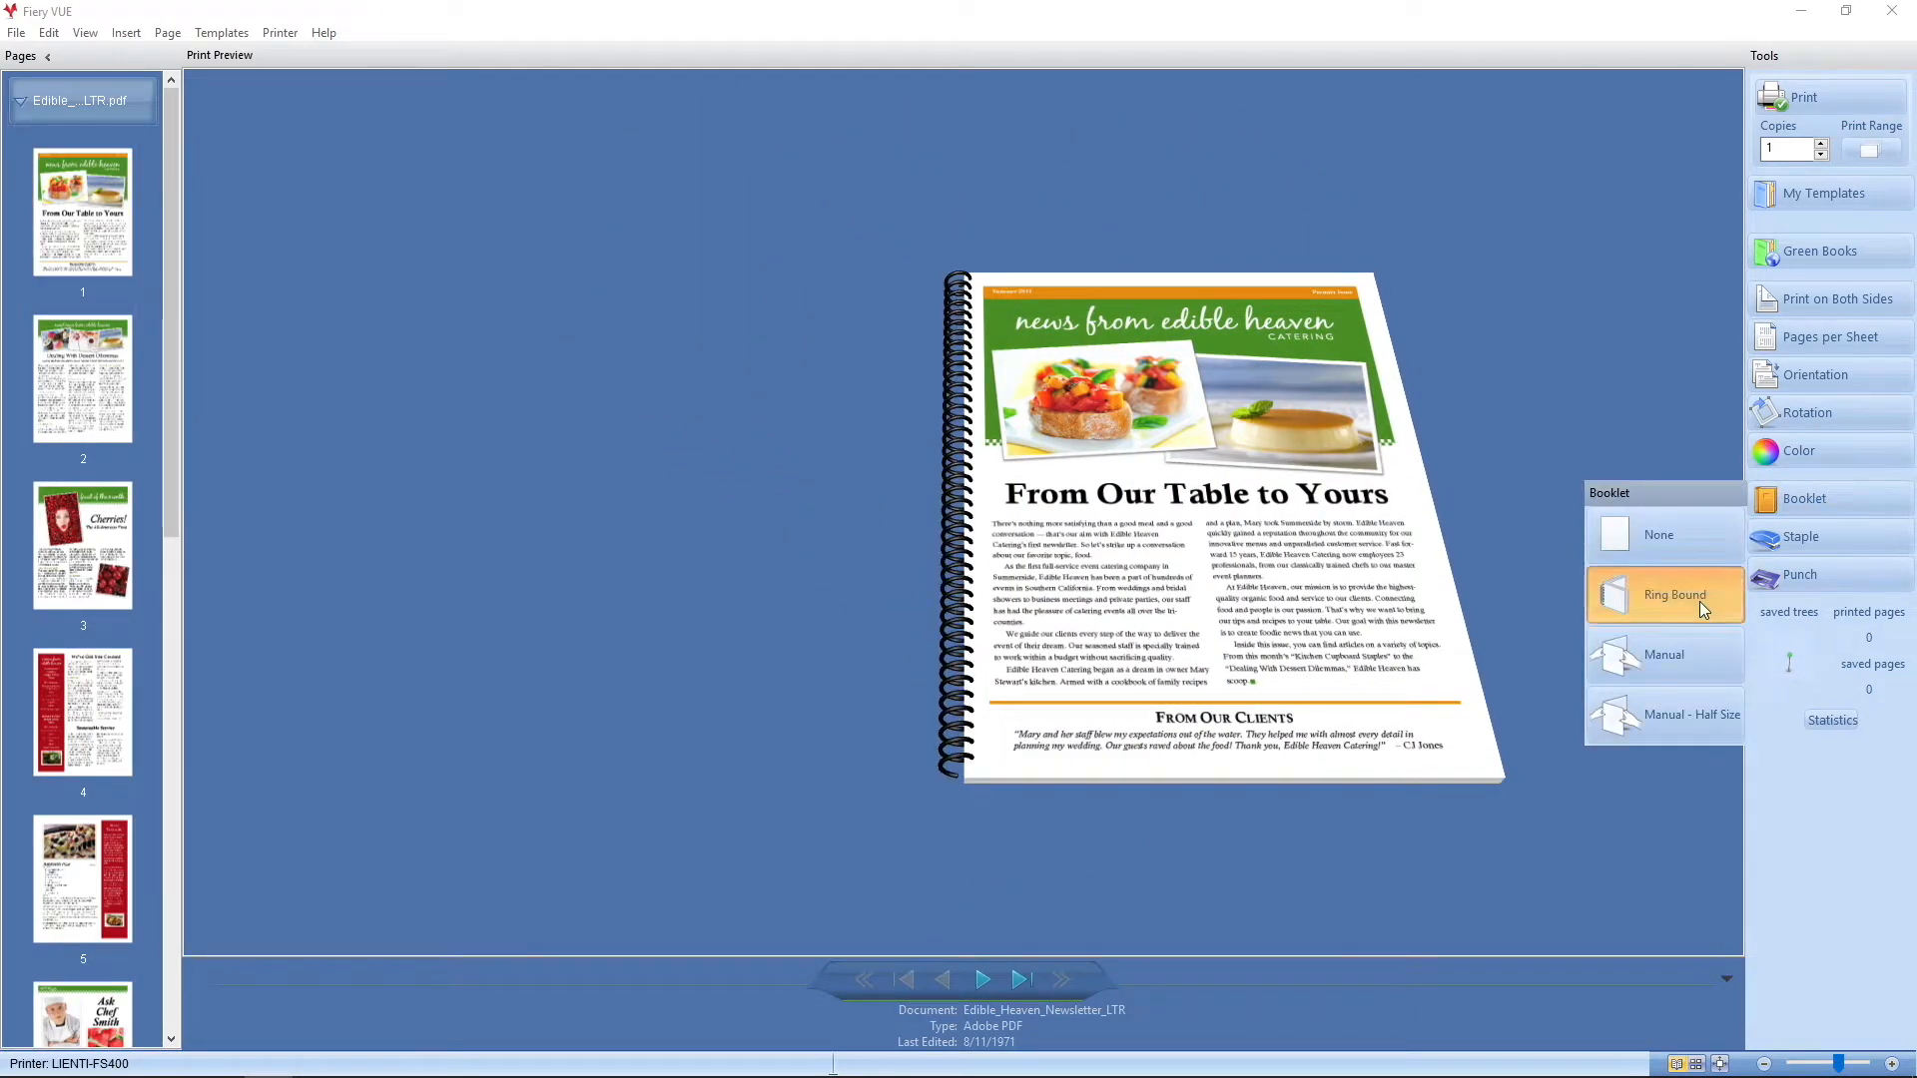
left_click(983, 978)
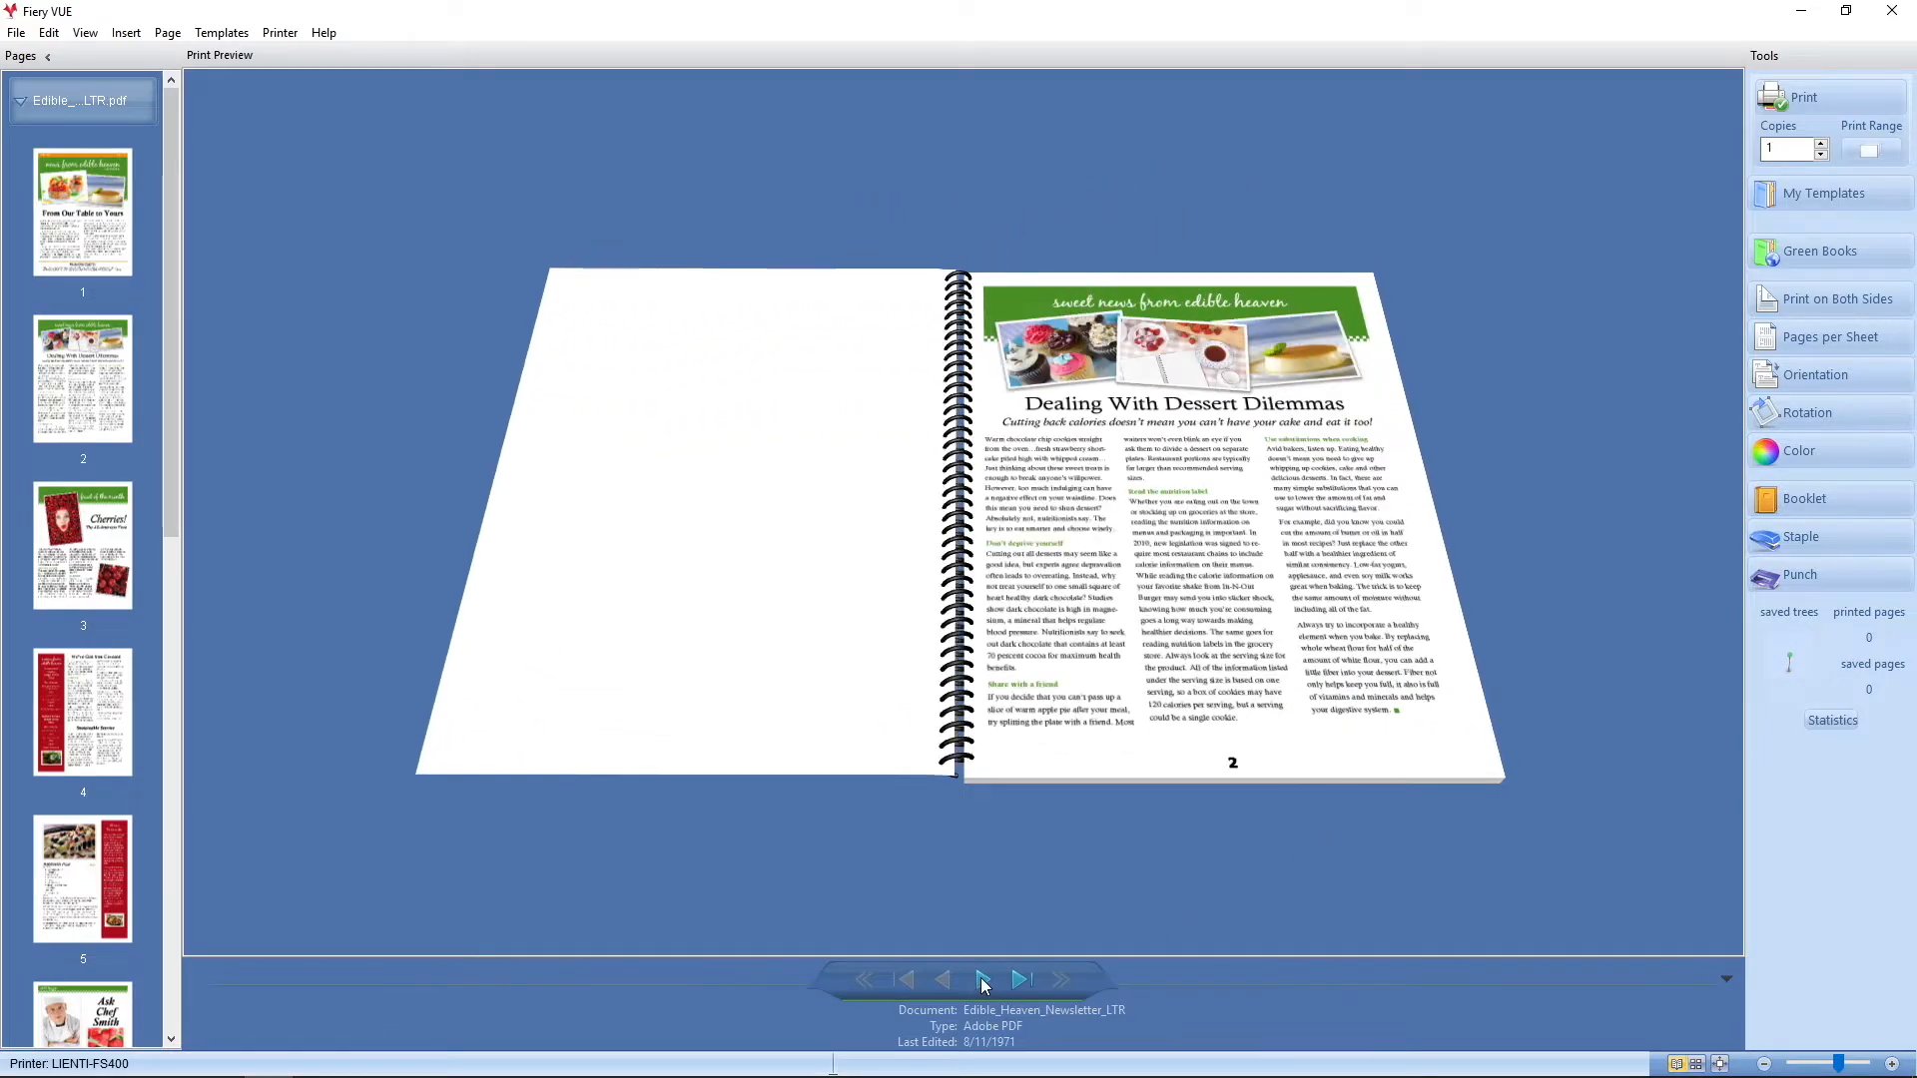
left_click(982, 979)
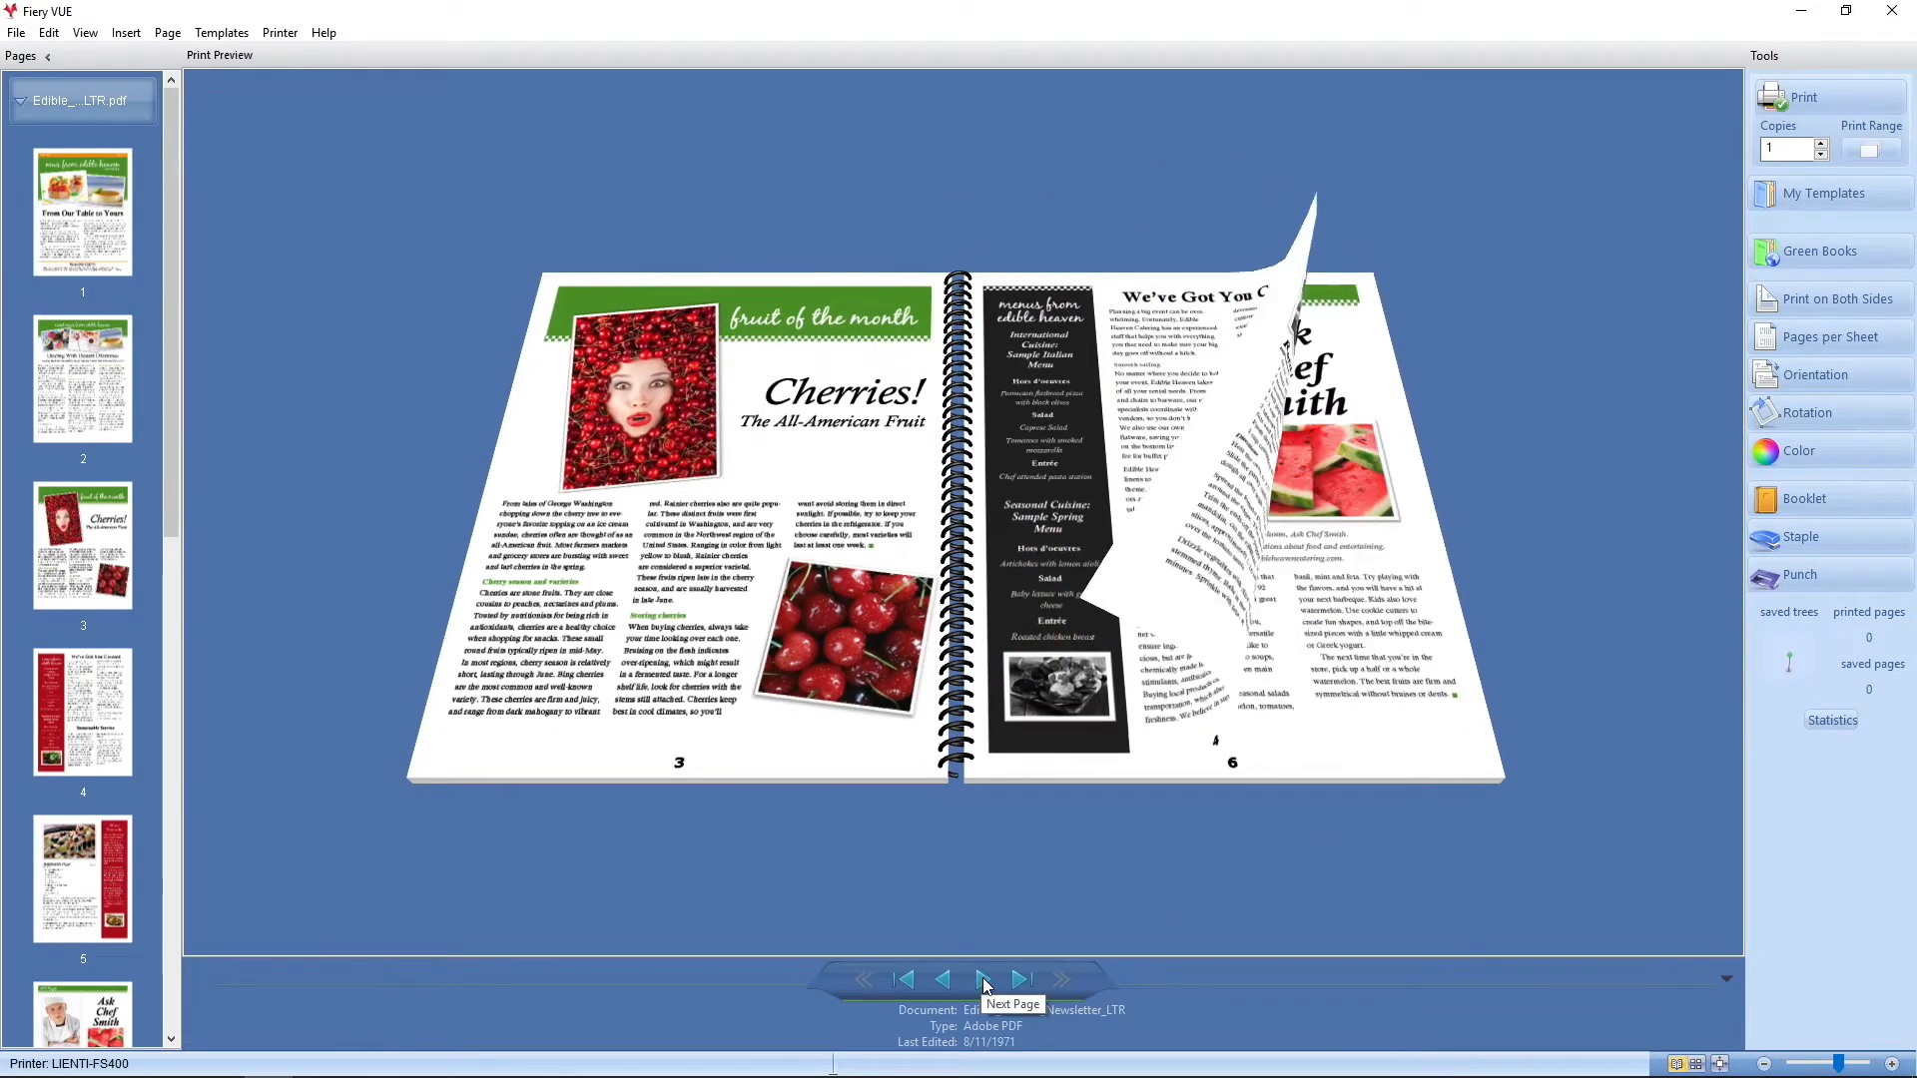
left_click(983, 979)
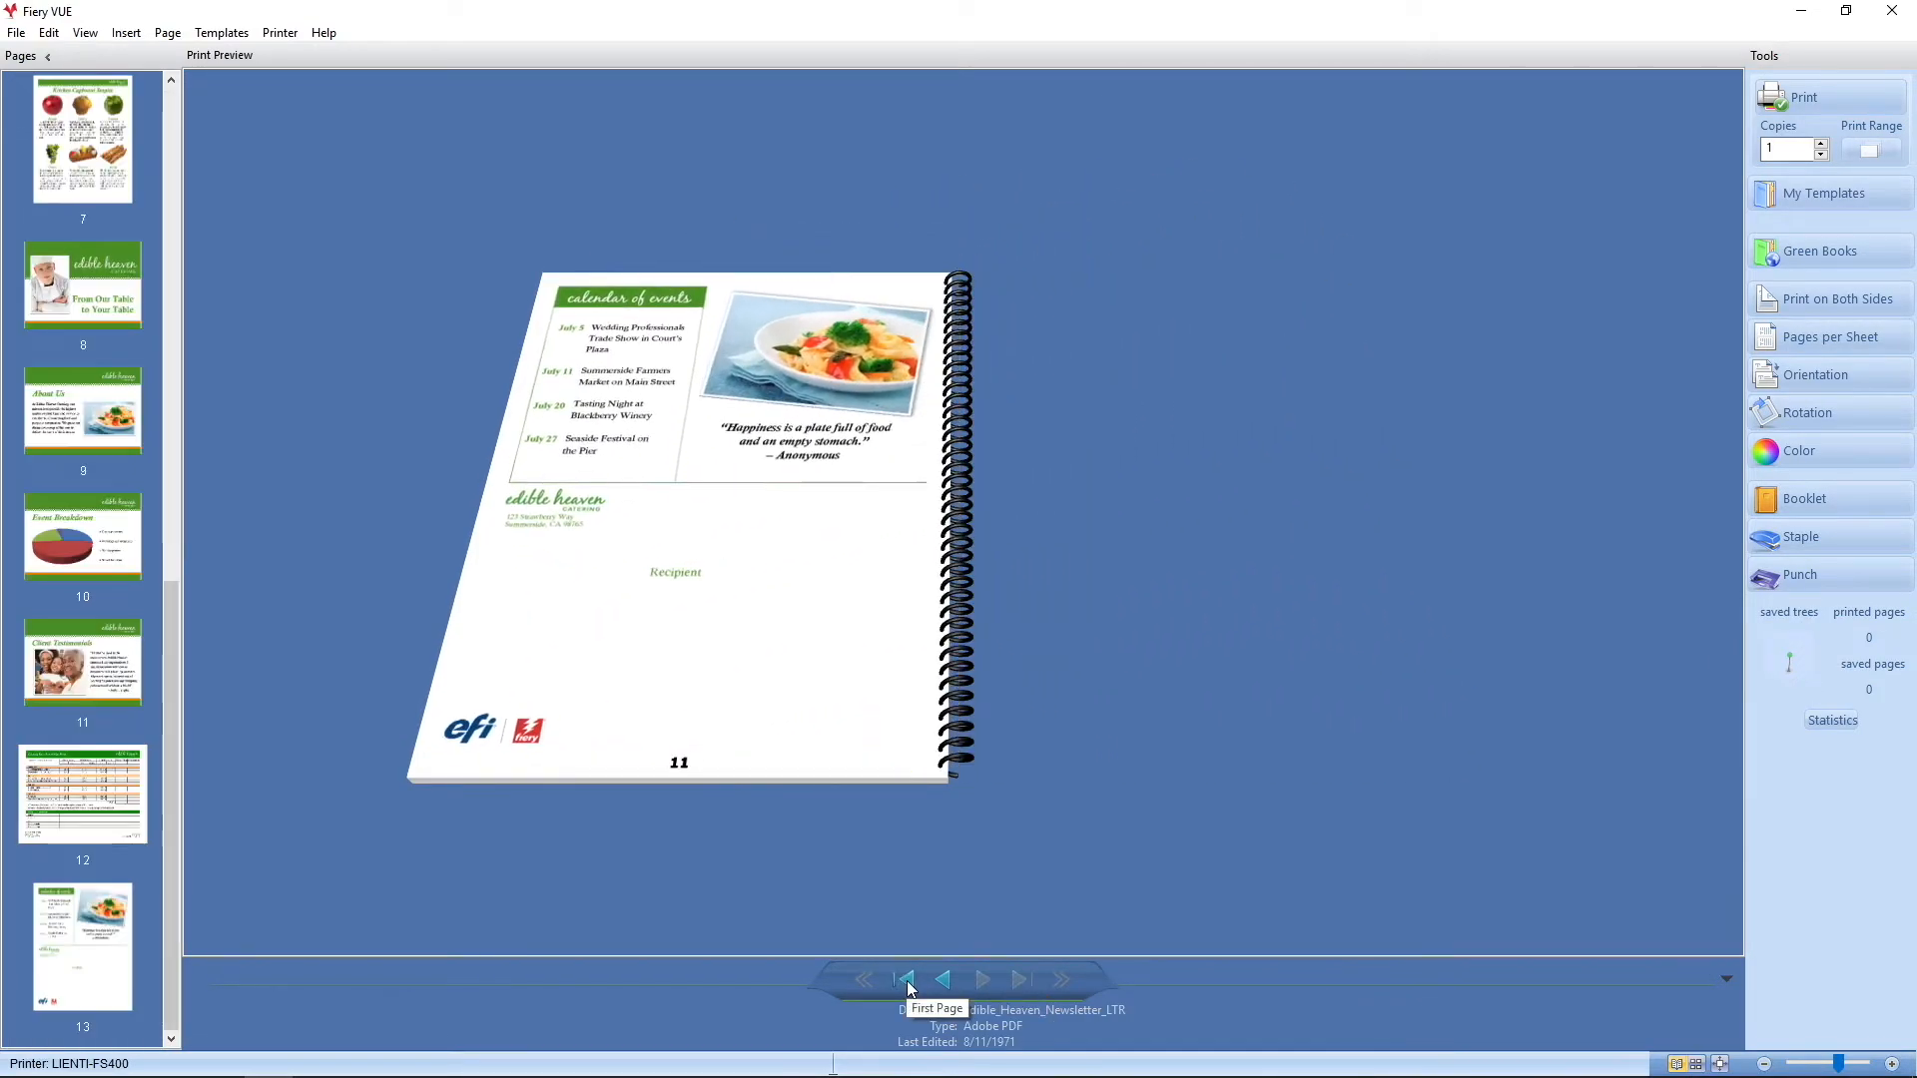
left_click(906, 978)
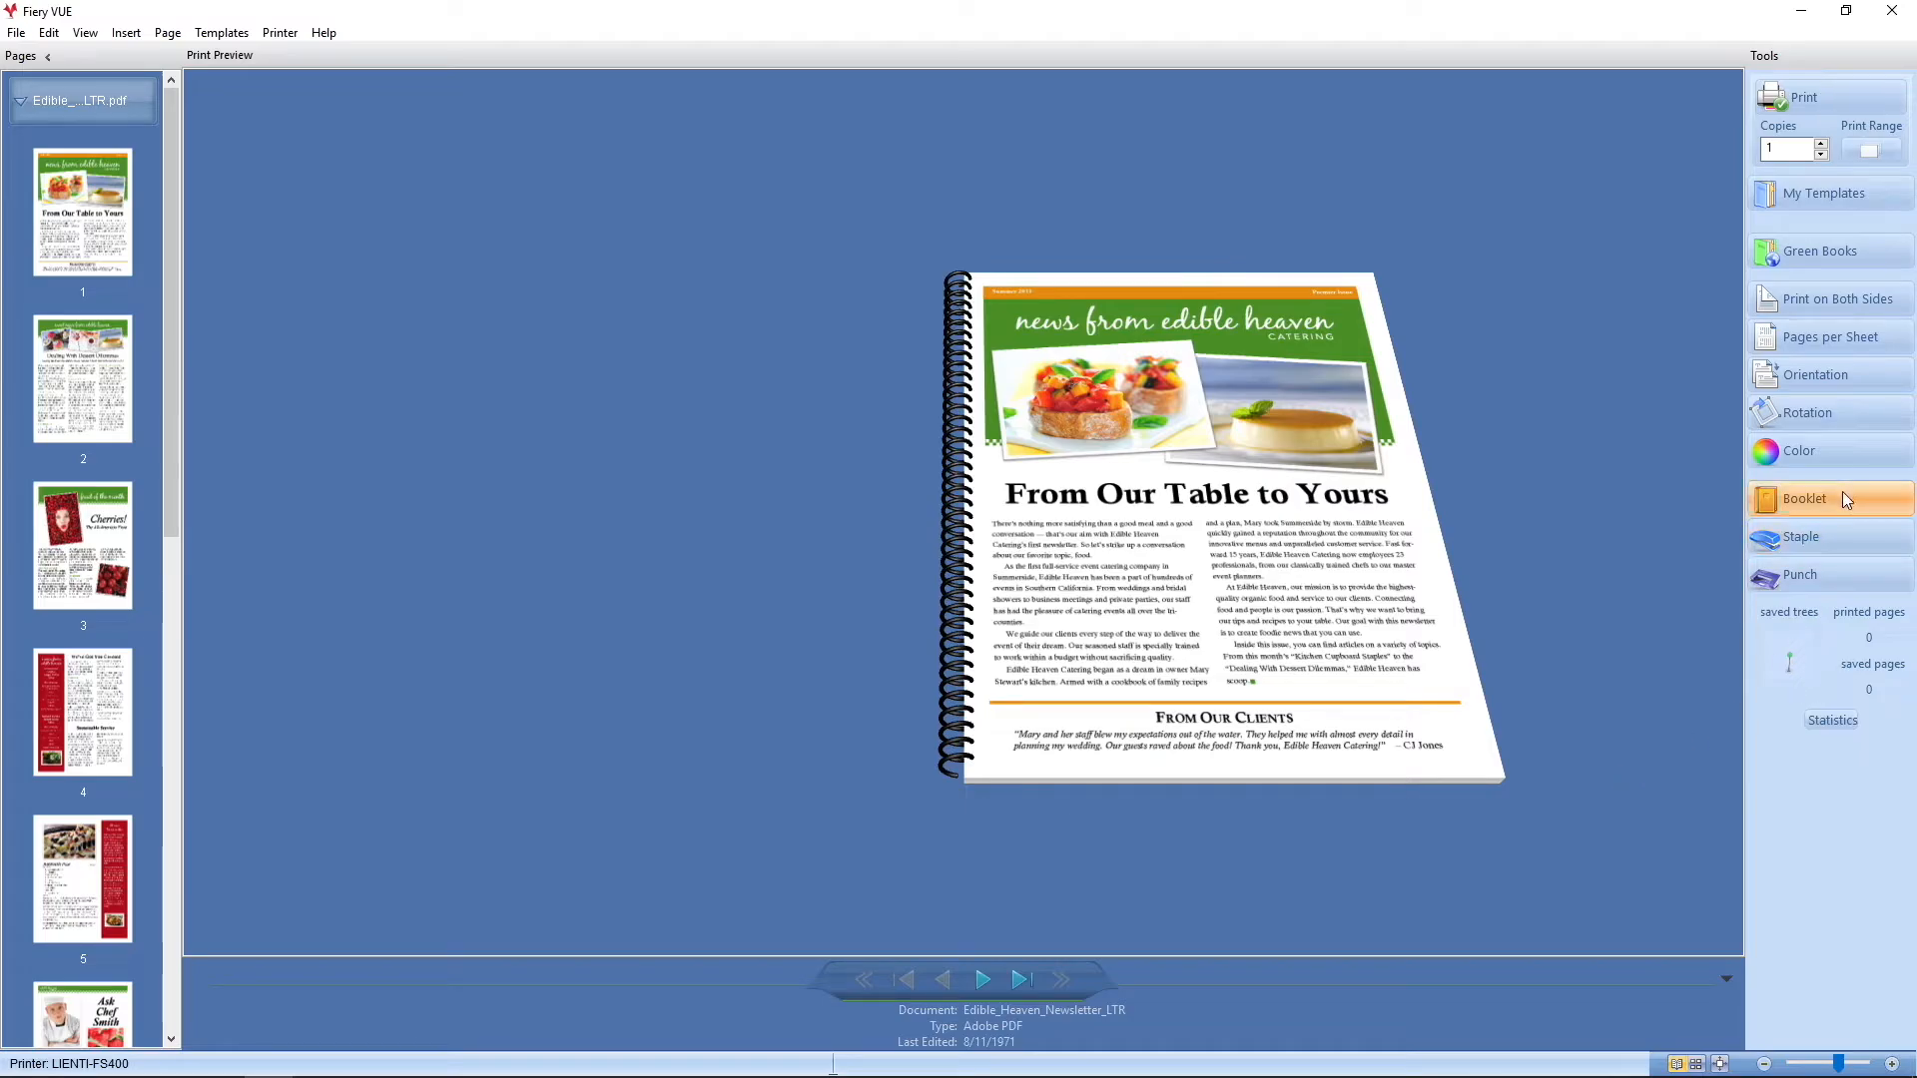
Switch to a Manual - Half Size booklet and page through its spreads back to the cover
left_click(1804, 499)
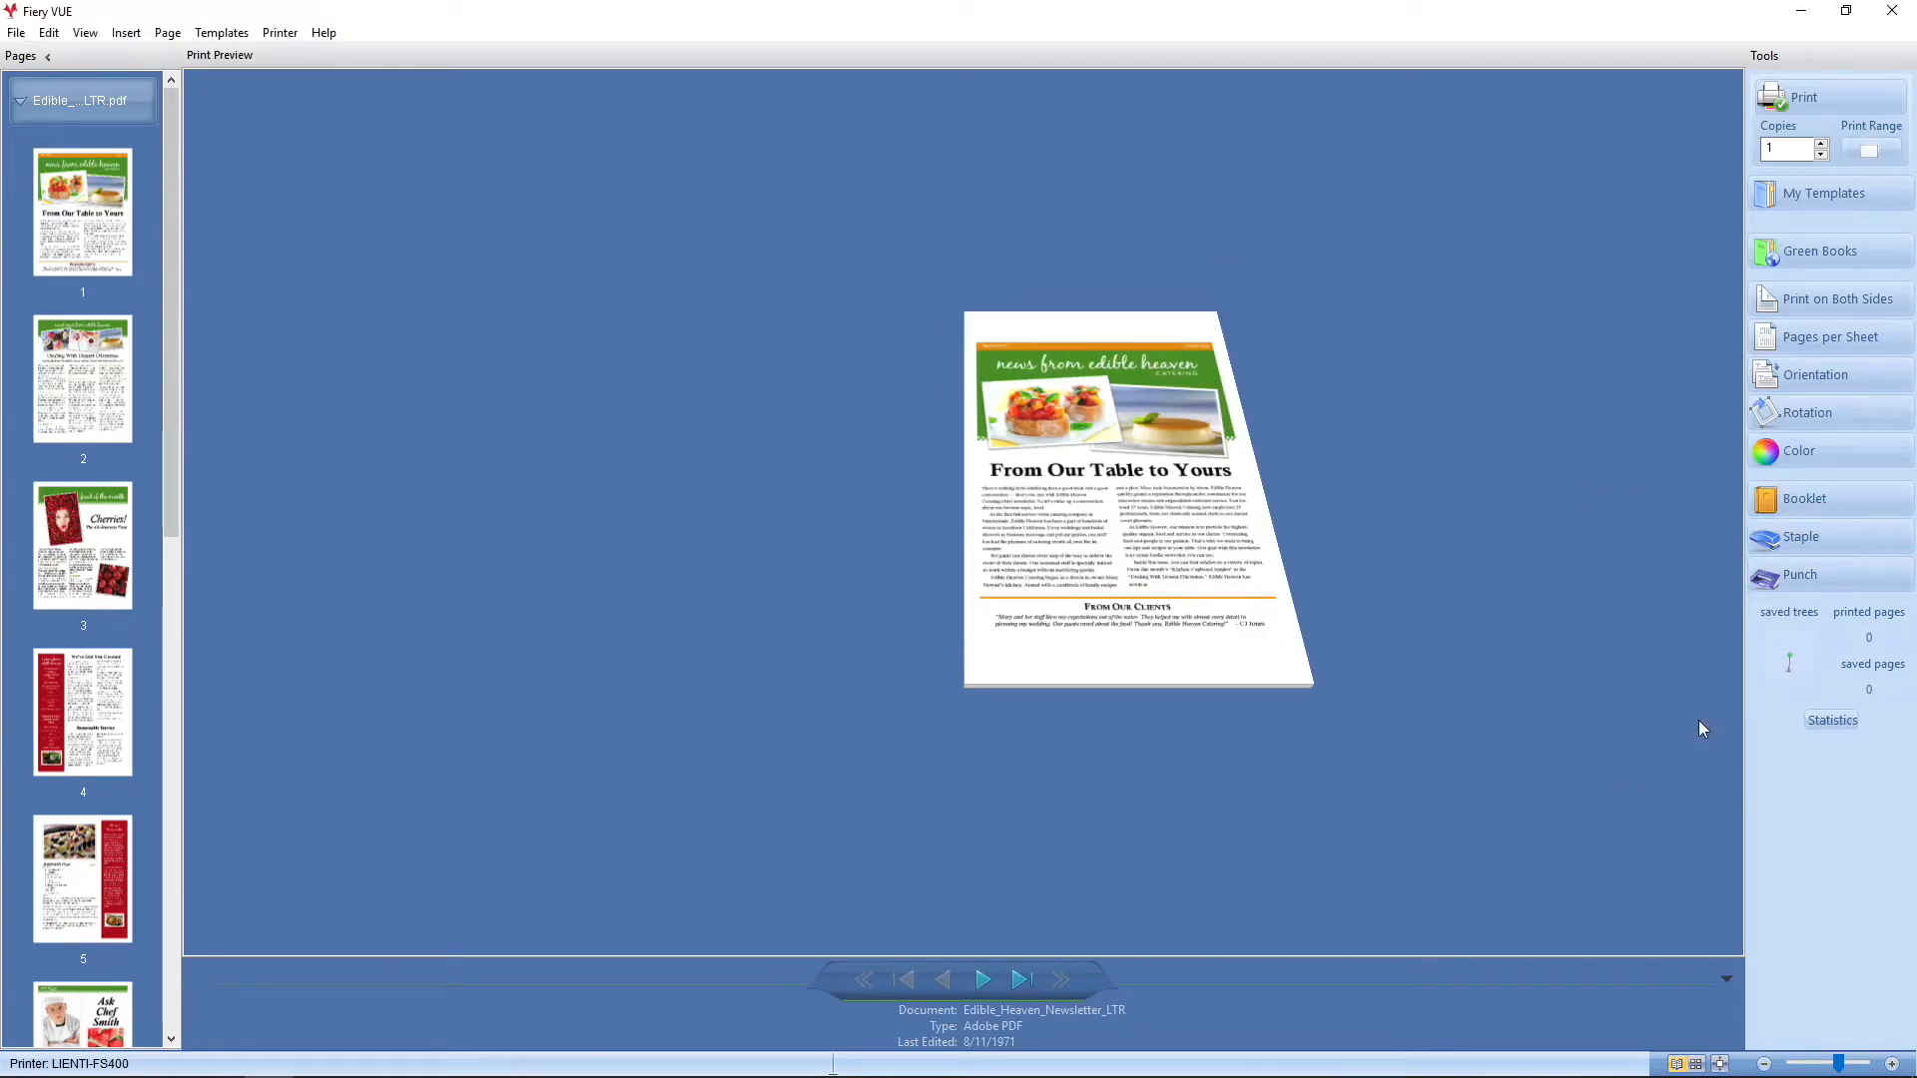
mouse_move(1047, 800)
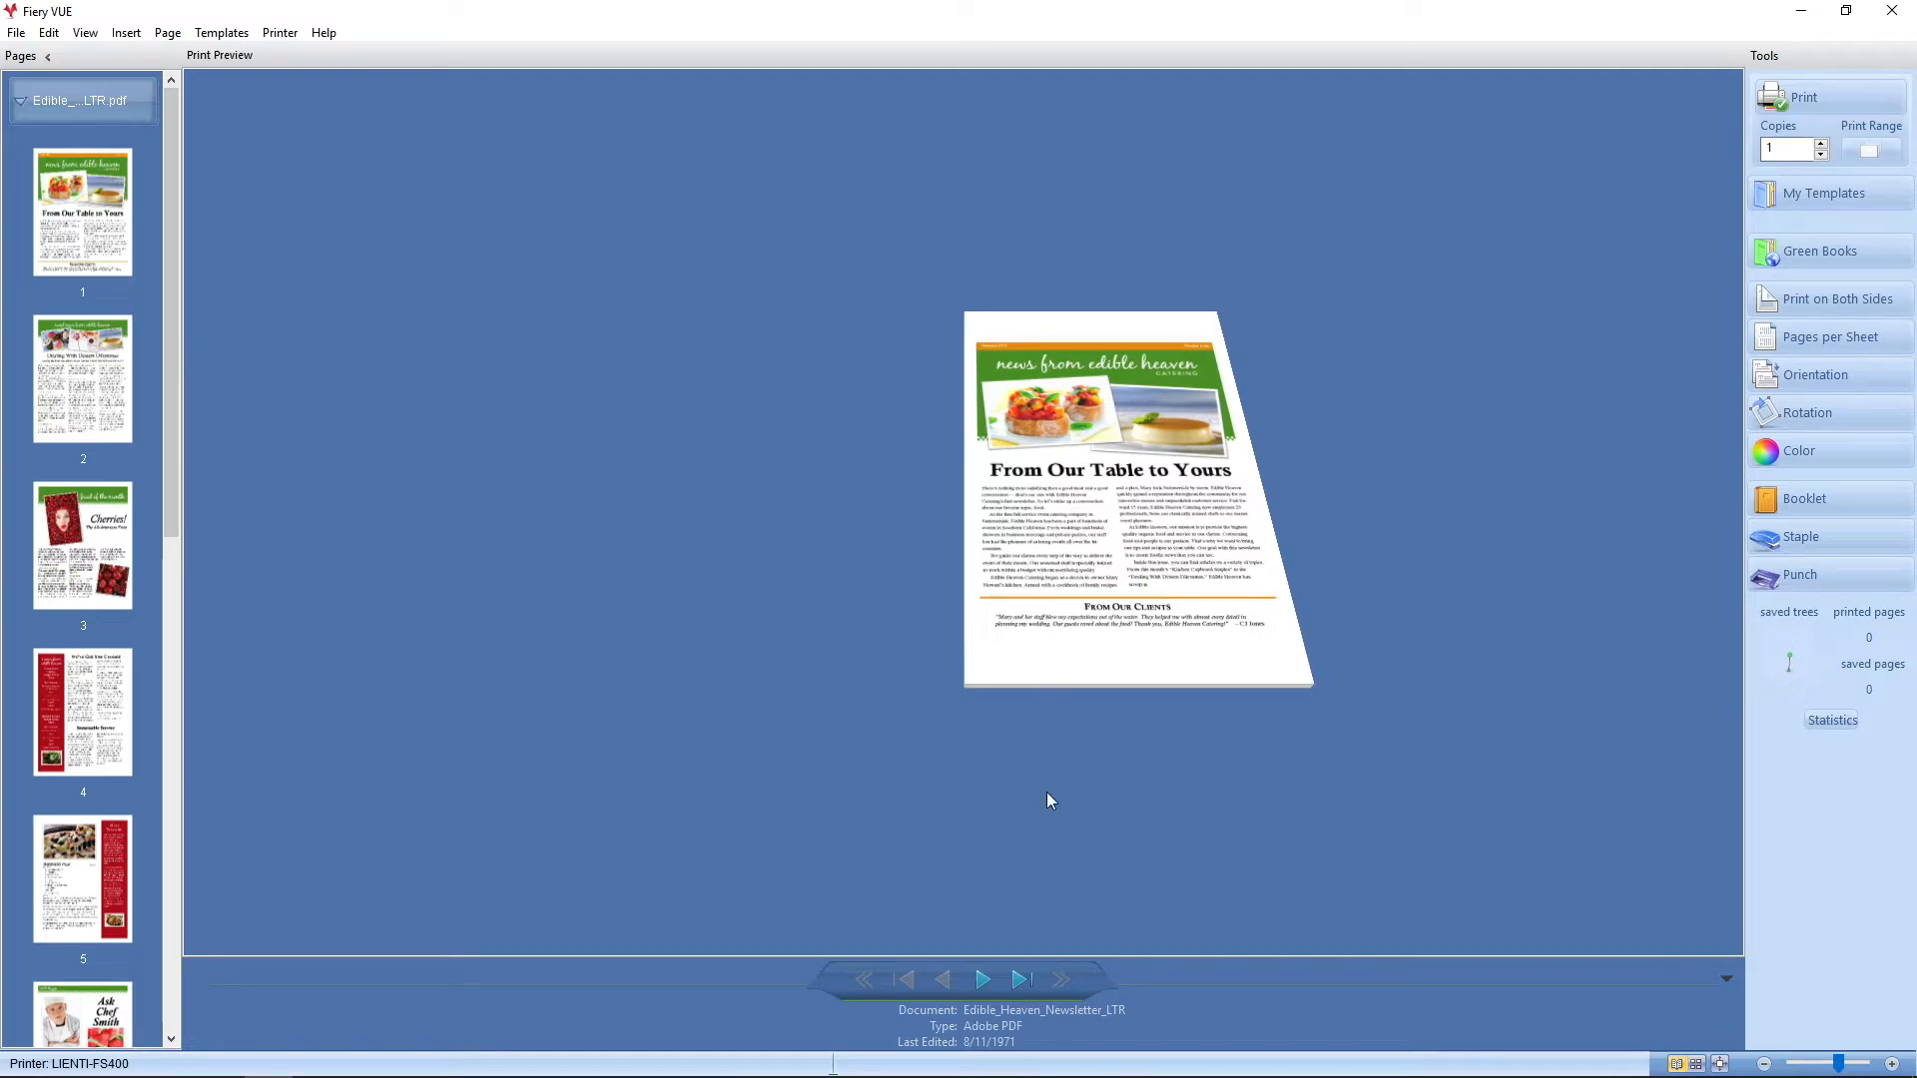
left_click(981, 979)
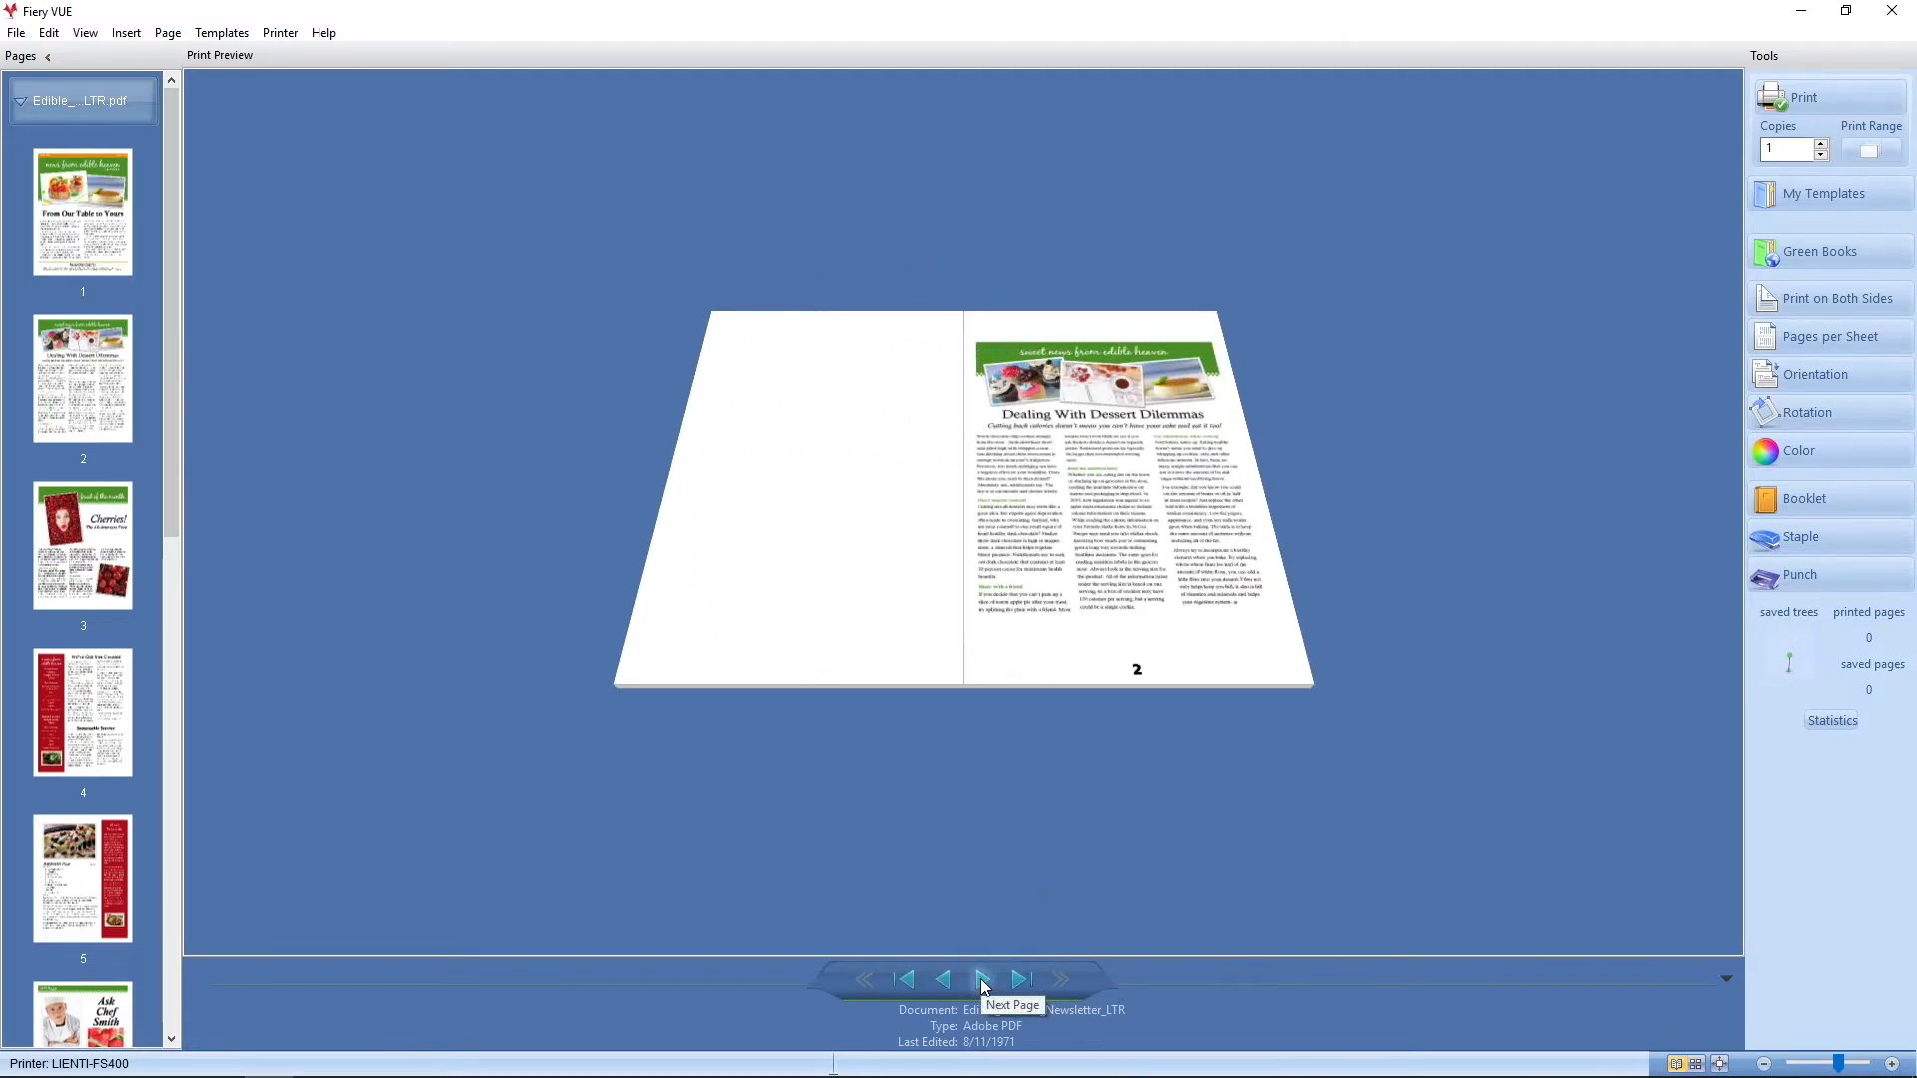
left_click(982, 979)
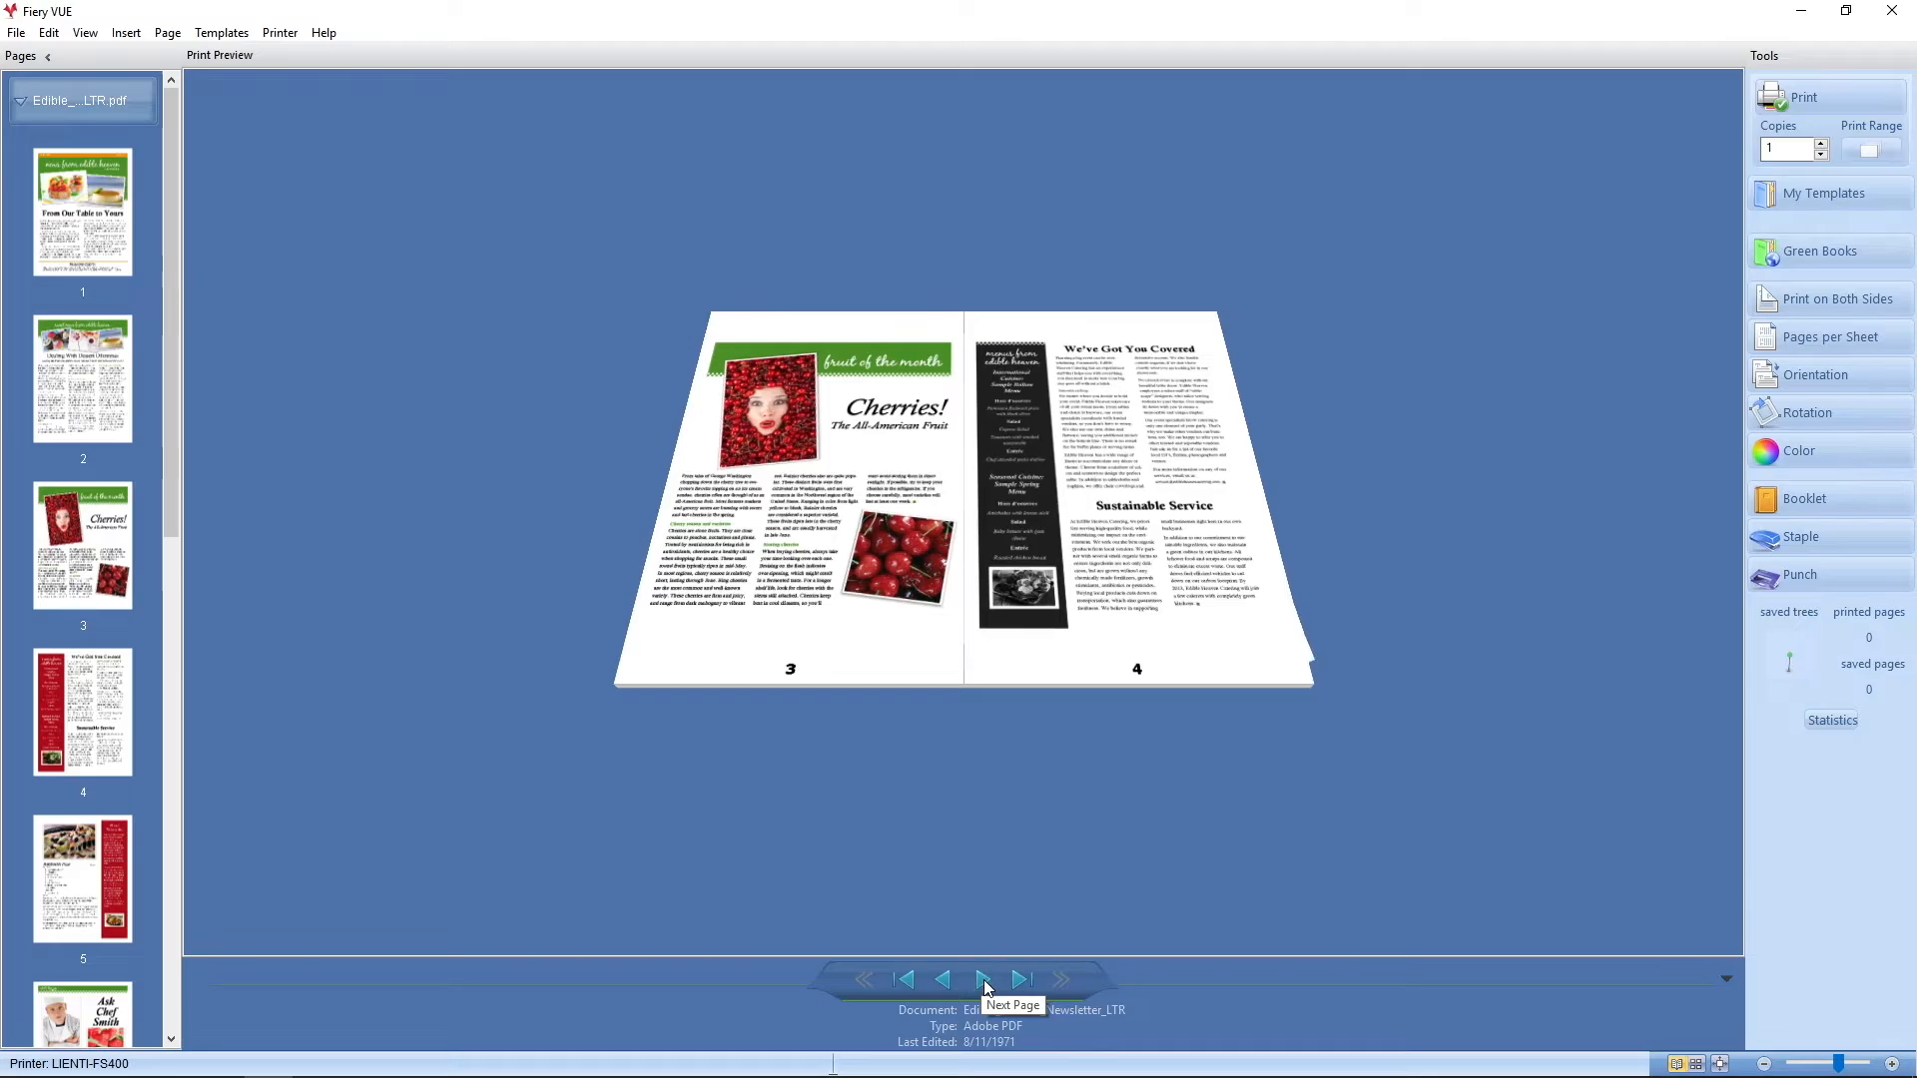
left_click(982, 980)
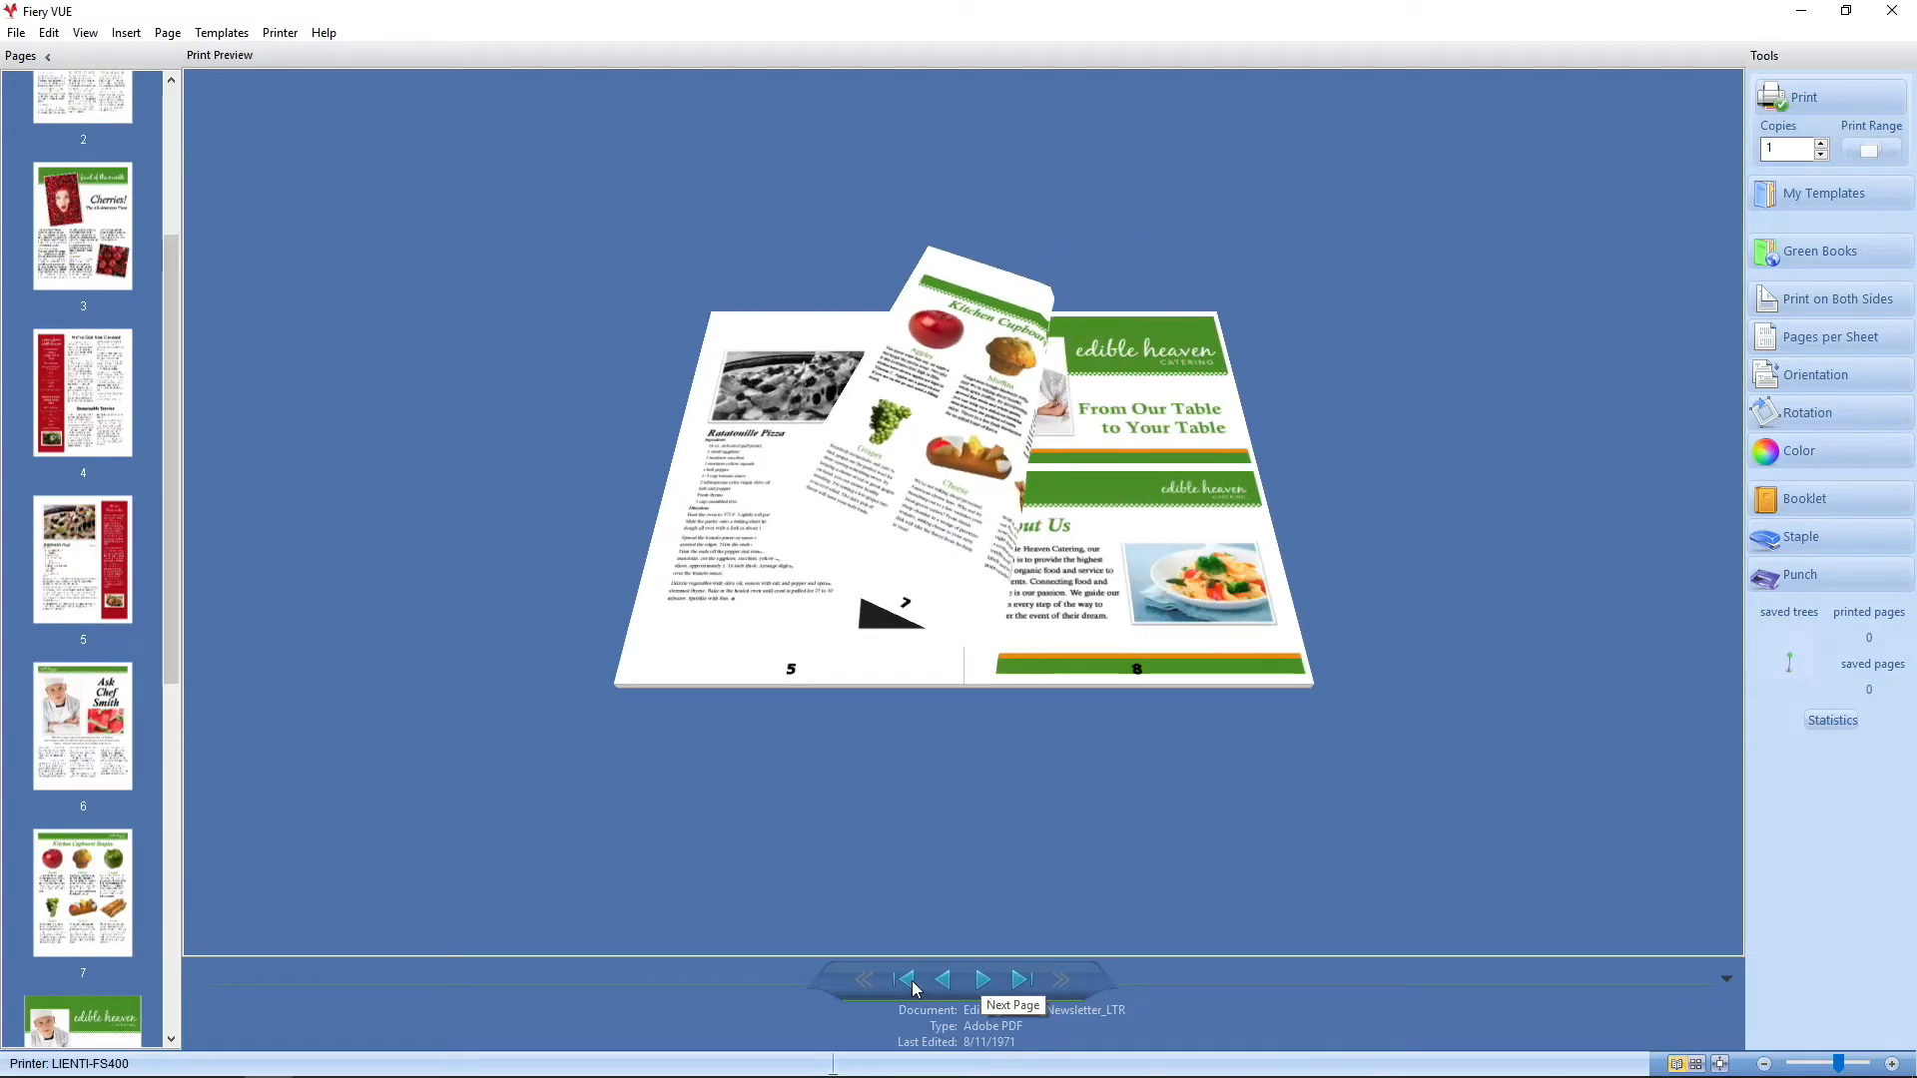
left_click(905, 979)
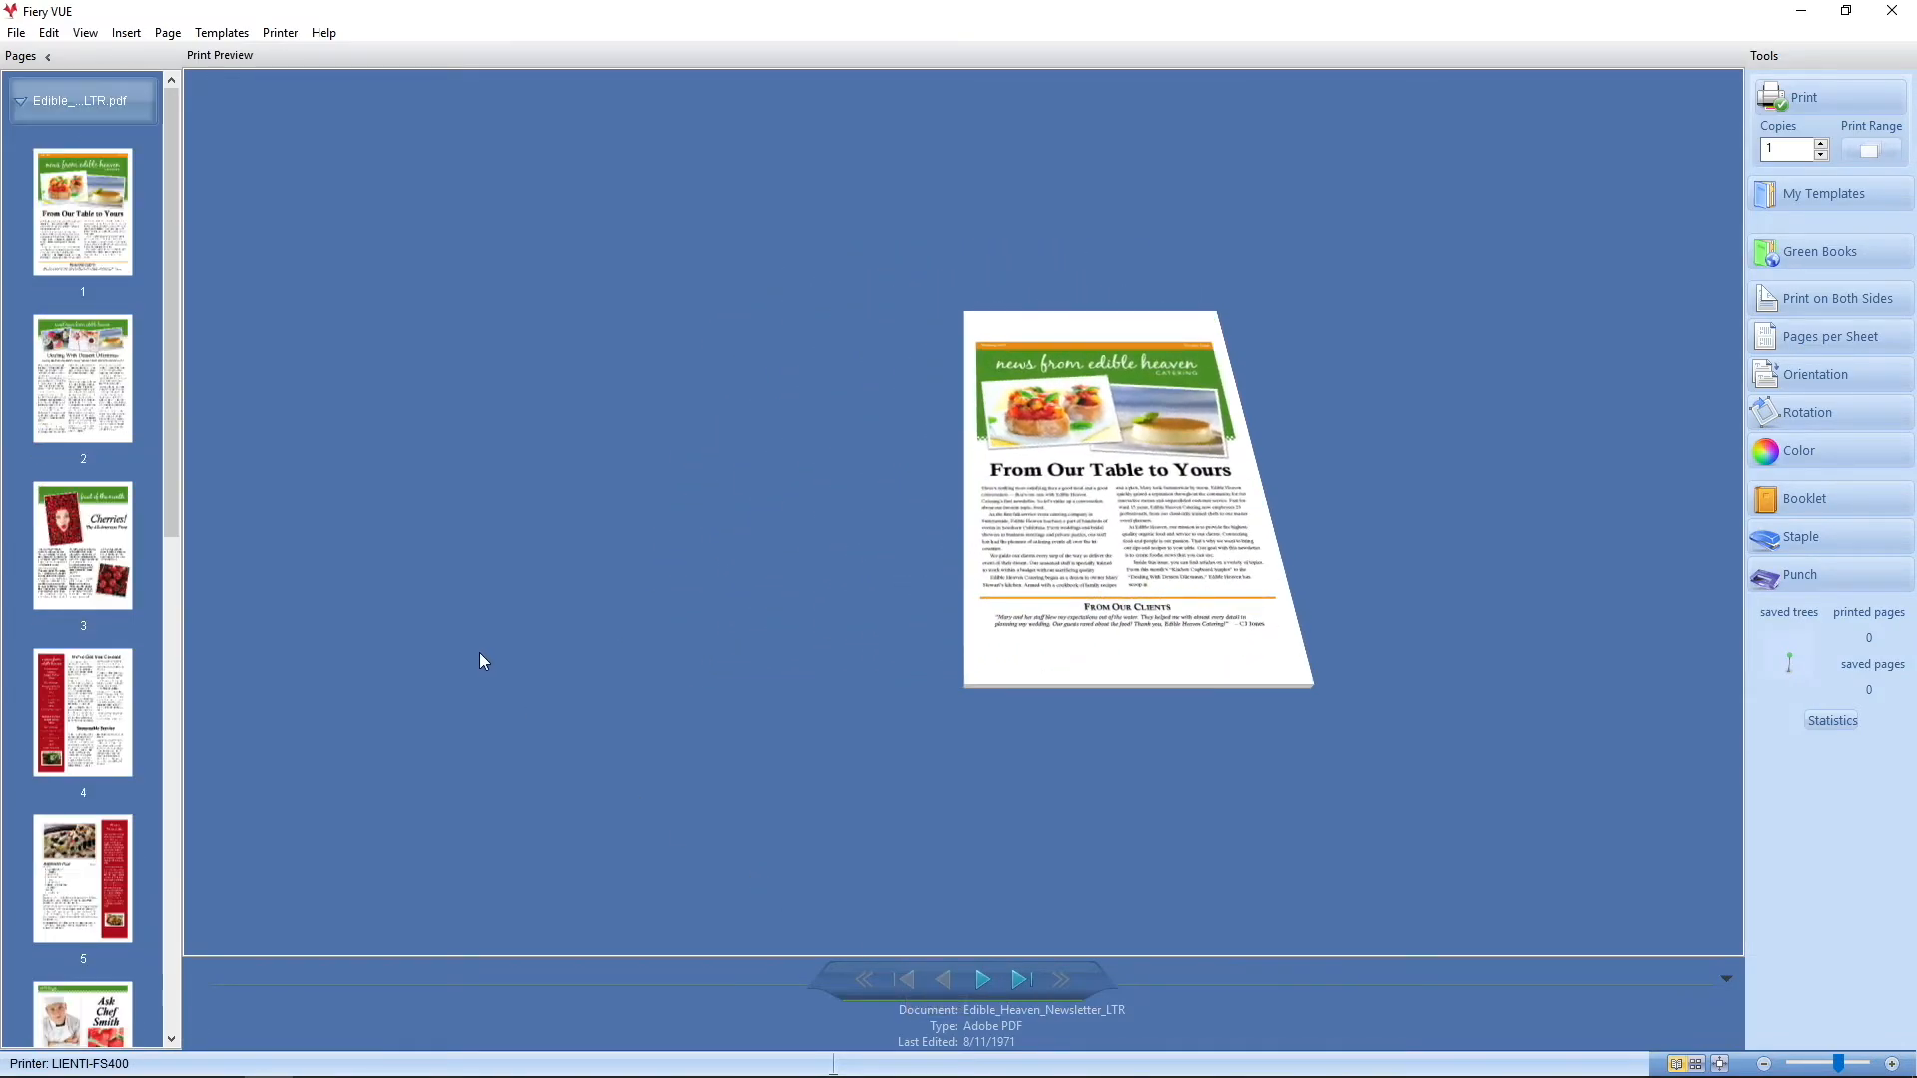